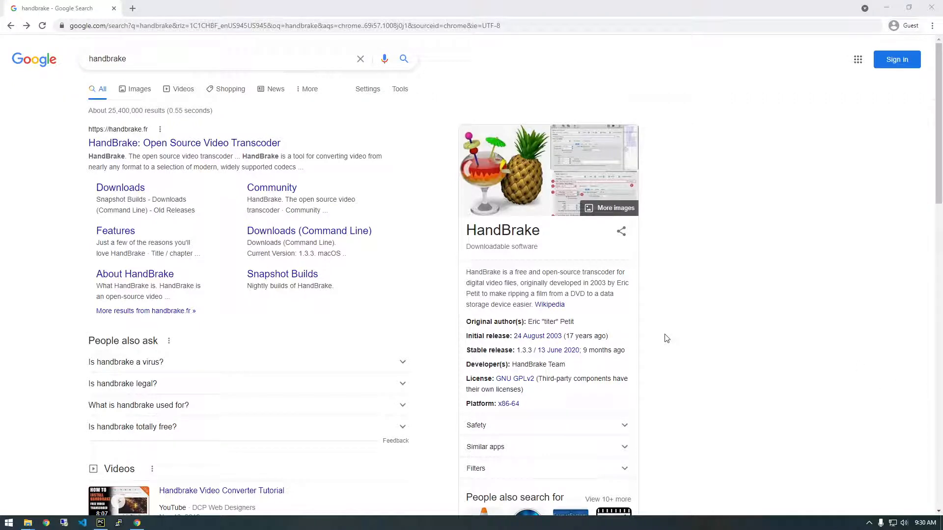
pyautogui.moveTo(425, 277)
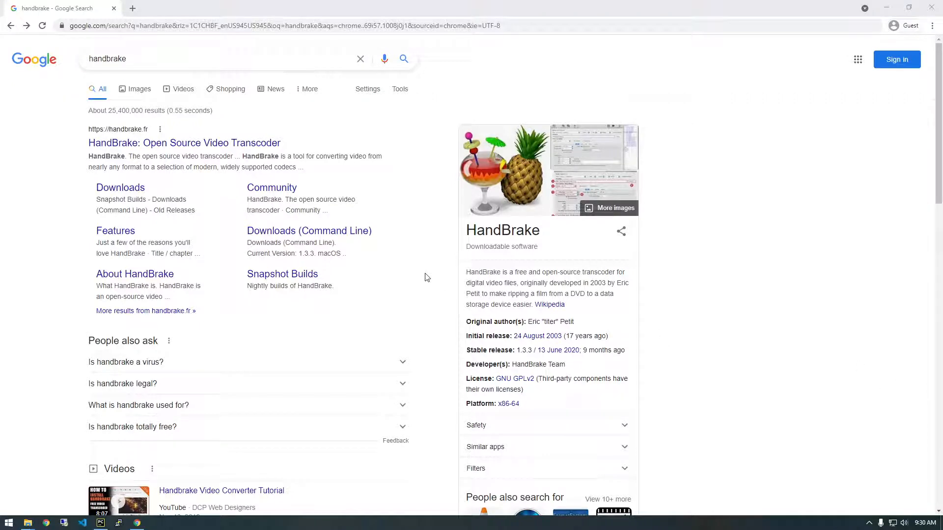
# Reach the Command Line Version downloads page on the official handbrake.fr site
pyautogui.doubleClick(501, 230)
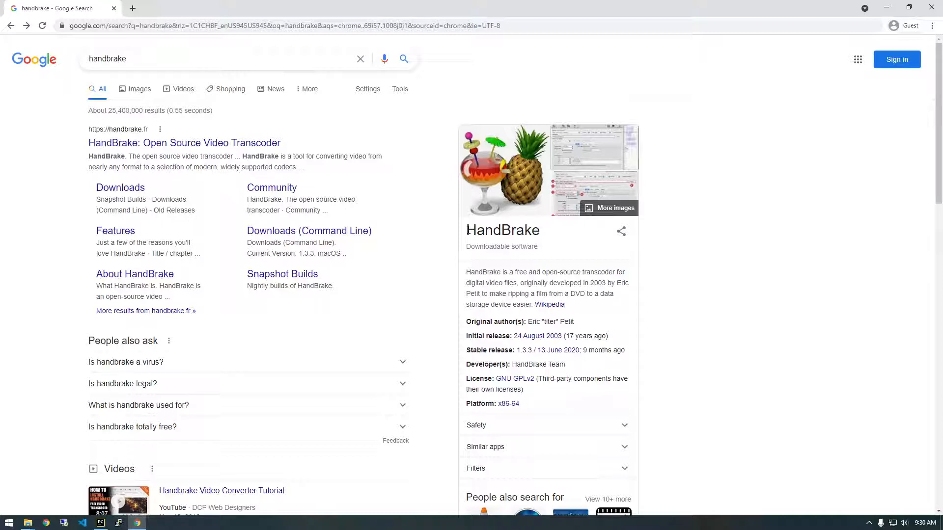
pyautogui.moveTo(538, 244)
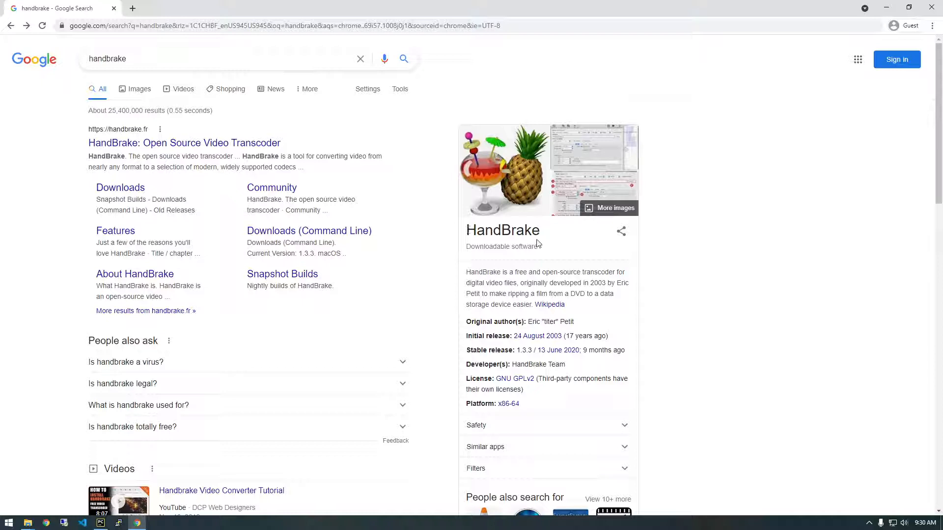
pyautogui.moveTo(575, 159)
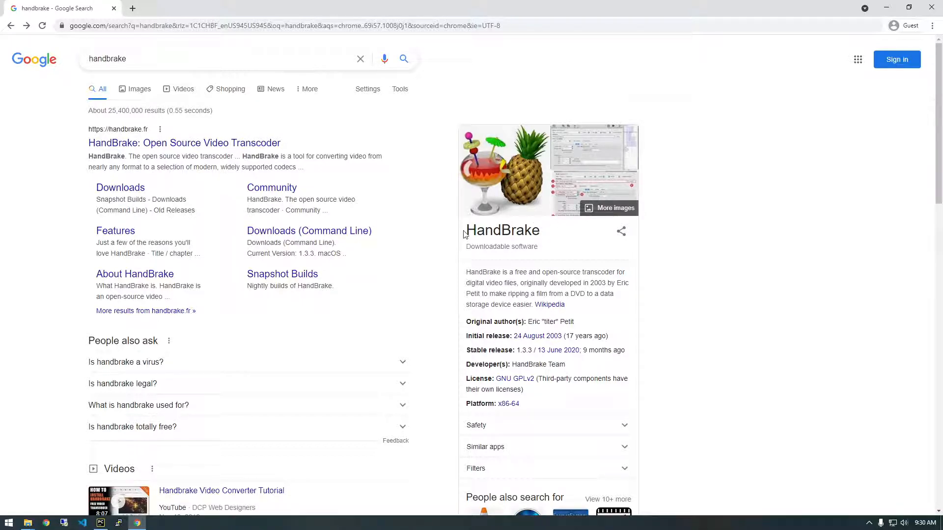
pyautogui.moveTo(558, 300)
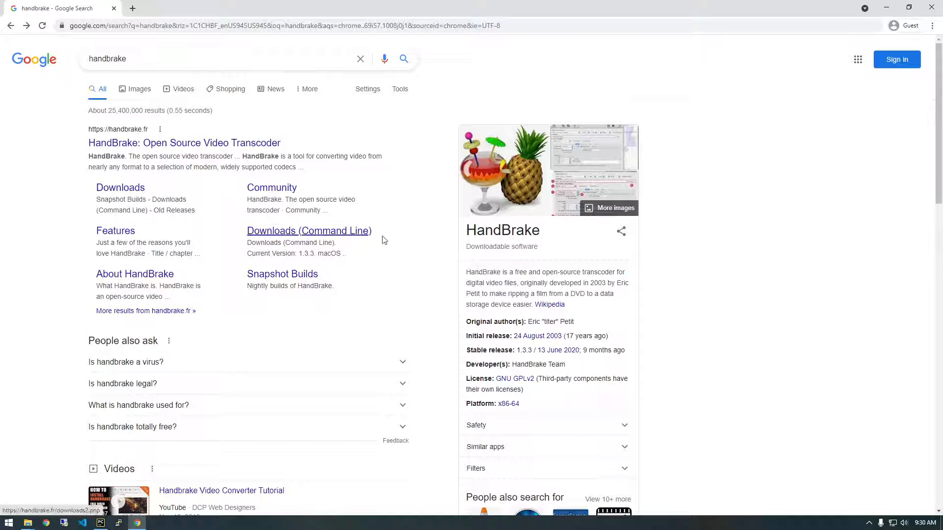
pyautogui.moveTo(445, 283)
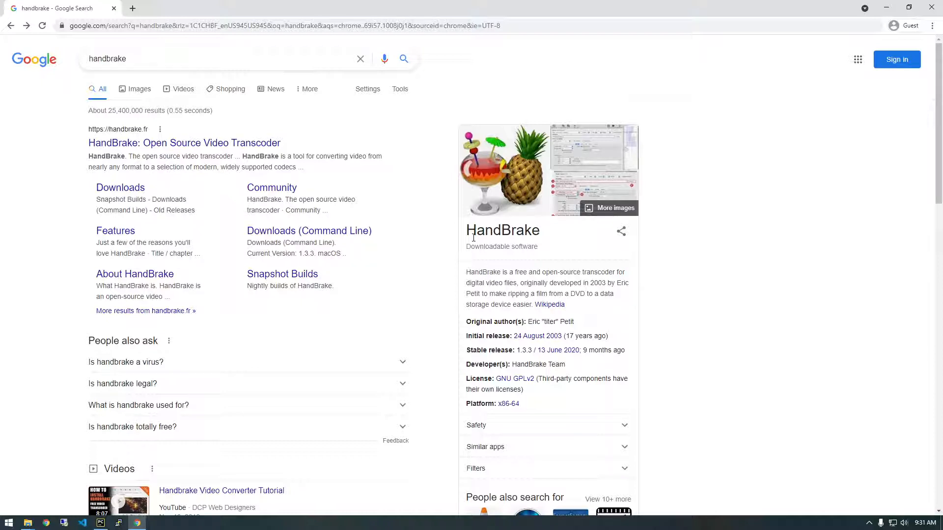
pyautogui.moveTo(431, 267)
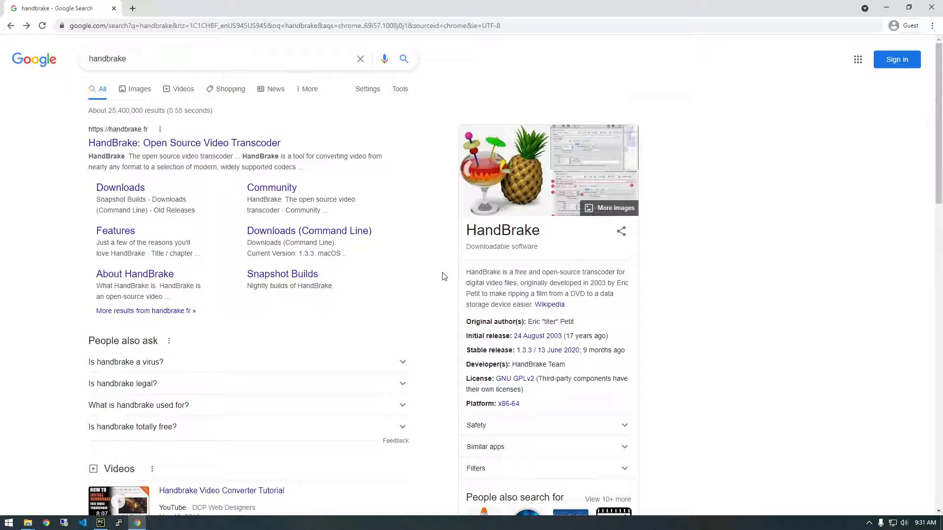
pyautogui.moveTo(449, 277)
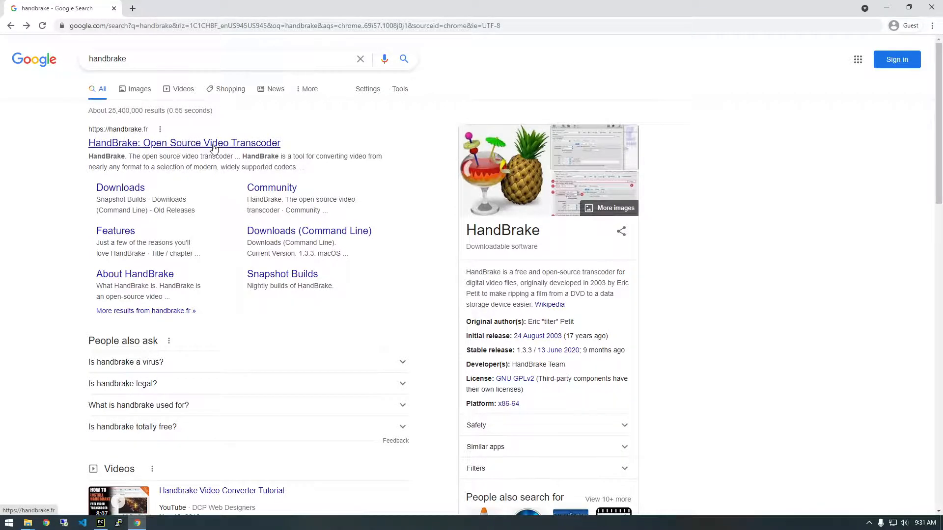
pyautogui.click(183, 142)
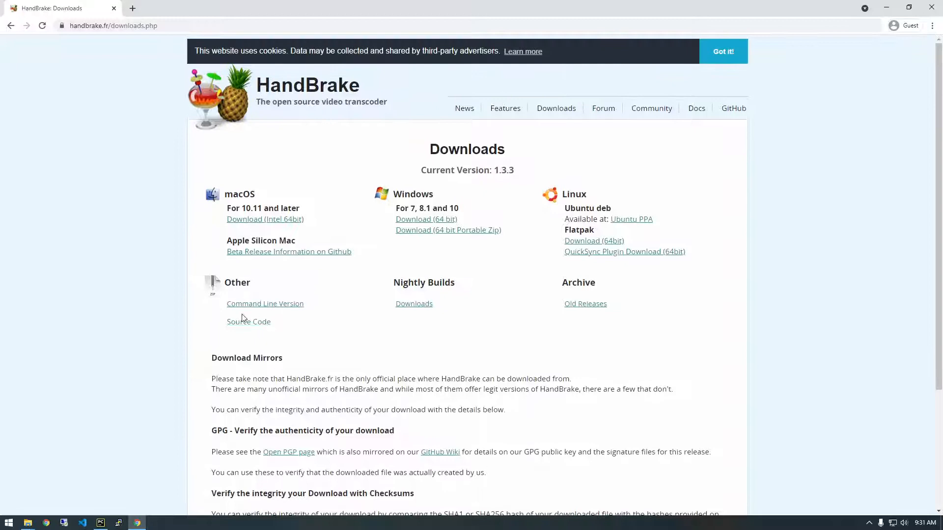
pyautogui.moveTo(272, 309)
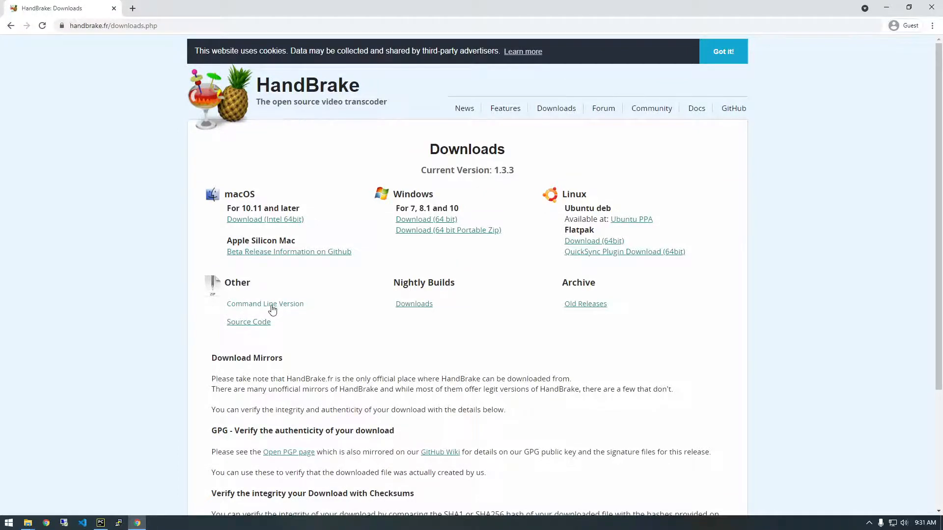
pyautogui.click(264, 304)
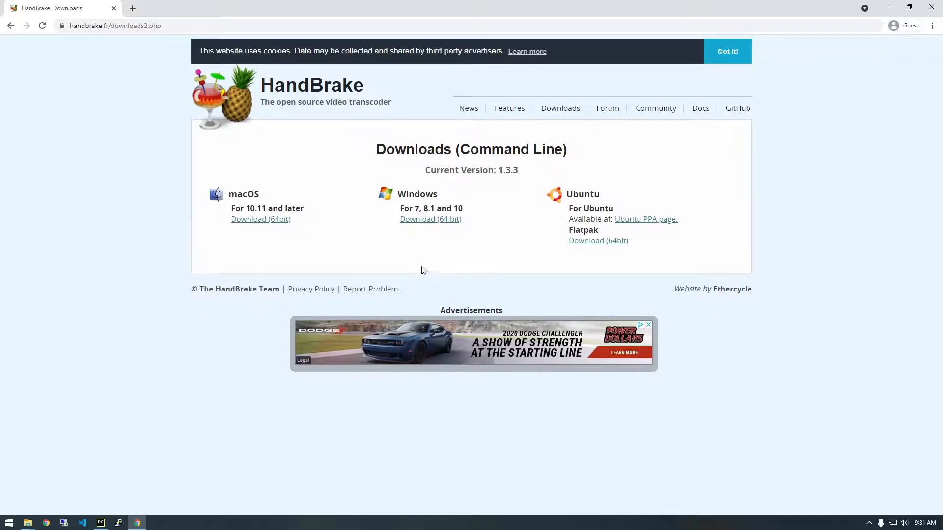
pyautogui.moveTo(425, 228)
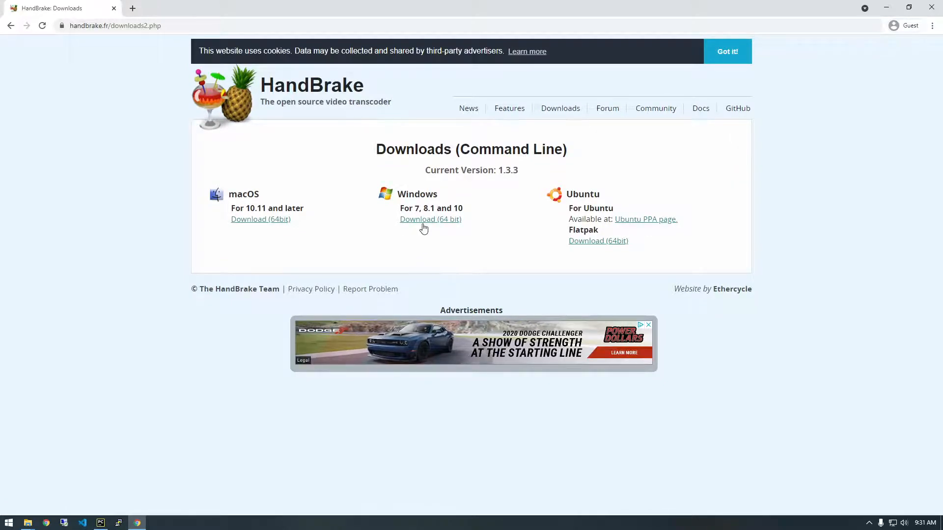
# Download the HandBrakeCLI 1.3.3 Windows 64-bit zip and show its download options
pyautogui.click(430, 219)
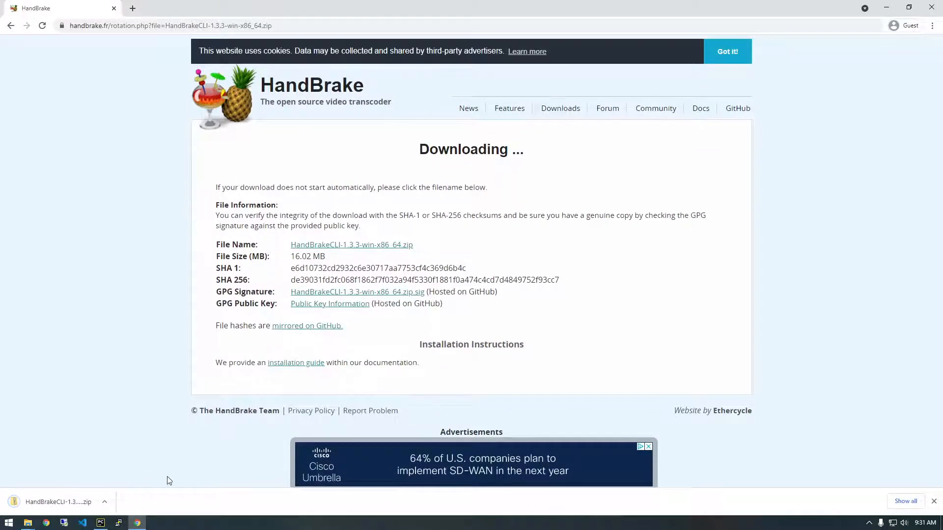
pyautogui.click(104, 502)
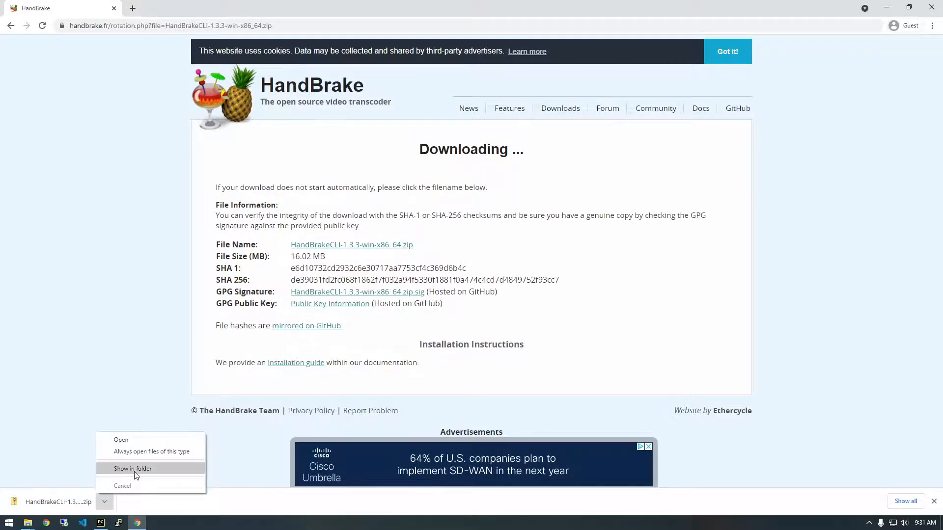
# Extract the downloaded HandBrakeCLI zip into its own folder via 7-Zip and enter it
pyautogui.click(133, 469)
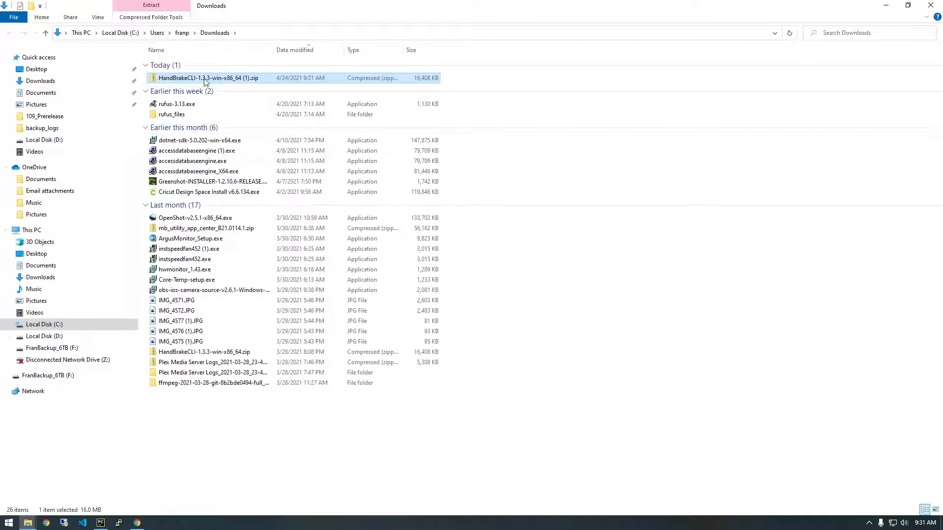
pyautogui.rightClick(207, 78)
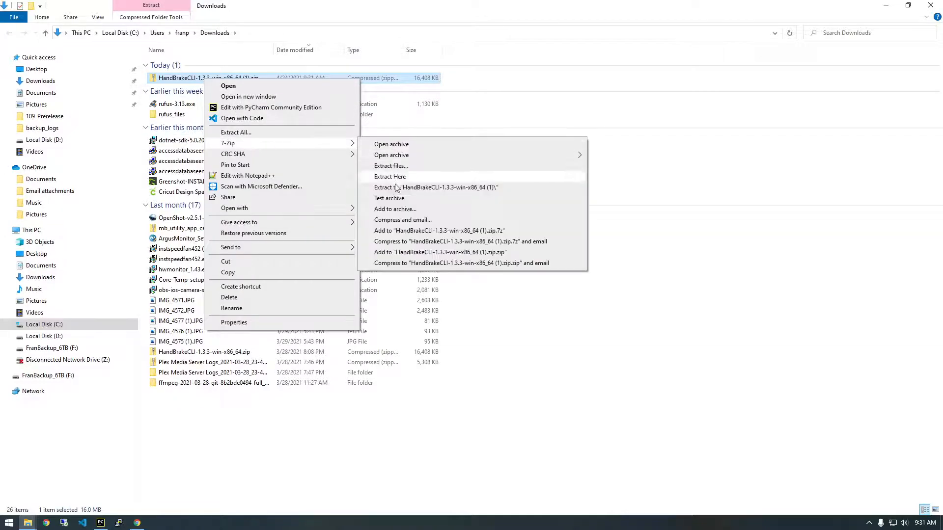
pyautogui.click(390, 175)
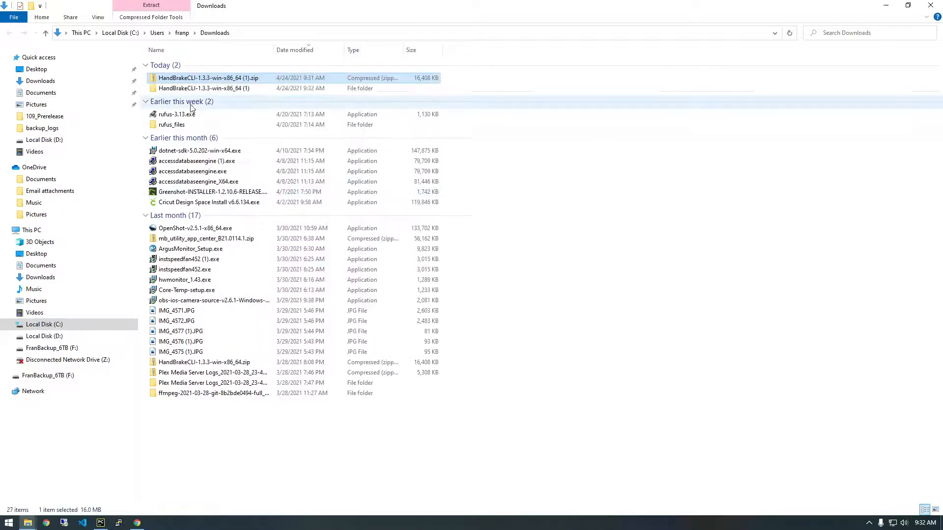
pyautogui.doubleClick(203, 87)
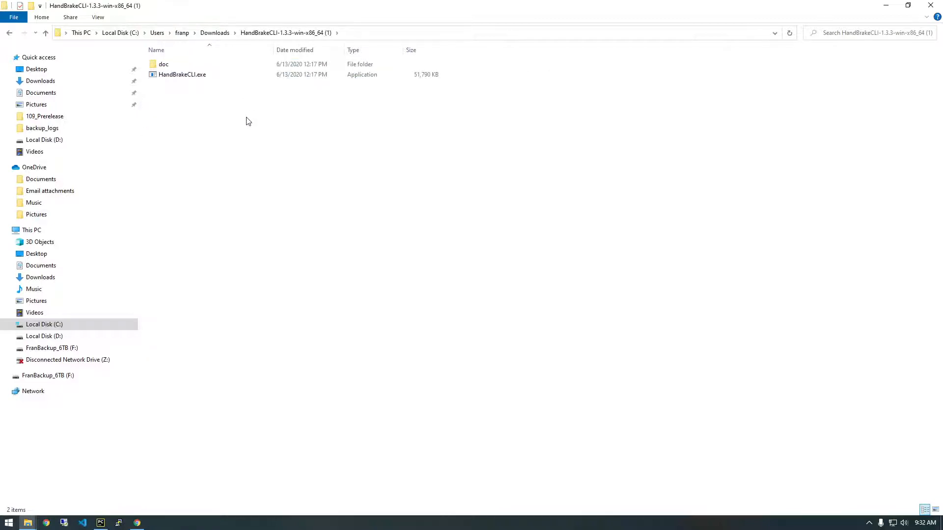
# Copy the HandBrakeCLI.exe file from the extracted folder
pyautogui.click(182, 73)
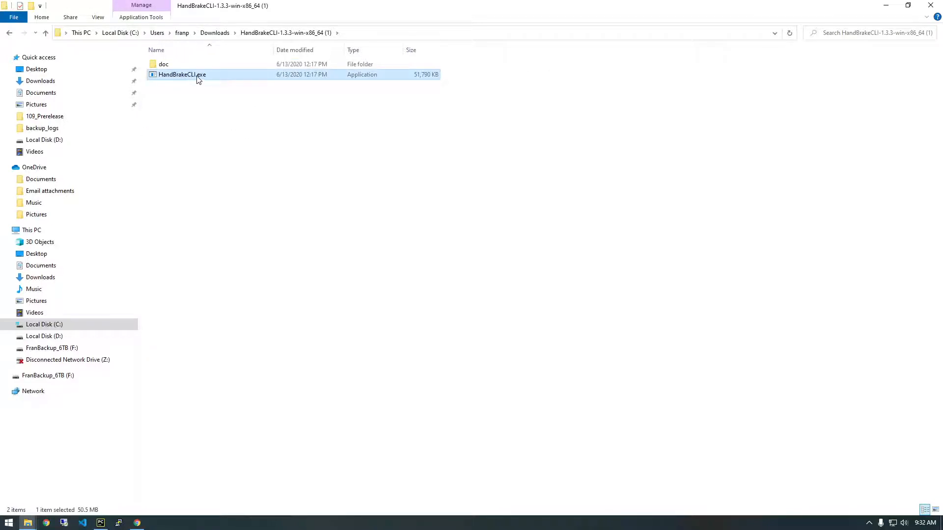
pyautogui.rightClick(182, 73)
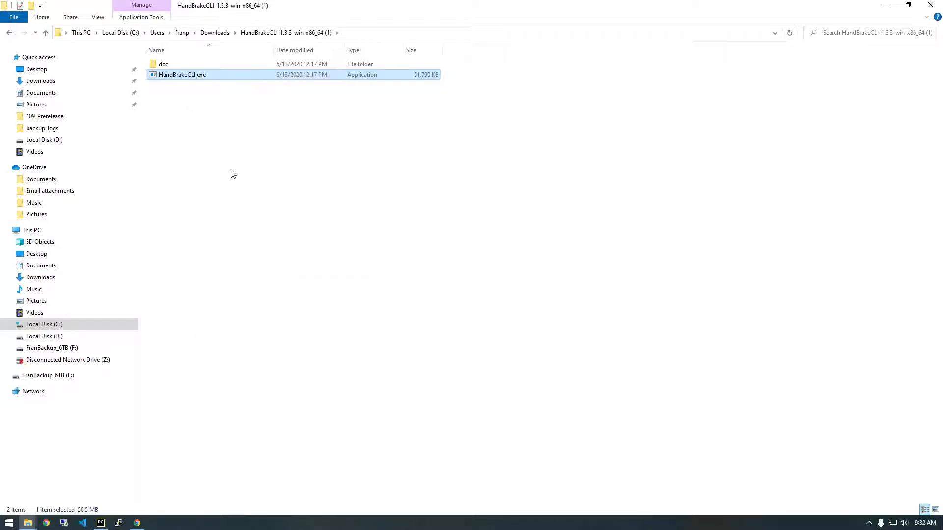
pyautogui.click(234, 175)
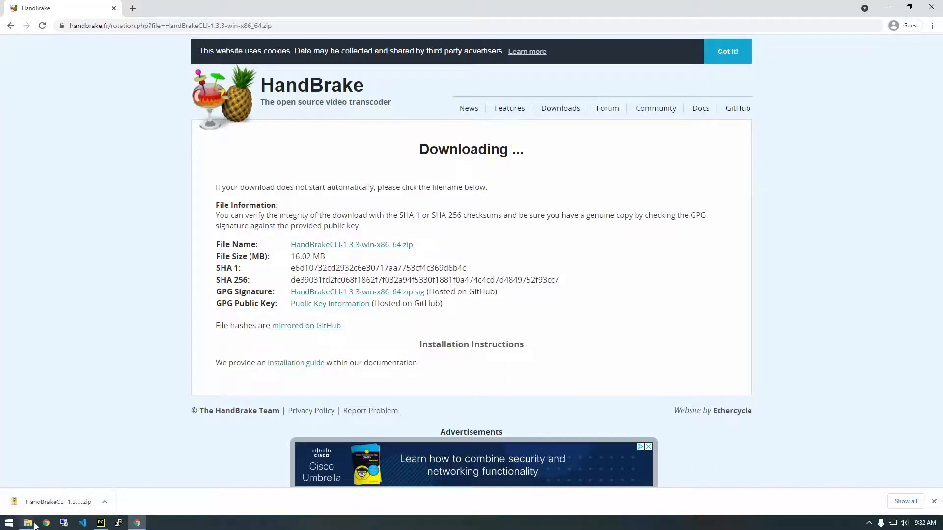
# Paste HandBrakeCLI.exe into the D:\handbrake_cli folder next to the gokart AVI
pyautogui.click(27, 523)
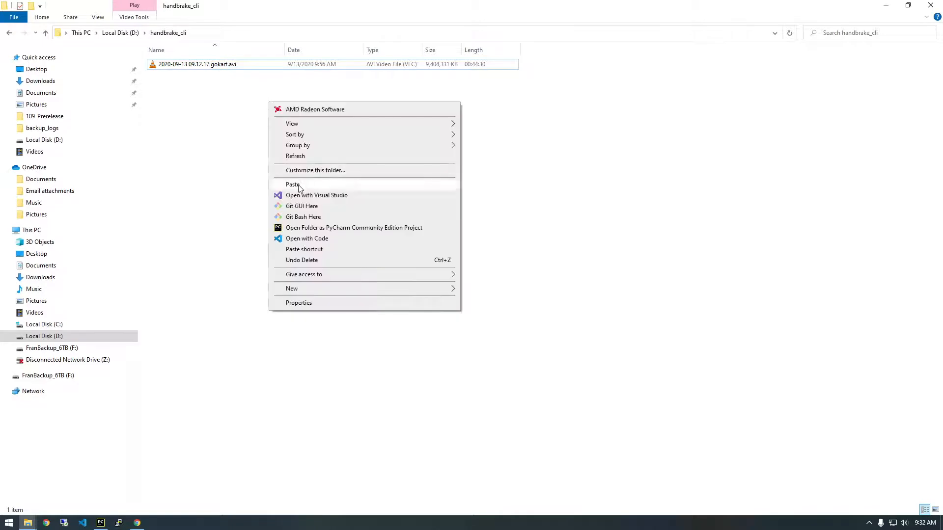
pyautogui.click(293, 185)
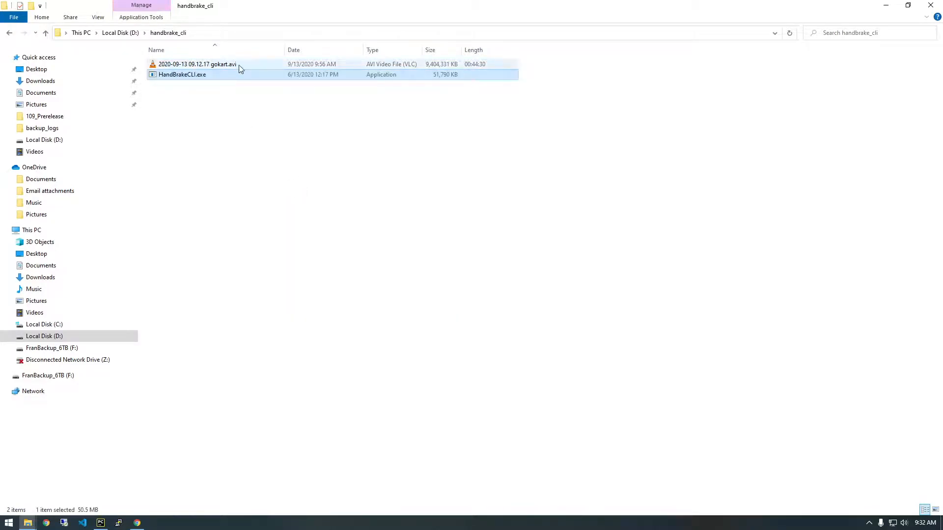
pyautogui.click(198, 64)
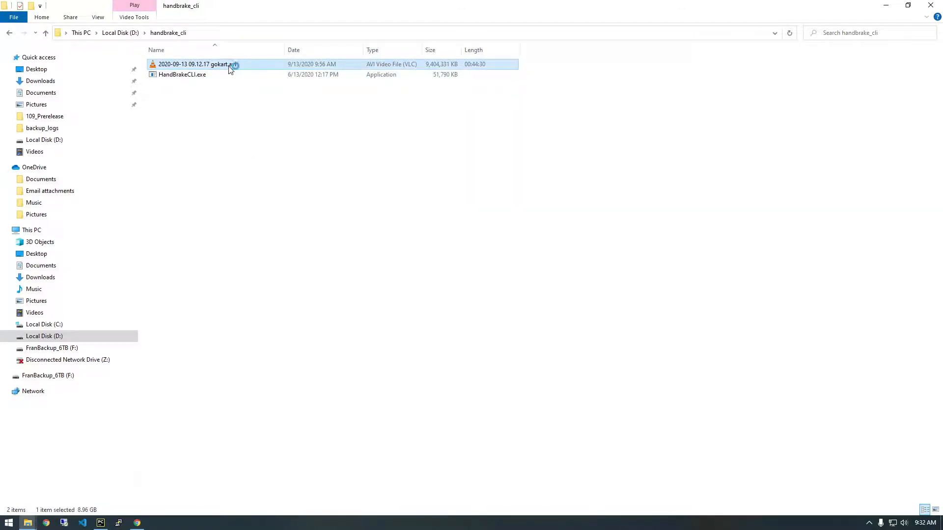
# Preview the gokart AVI video, then select HandBrakeCLI.exe in the folder
pyautogui.doubleClick(194, 65)
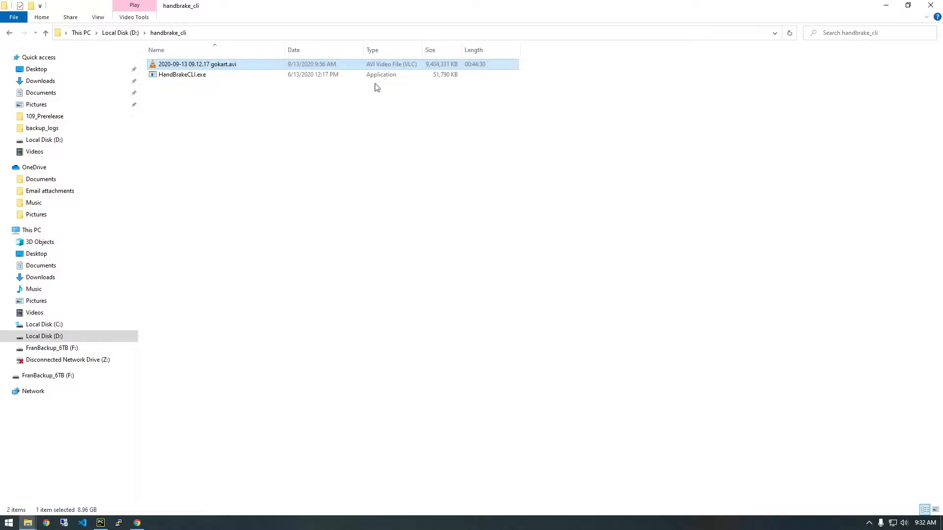
pyautogui.moveTo(481, 73)
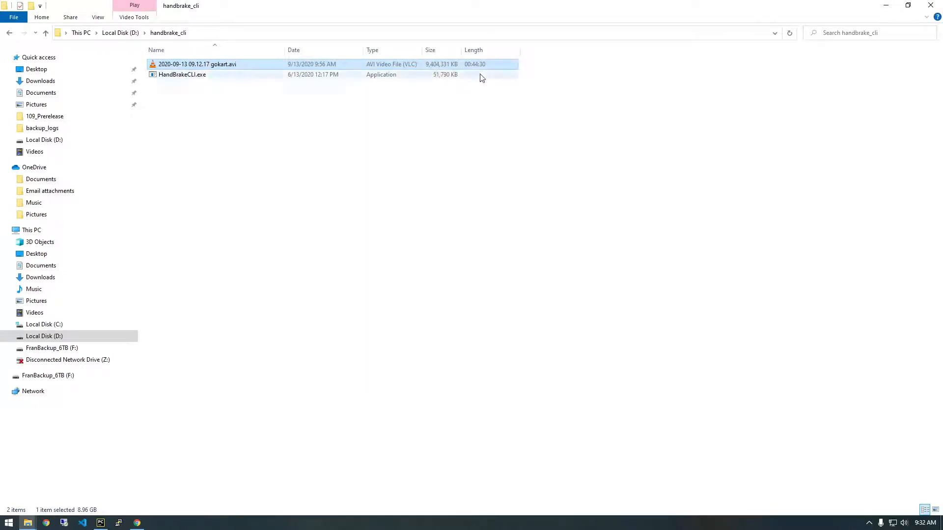
pyautogui.click(272, 95)
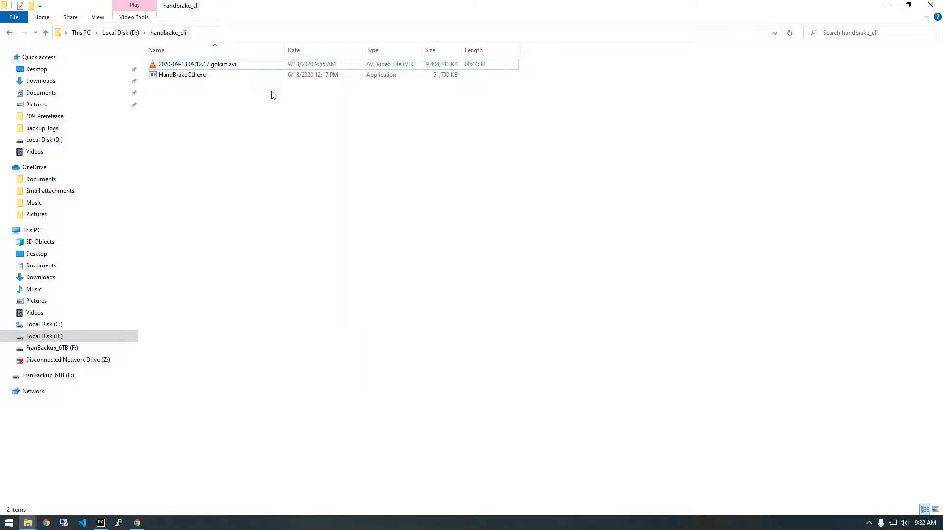
pyautogui.moveTo(247, 76)
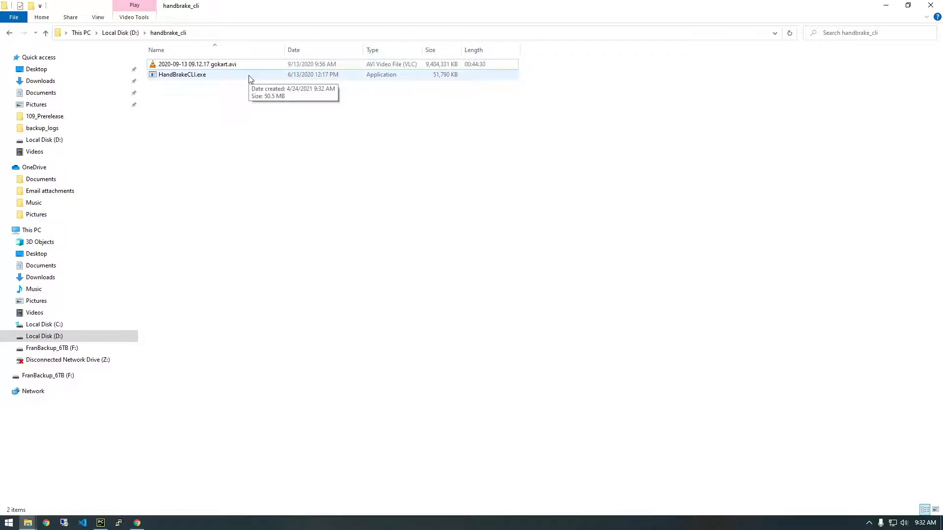
pyautogui.moveTo(254, 126)
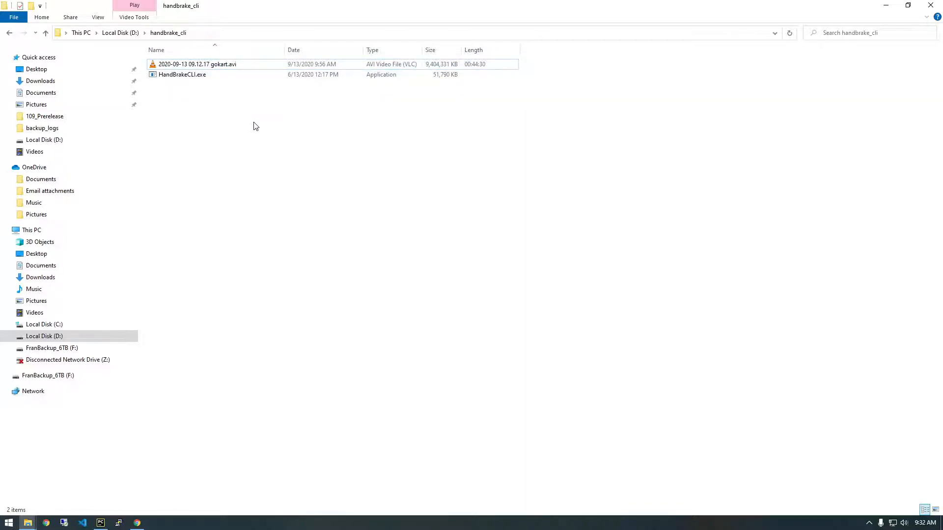
pyautogui.moveTo(296, 194)
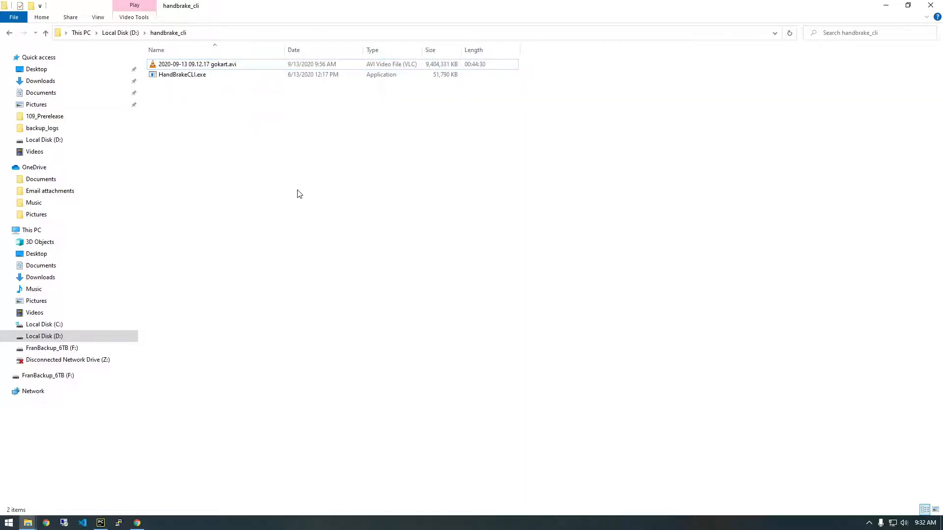
pyautogui.moveTo(239, 319)
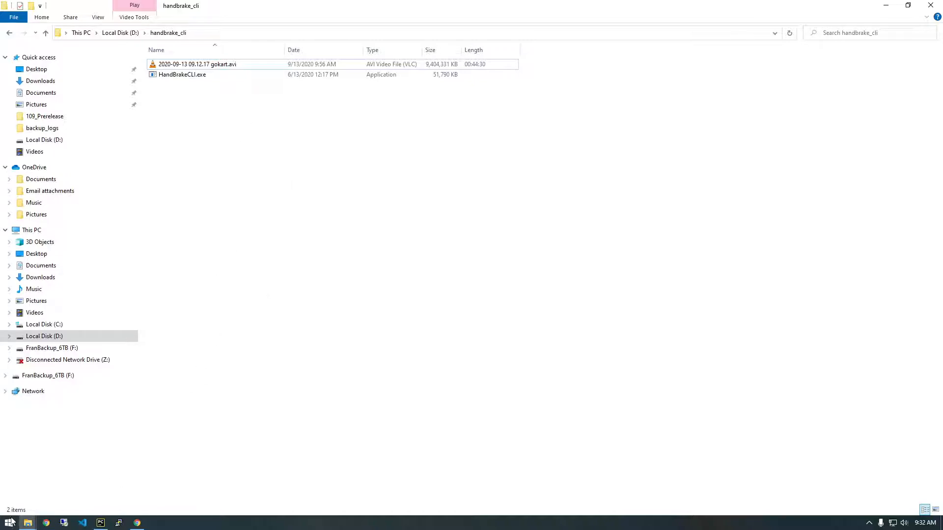
pyautogui.click(181, 74)
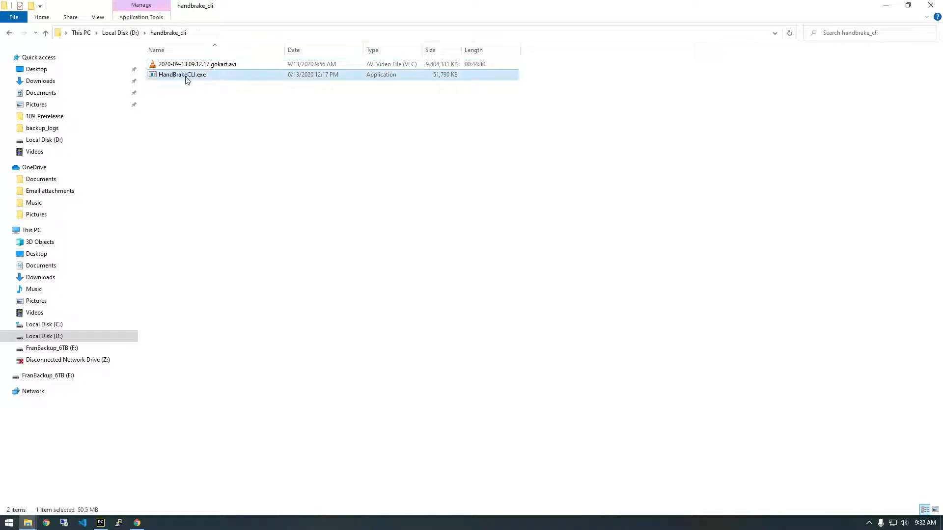
# Run "D:\handbrake_cli\HandBrakeCLI.exe" with no arguments in a new Command Prompt
pyautogui.rightClick(182, 73)
pyautogui.write('c')
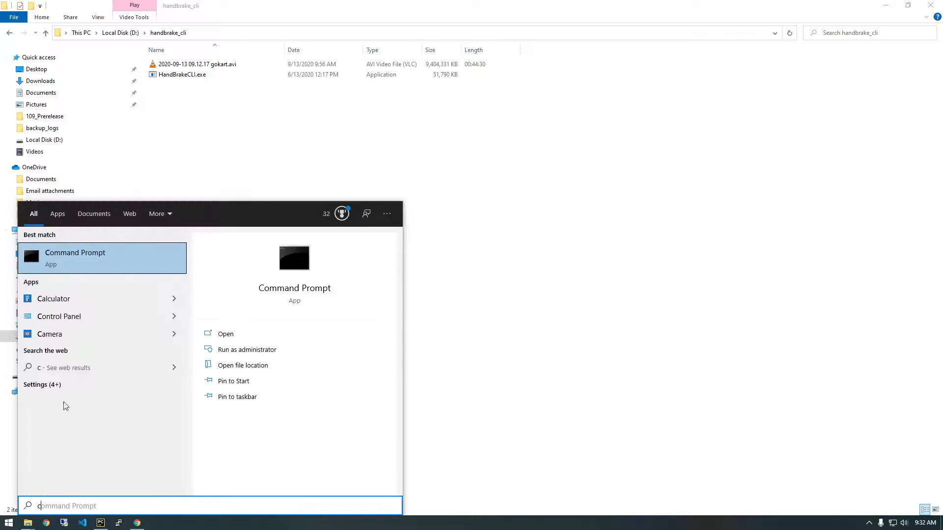
pyautogui.moveTo(98, 482)
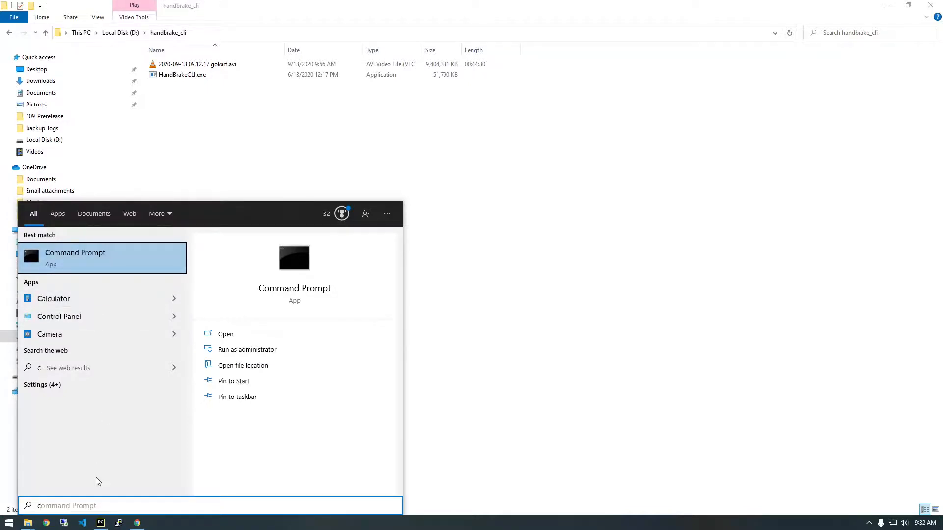
pyautogui.write('m')
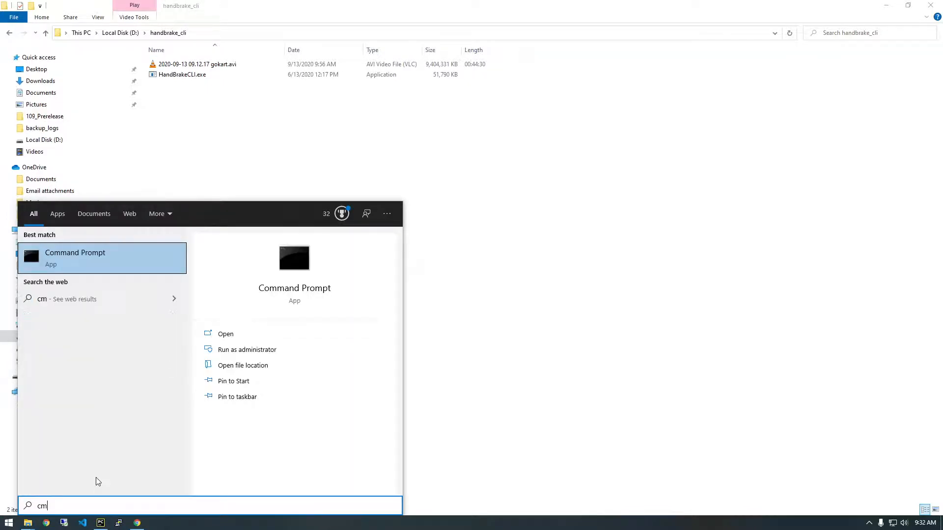
pyautogui.click(226, 334)
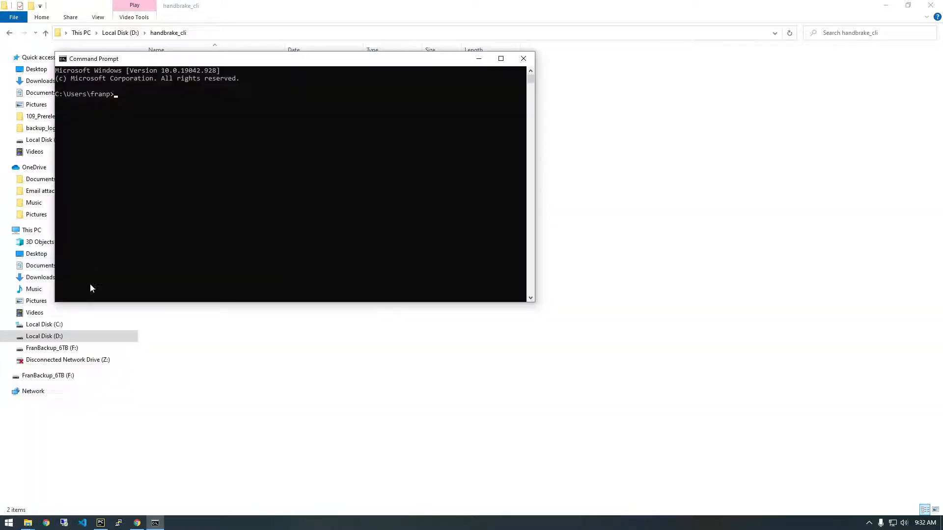
pyautogui.write('"D:\\handbrake_cli\\HandBrakeCLI.exe"')
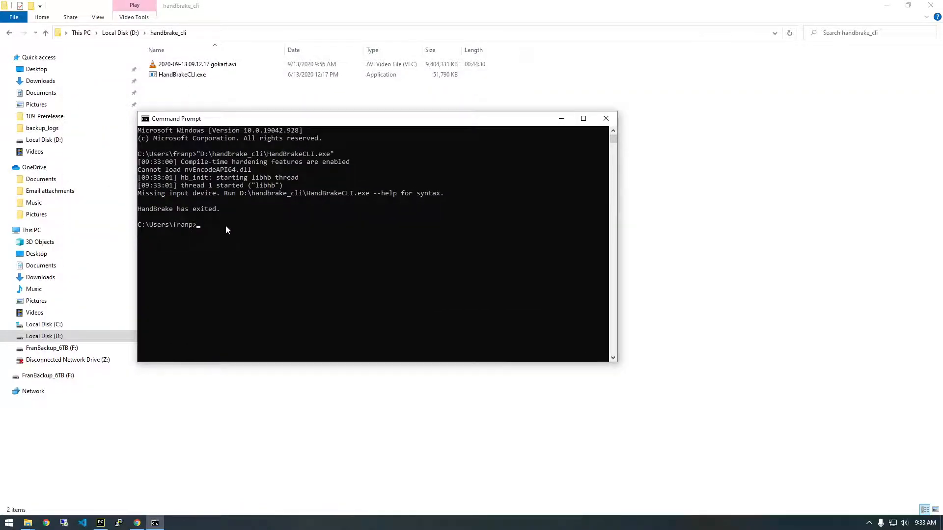
pyautogui.moveTo(235, 236)
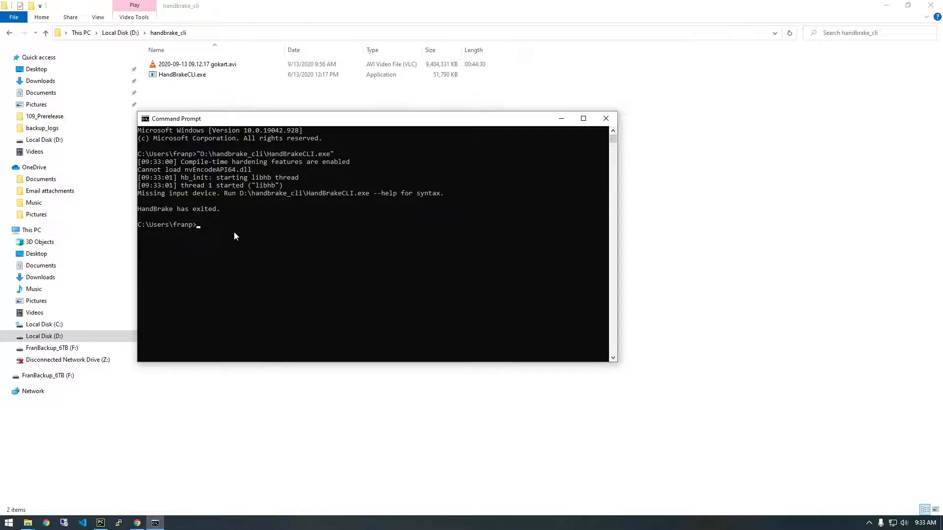
pyautogui.moveTo(151, 206)
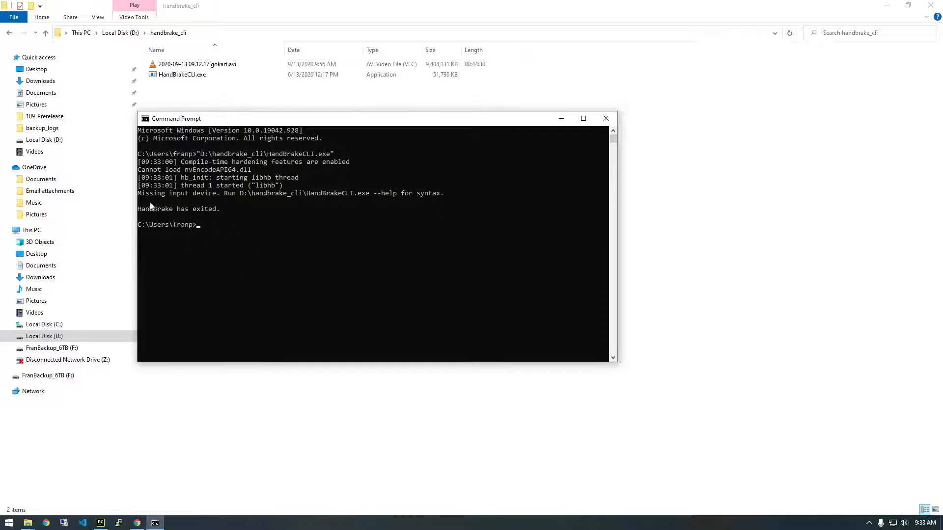
pyautogui.moveTo(256, 201)
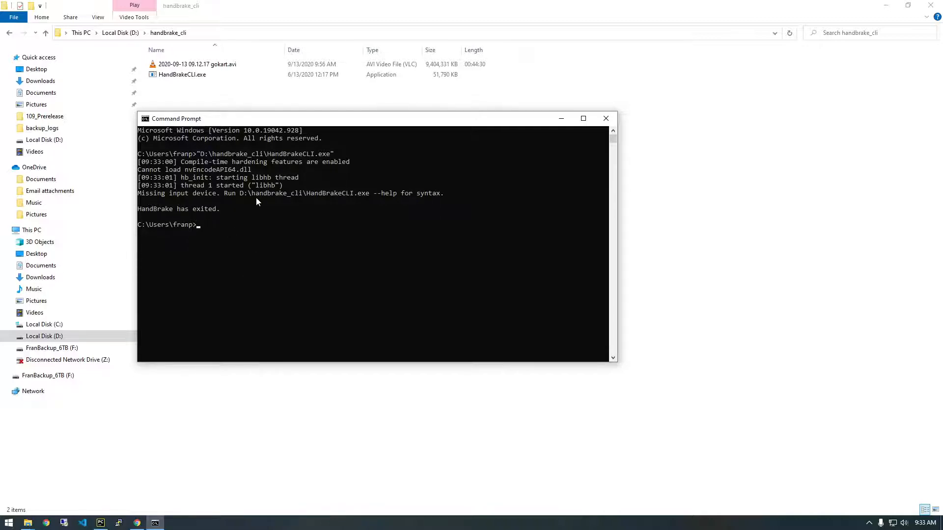
# Re-enter "D:\handbrake_cli\HandBrakeCLI.exe" at a fresh prompt without running it
pyautogui.write('"D:\\handbrake_cli\\HandBrakeCLI.exe"')
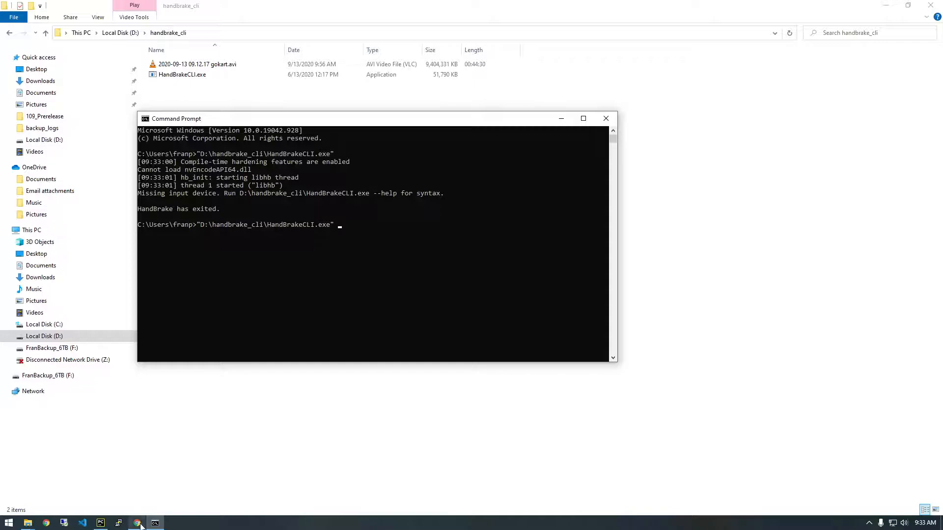
# Search Google for 'handbrake cli' and load the HandBrake CLI Options documentation page
pyautogui.click(137, 523)
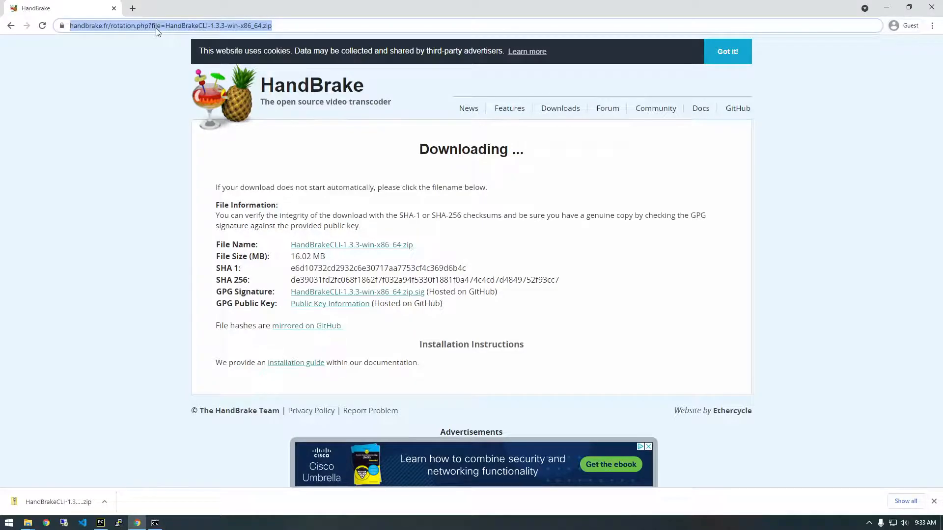
pyautogui.write('handbrake cl')
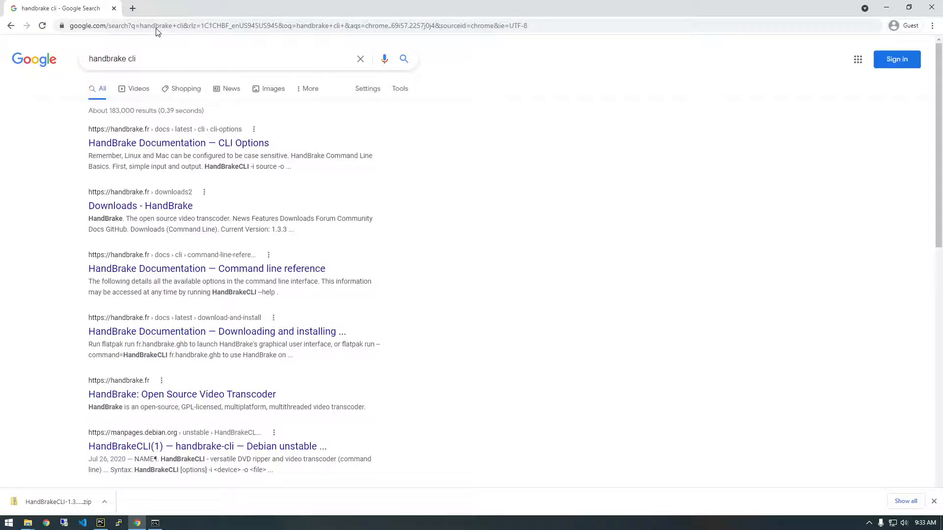
pyautogui.moveTo(178, 143)
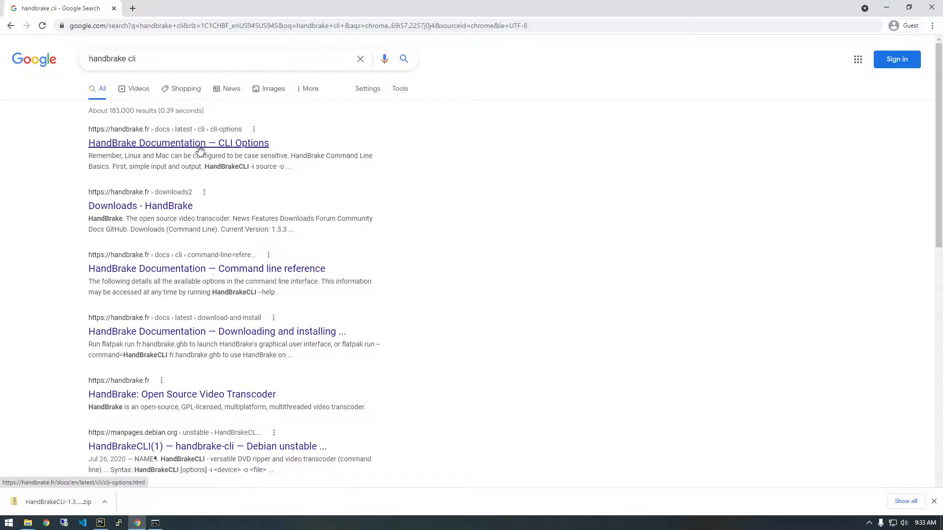
pyautogui.click(177, 142)
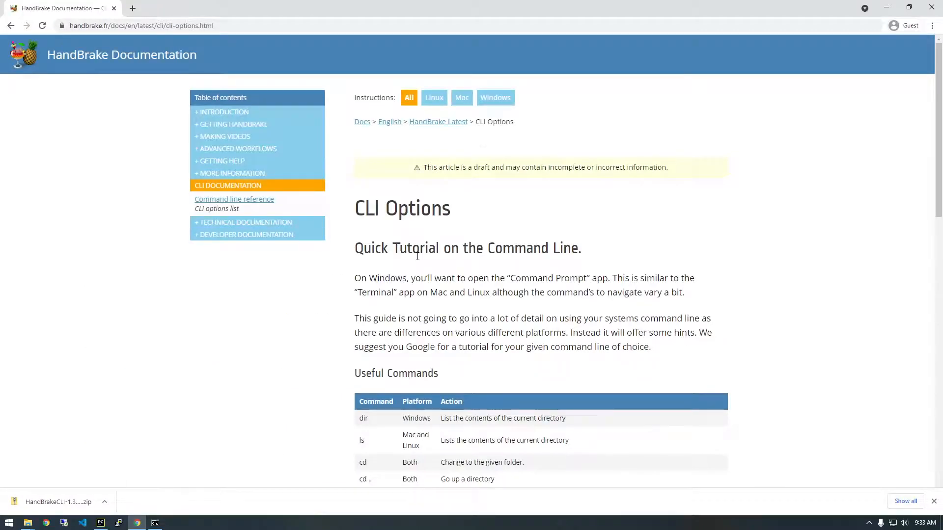
# Reach the Command Line Basics example and highlight the word HandBrakeCLI in it
pyautogui.scroll(-3)
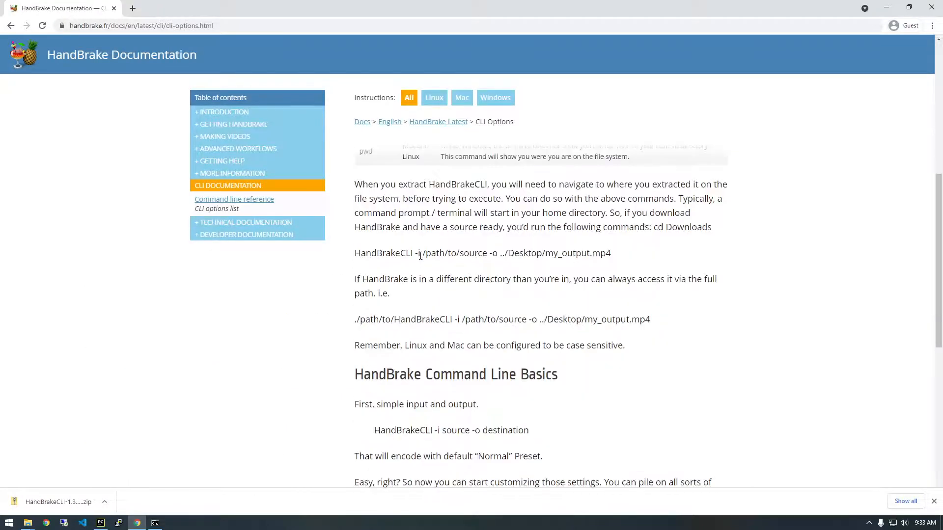
pyautogui.scroll(-3)
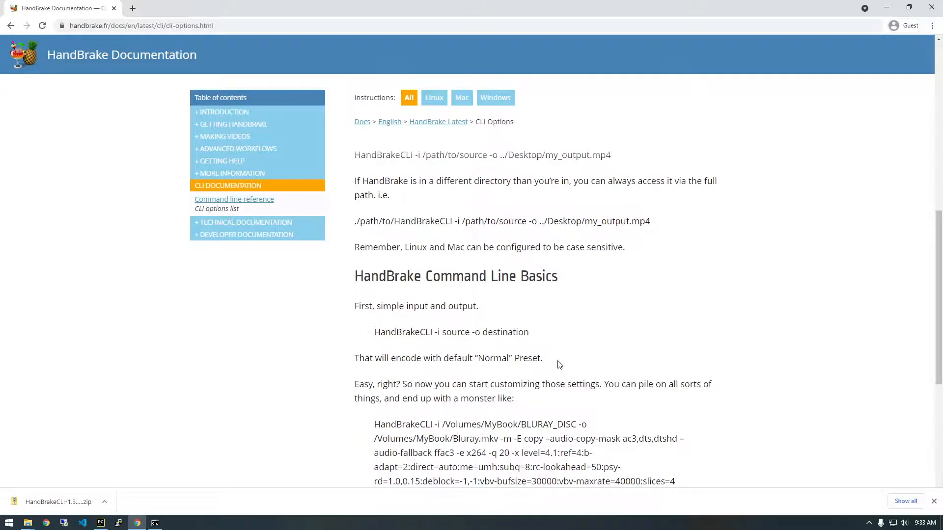
pyautogui.scroll(-3)
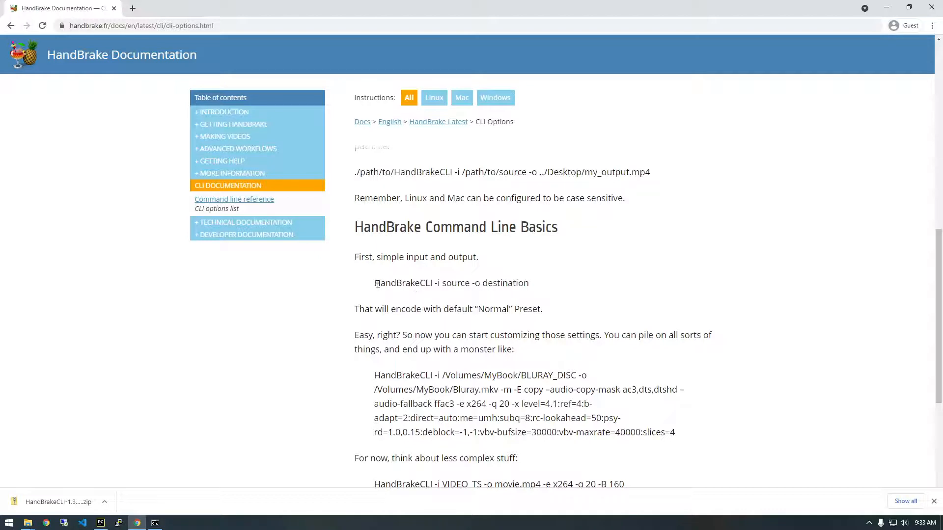
pyautogui.doubleClick(402, 283)
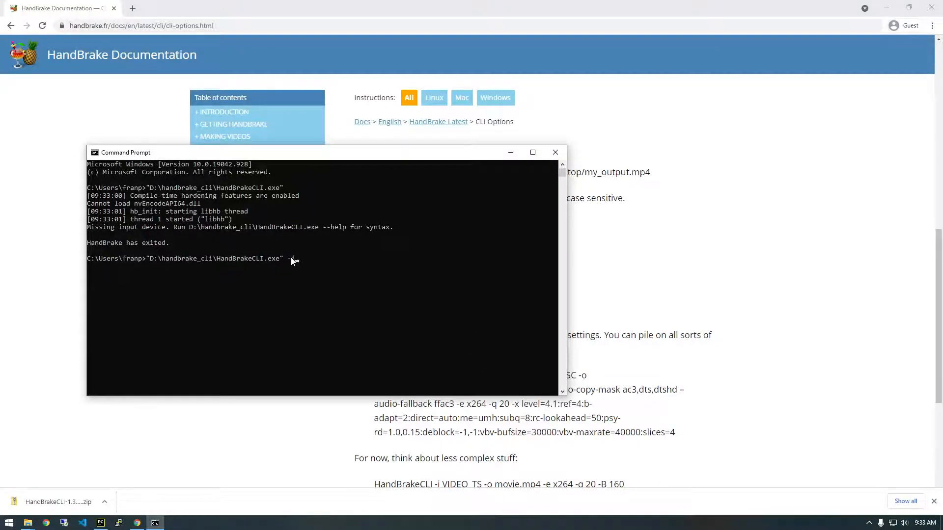
# Add -i with the copied path "D:\handbrake_cli\2020-09-13 09.12.17 gokart.avi" as input
pyautogui.write('i')
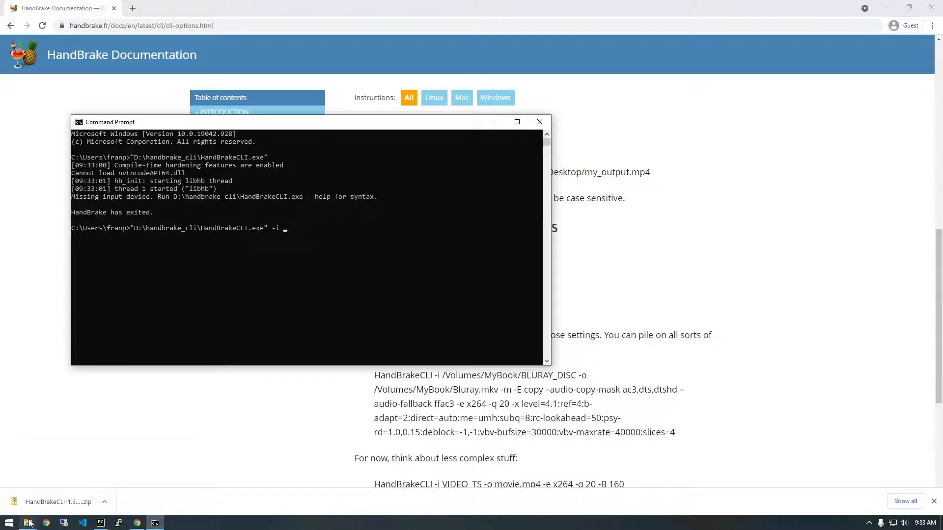
pyautogui.moveTo(28, 522)
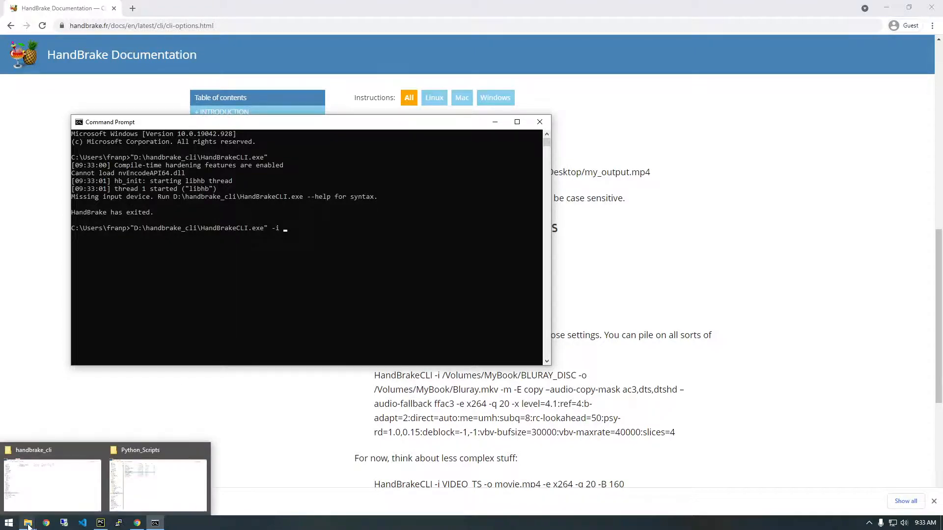
pyautogui.click(51, 484)
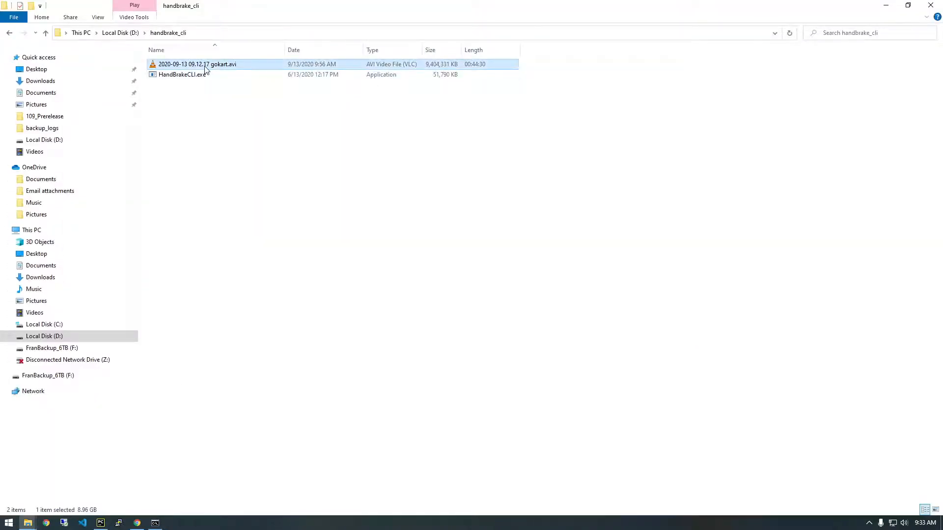
pyautogui.rightClick(196, 64)
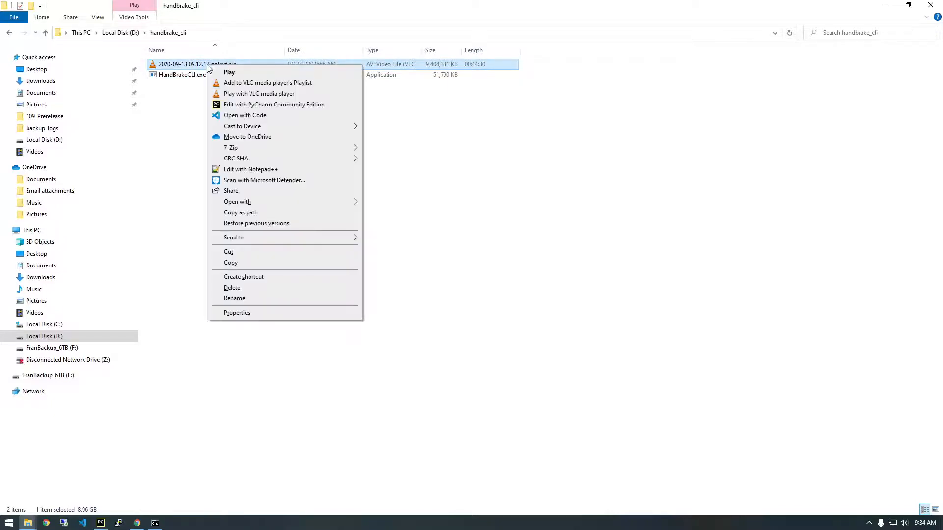
pyautogui.click(250, 217)
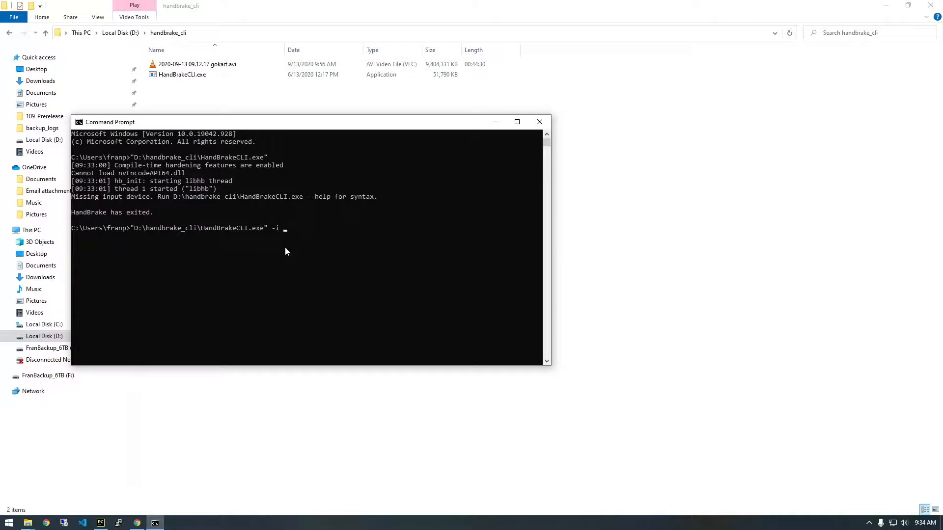
pyautogui.write('"D:\\handbrake_cli\\2020-09-13 09.12.17 gokart.avi"')
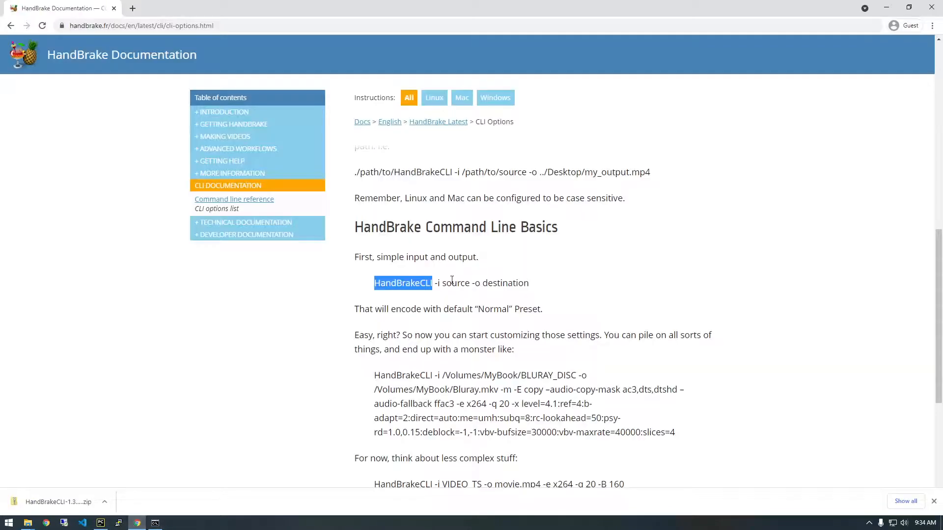
# Add -o with the same gokart path ending in .mp4 and run the encode
pyautogui.doubleClick(456, 283)
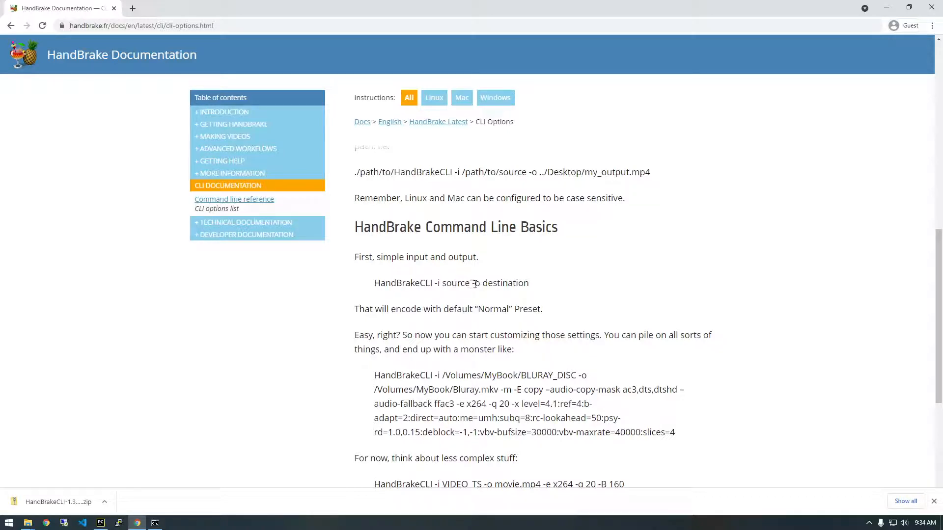
pyautogui.moveTo(179, 503)
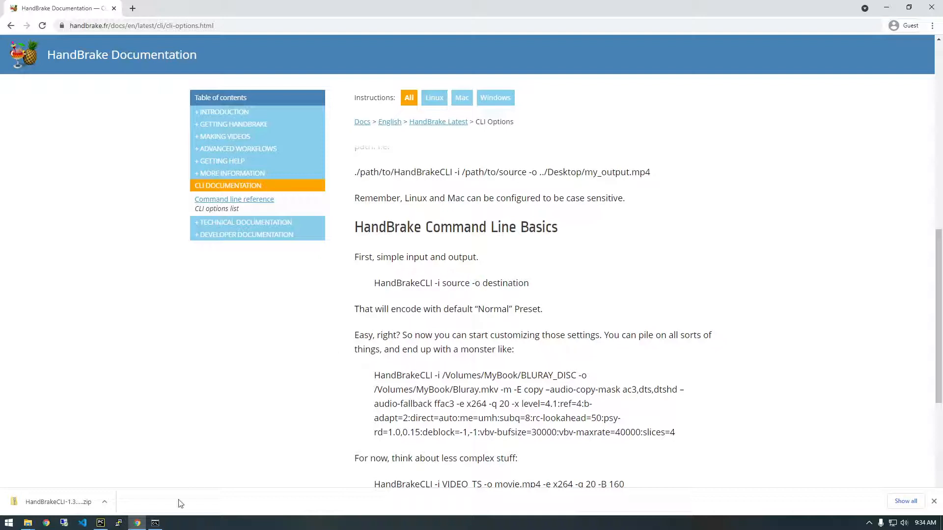
pyautogui.click(155, 522)
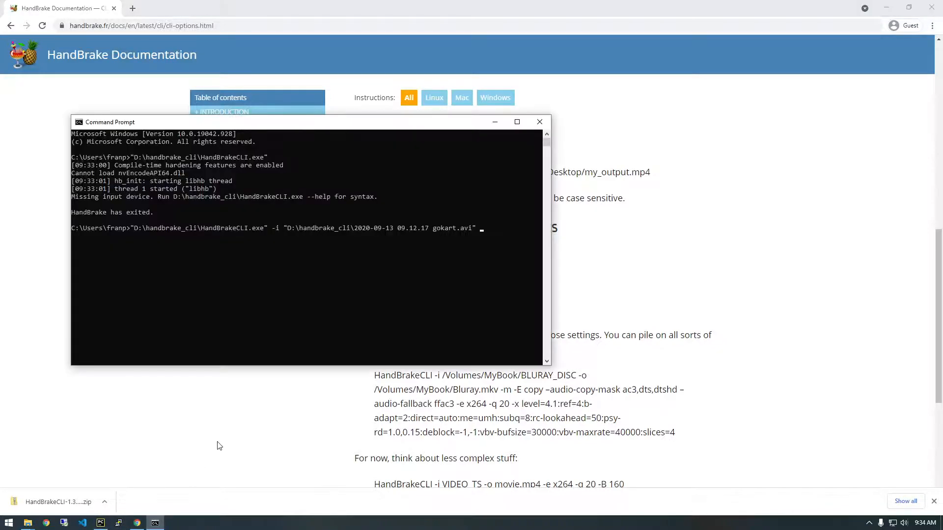
pyautogui.write('-o')
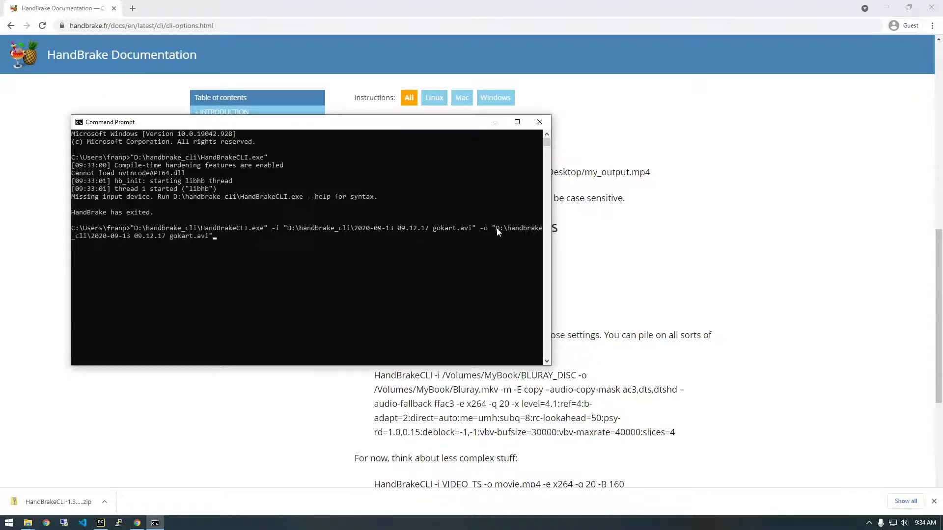
pyautogui.moveTo(471, 248)
pyautogui.write('mp4')
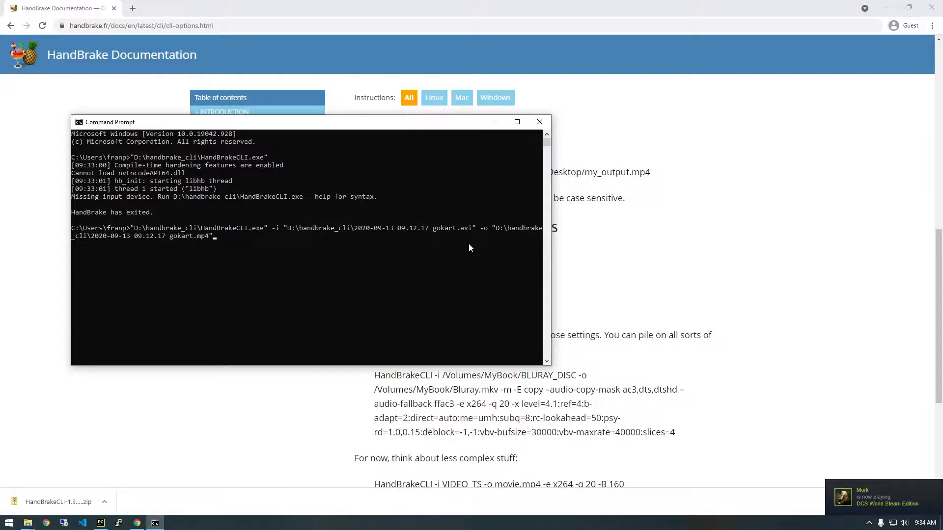
pyautogui.press('Return')
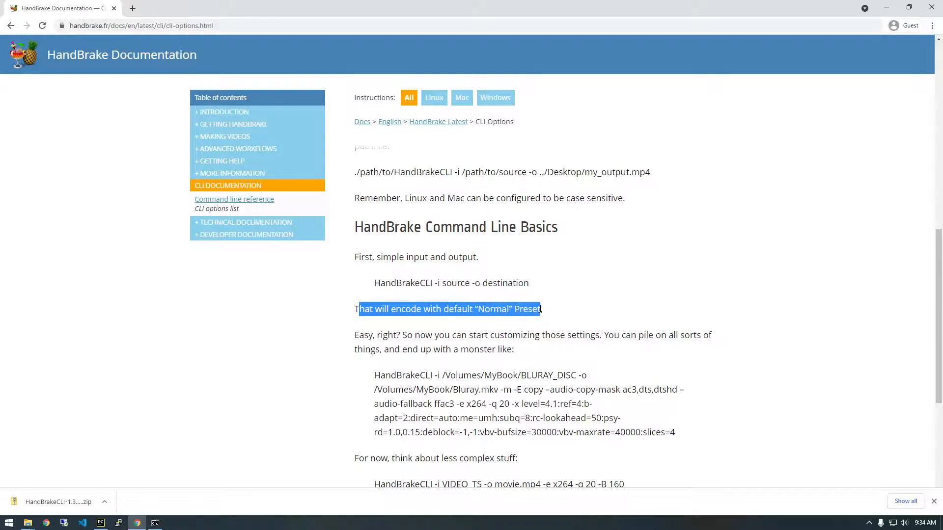
# Locate the 'HandBrakeCLI -i VIDEO_TS -o movie.mp4 -e x264 -q 20 -B 160' example and highlight -B 160
pyautogui.scroll(-3)
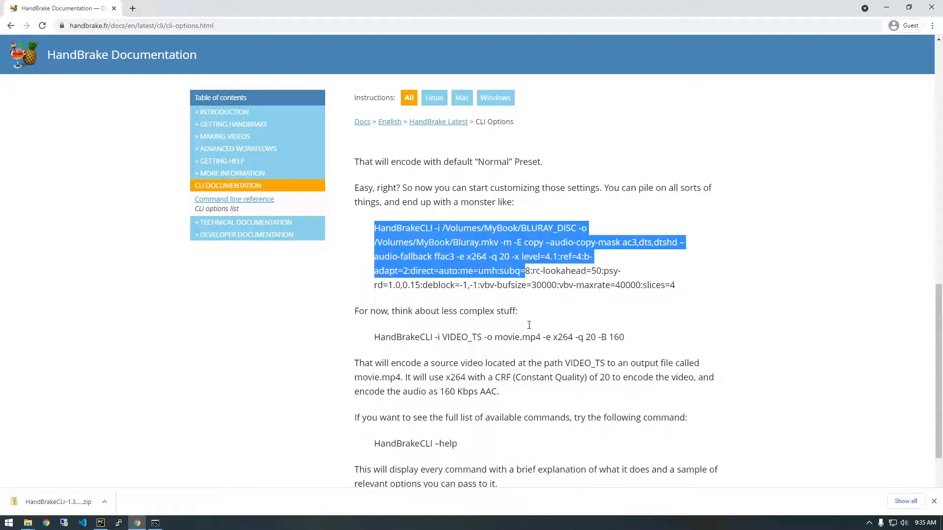
pyautogui.scroll(-3)
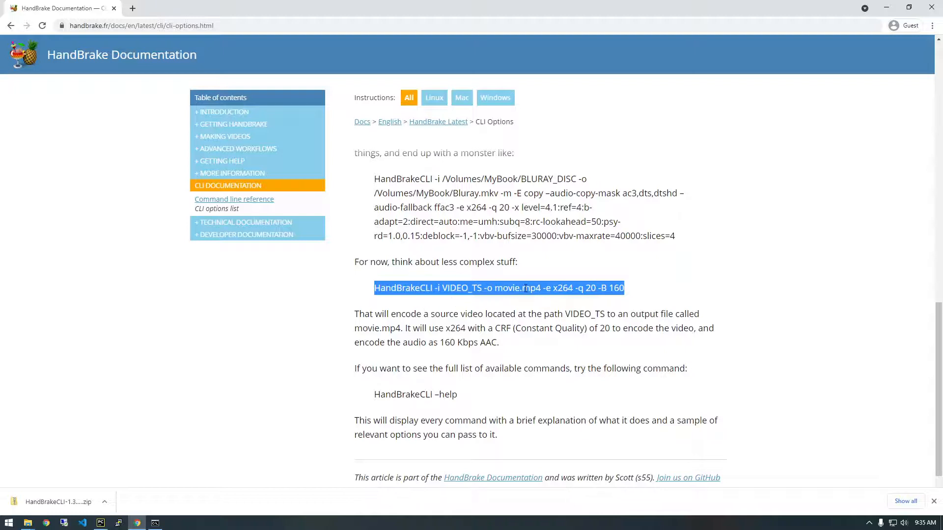
pyautogui.click(547, 288)
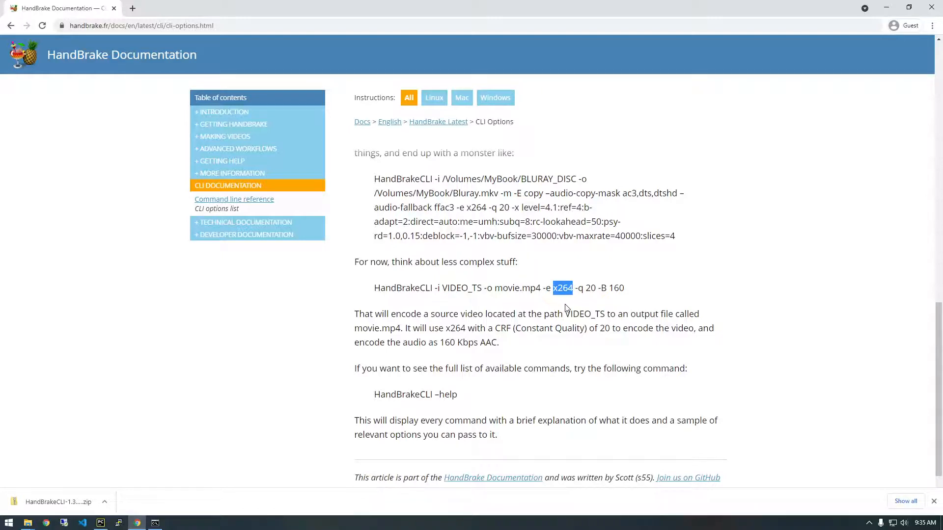
pyautogui.moveTo(584, 288)
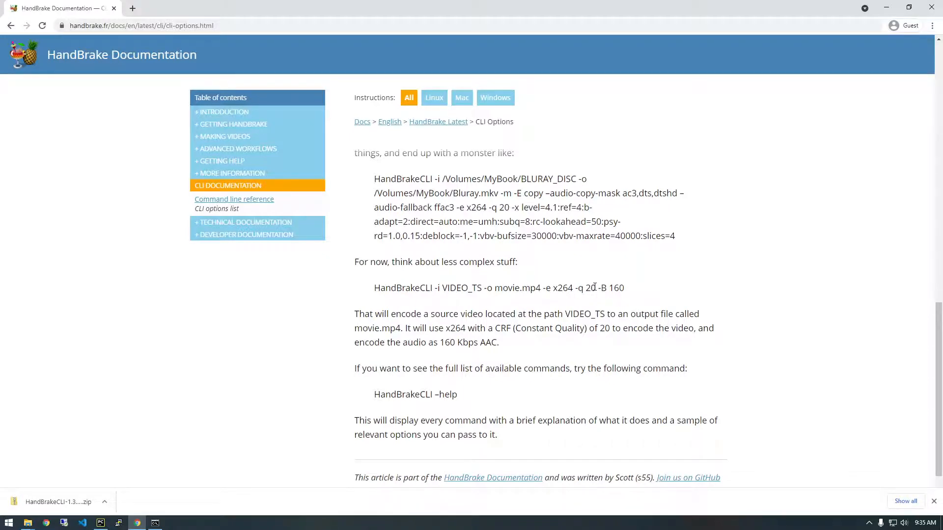
pyautogui.doubleClick(603, 288)
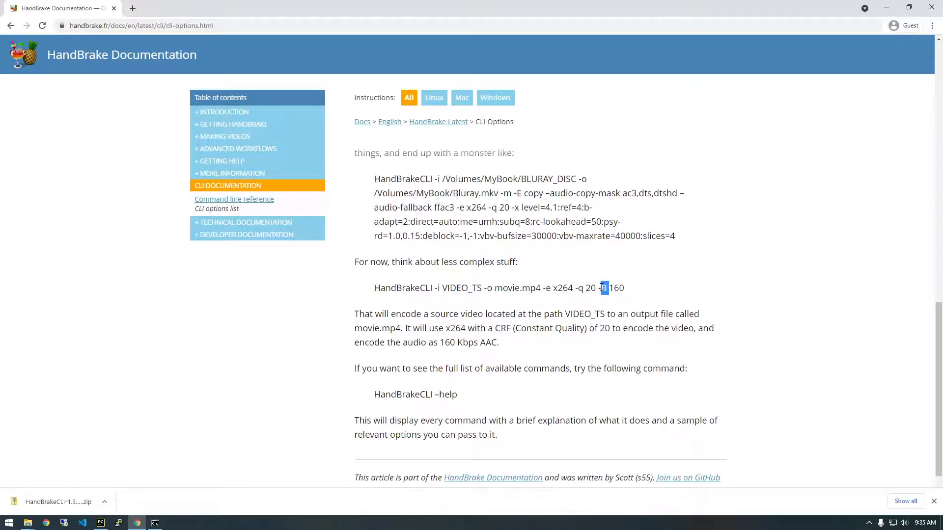
pyautogui.moveTo(548, 359)
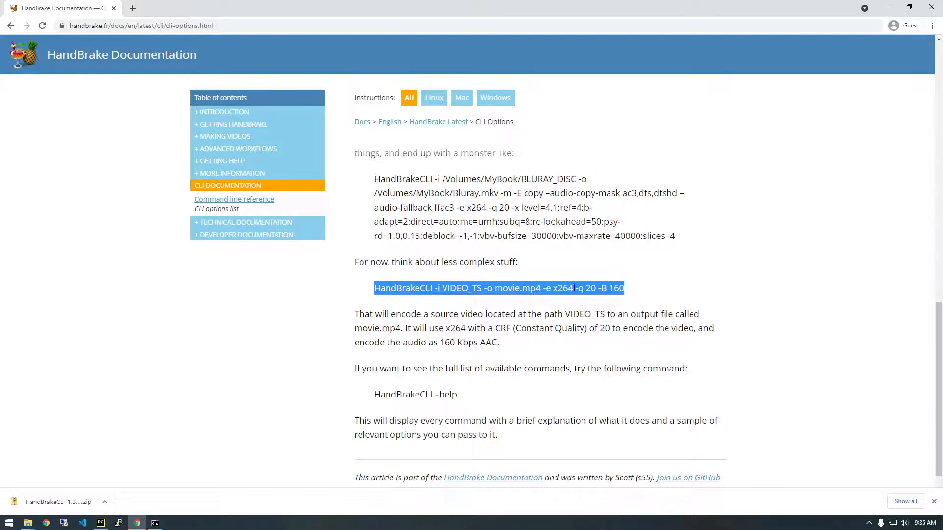
pyautogui.click(499, 288)
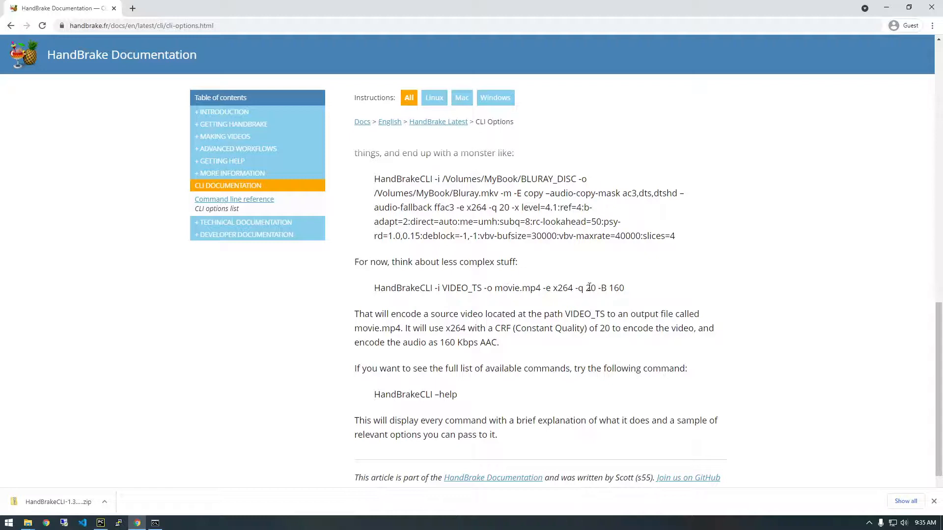
pyautogui.moveTo(587, 291)
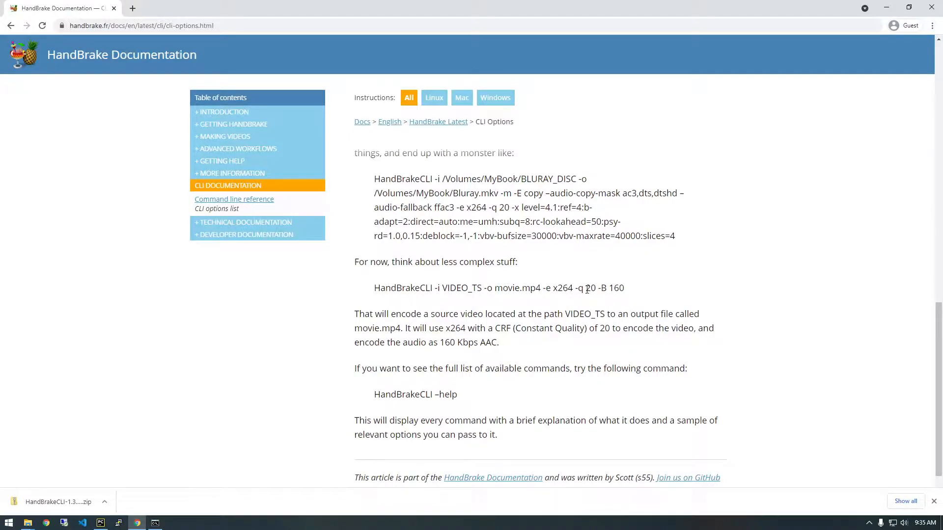
pyautogui.click(154, 522)
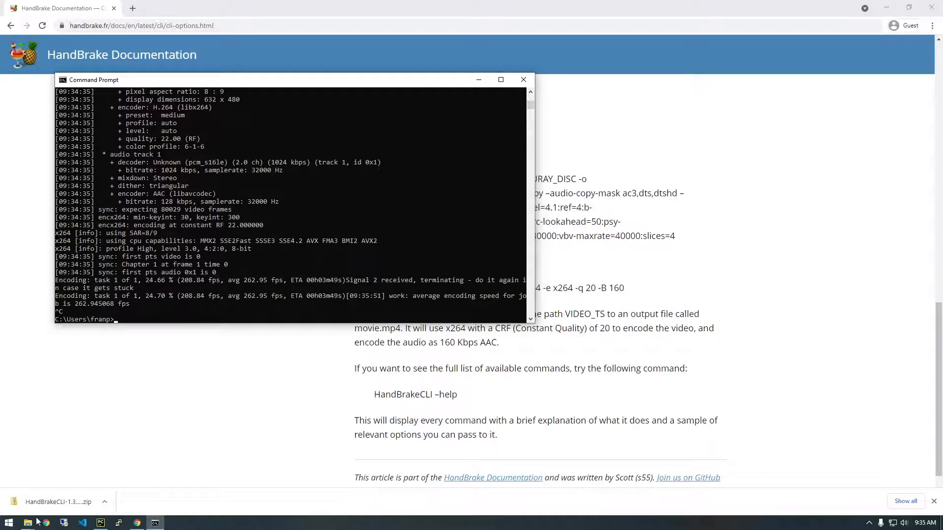
# Clear the console with cls and rerun the gokart command with '-e x264 -q 20 -B 160'
pyautogui.click(26, 522)
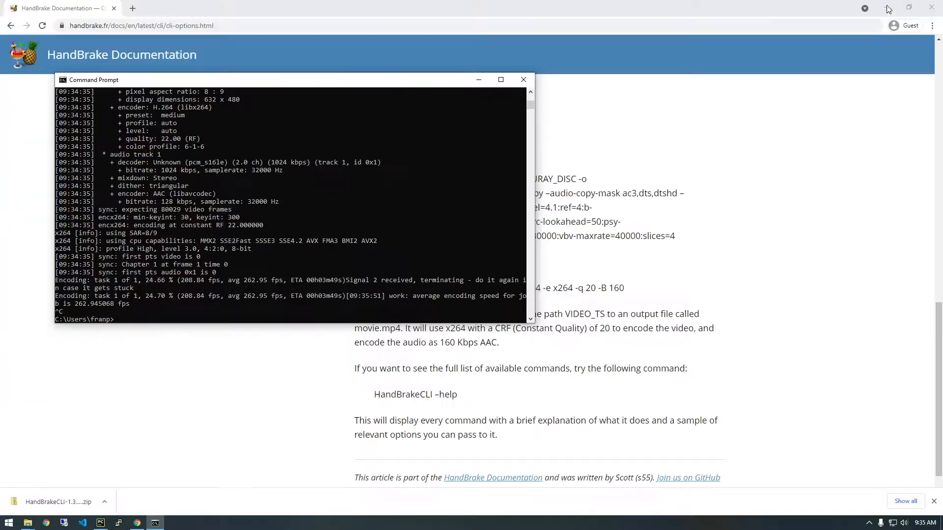
pyautogui.write('cls')
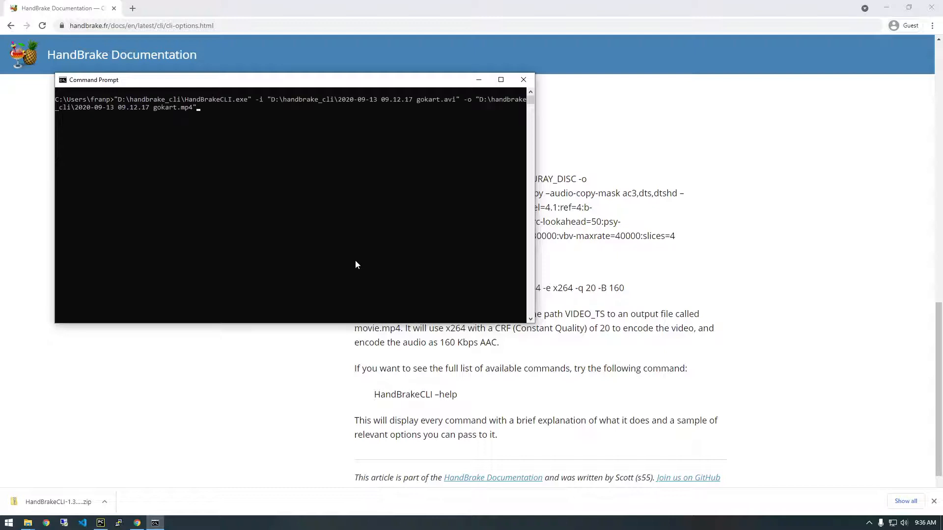
pyautogui.moveTo(252, 173)
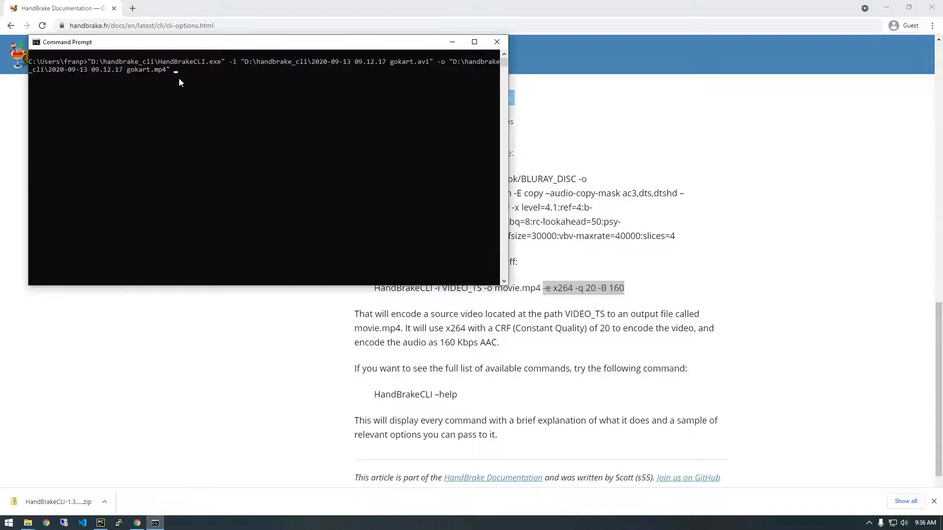
pyautogui.write('-e x264 -q 20 -B 160')
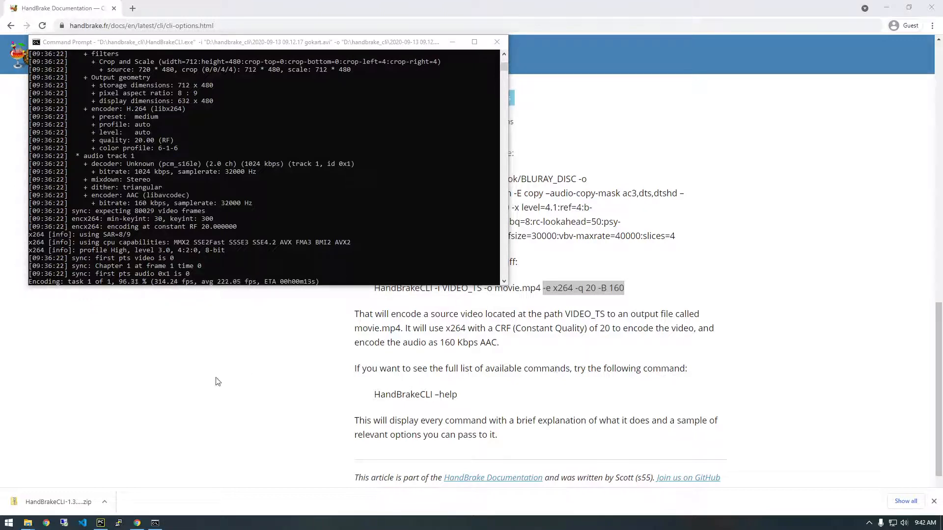
pyautogui.rightClick(8, 522)
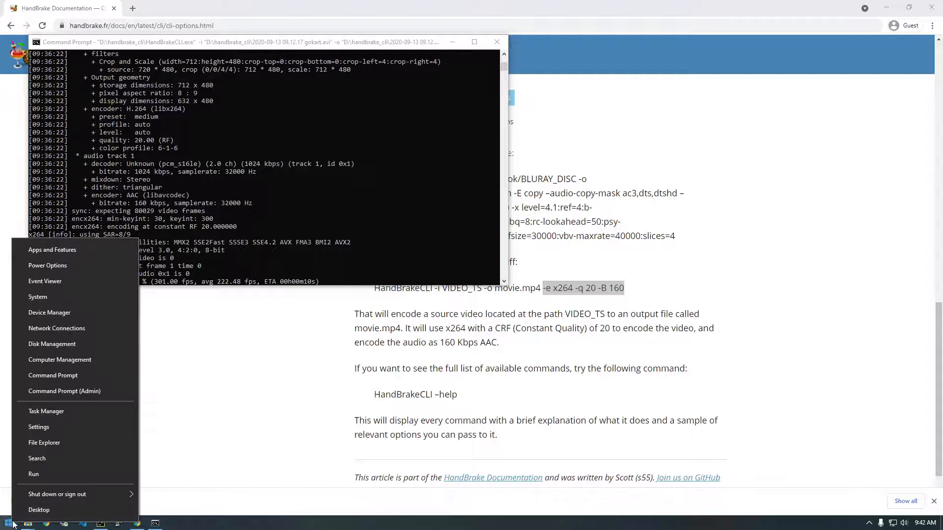
pyautogui.click(47, 411)
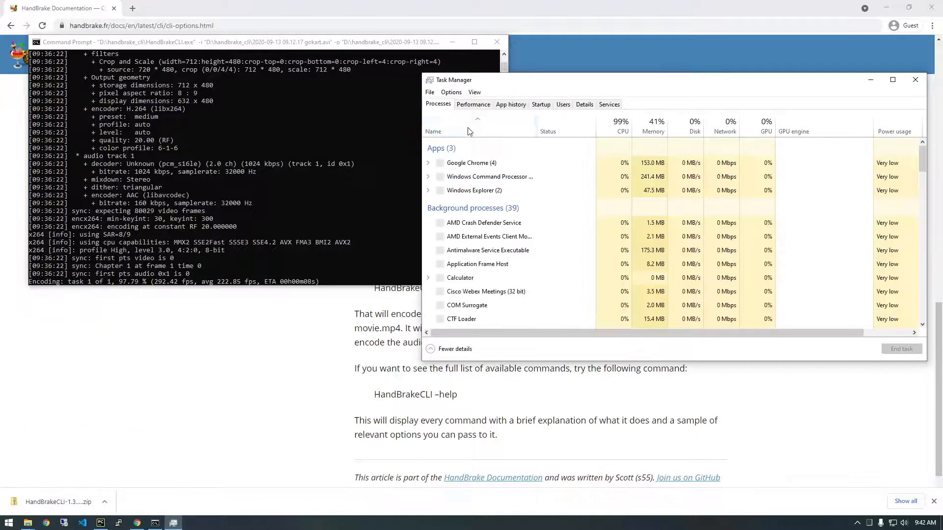
pyautogui.click(584, 105)
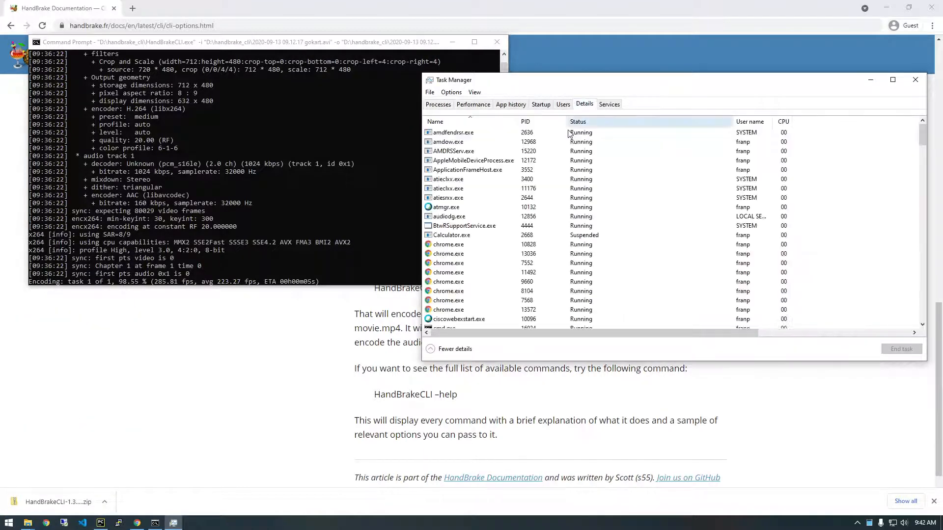
pyautogui.click(473, 104)
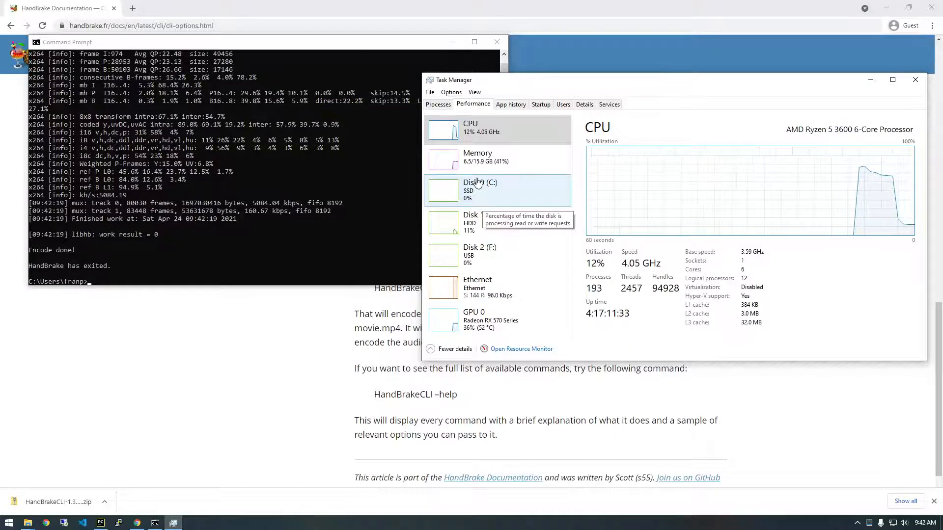
pyautogui.moveTo(477, 140)
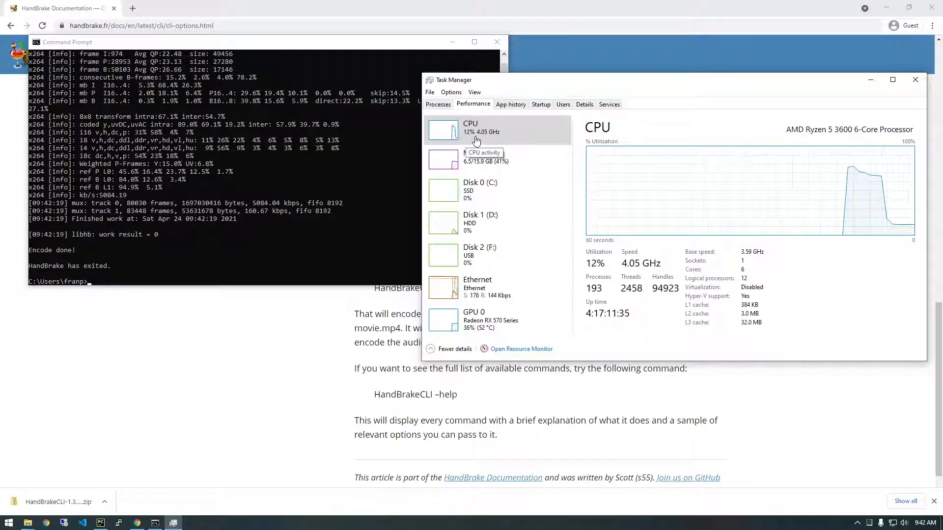
pyautogui.moveTo(396, 256)
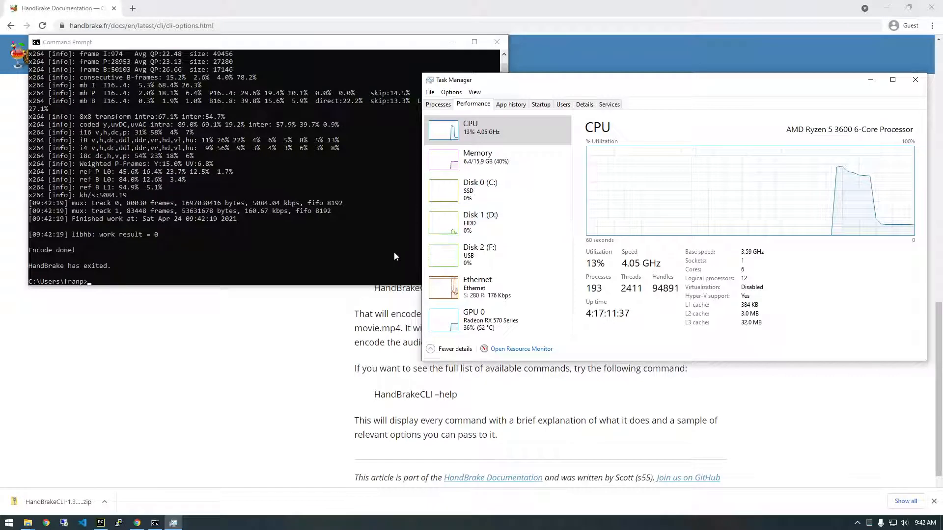
pyautogui.click(915, 80)
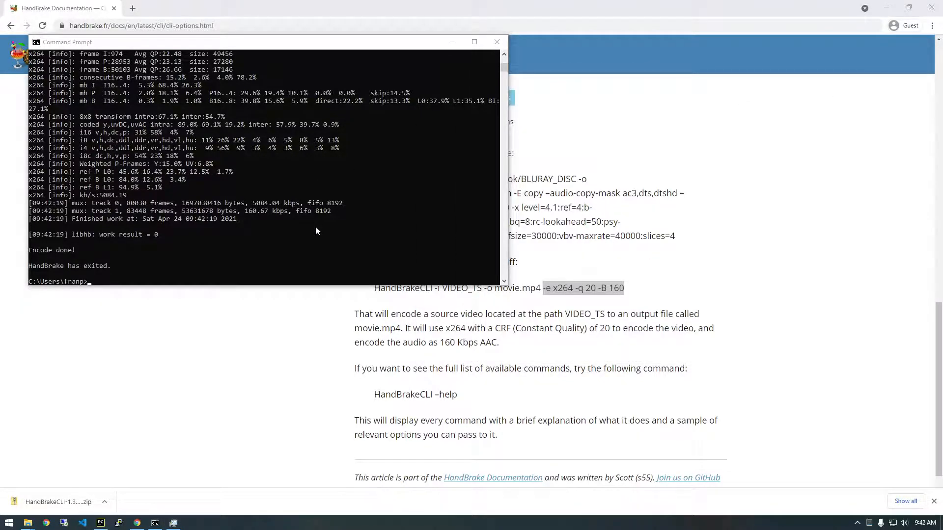
pyautogui.moveTo(321, 325)
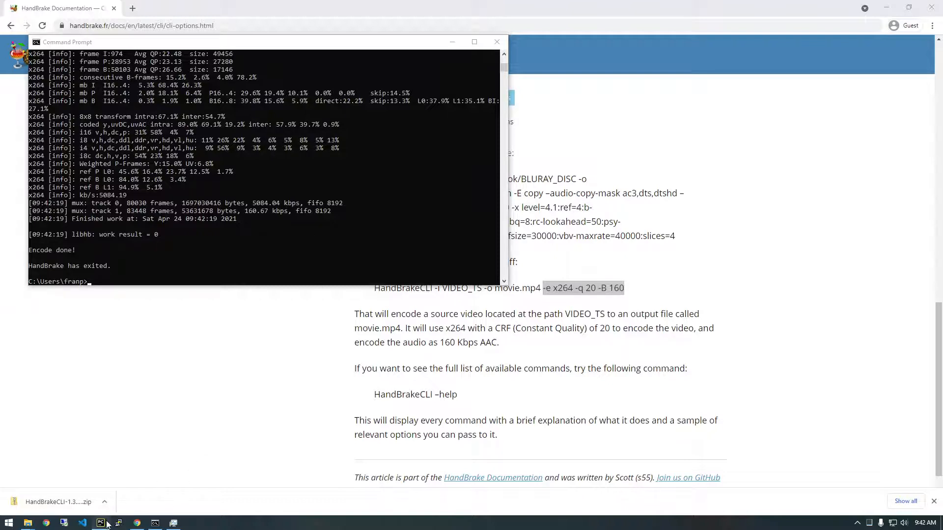
# Write 'import subprocess' as the first line of handbrake_script.py in PyCharm
pyautogui.click(100, 523)
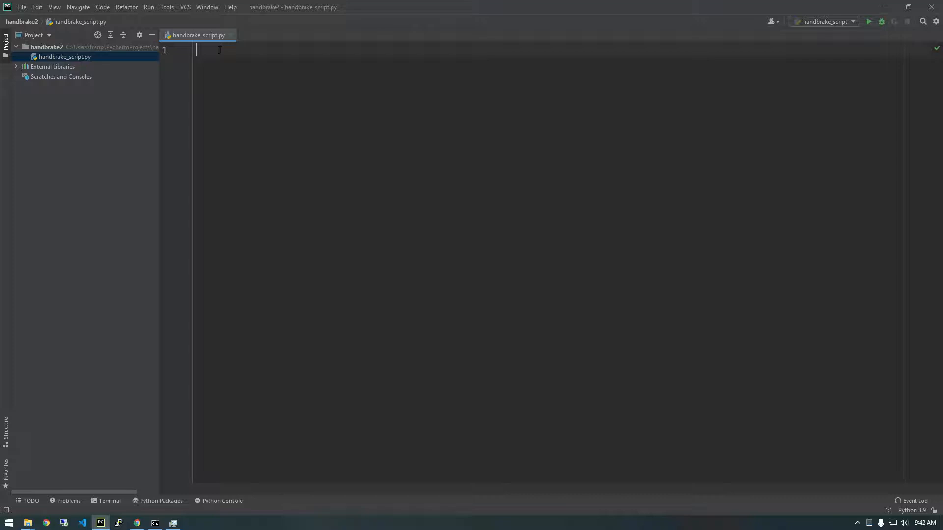
pyautogui.write('im')
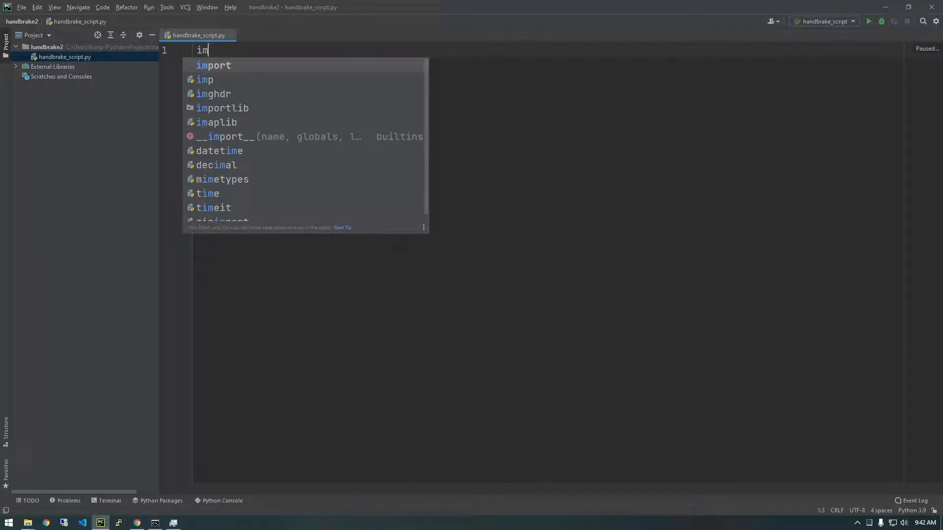
pyautogui.write('port subprocess')
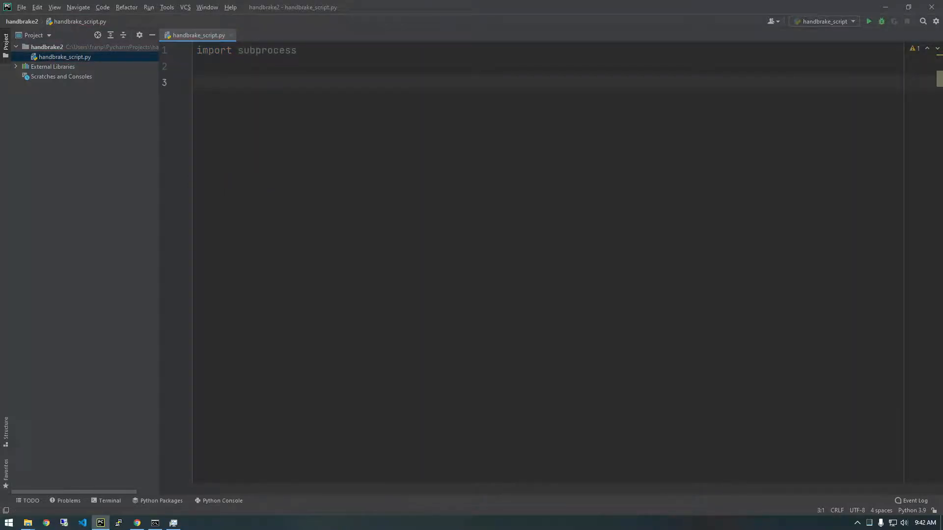
pyautogui.click(155, 522)
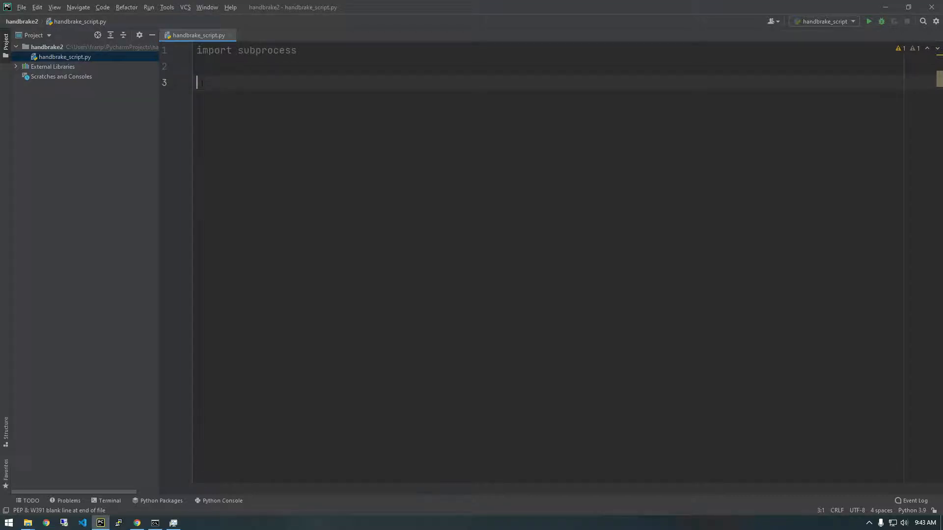
# Write 'handbrake_commands = []' on line 3 below the subprocess import
pyautogui.write('hand')
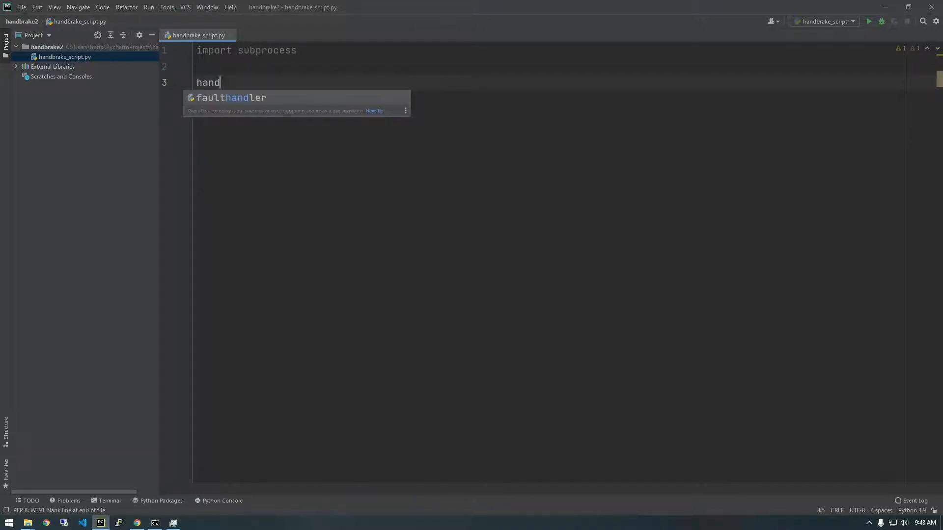
pyautogui.write('brake_co')
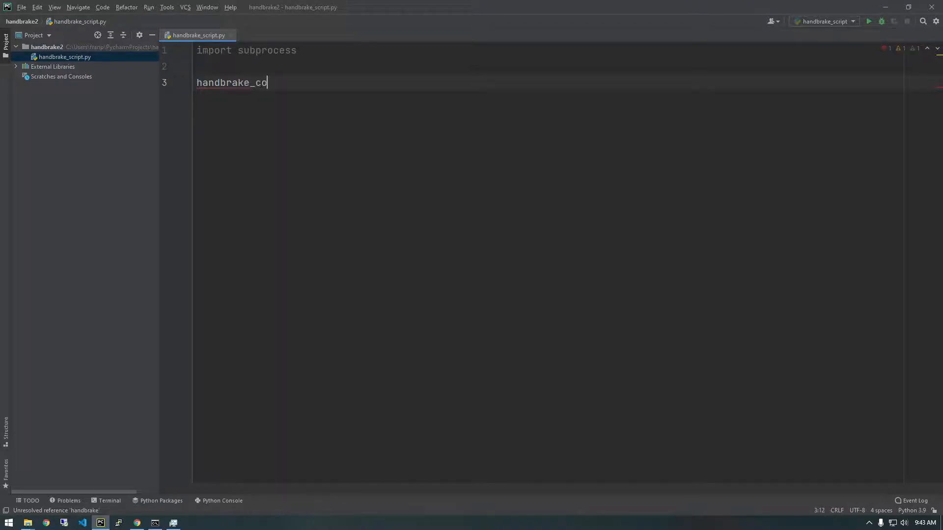
pyautogui.write('mmands = [')
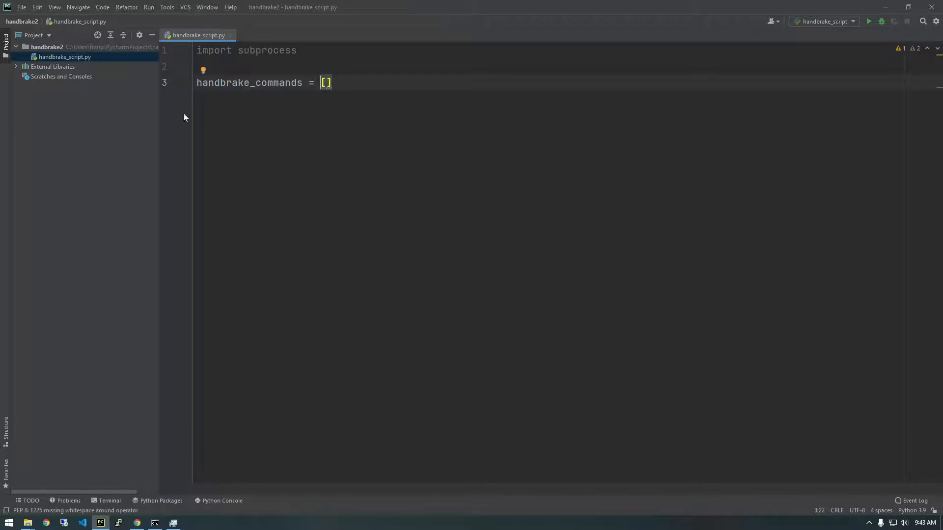
pyautogui.moveTo(155, 523)
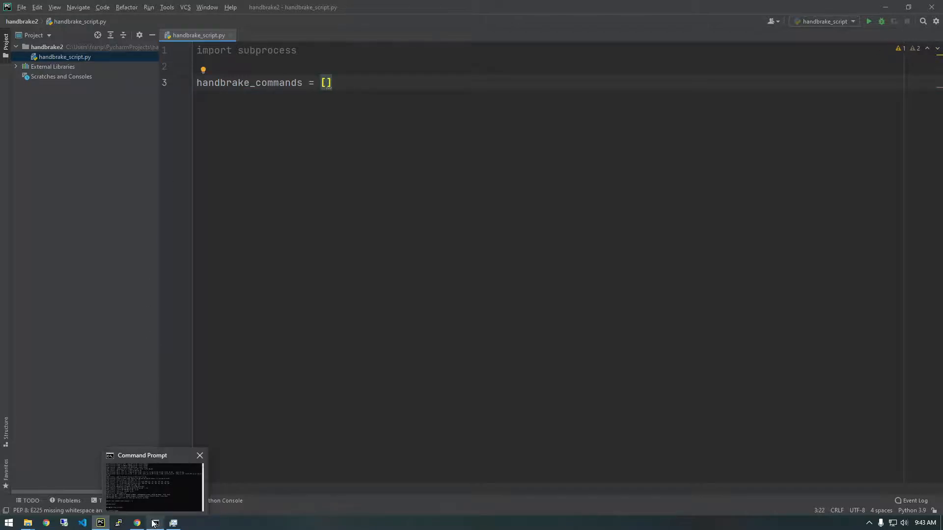
# Copy the gokart HandBrakeCLI command from Command Prompt and paste it onto line 5 of the script
pyautogui.click(153, 481)
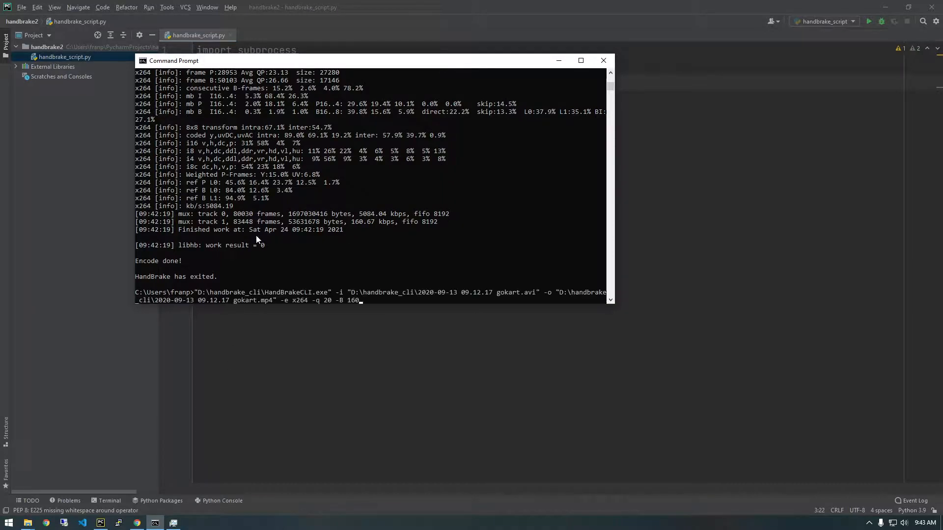
pyautogui.rightClick(173, 60)
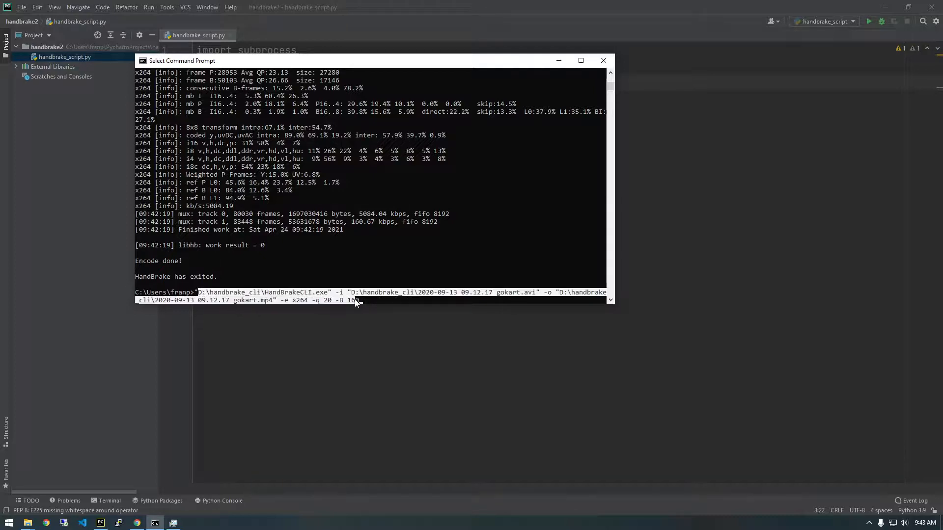
pyautogui.click(354, 300)
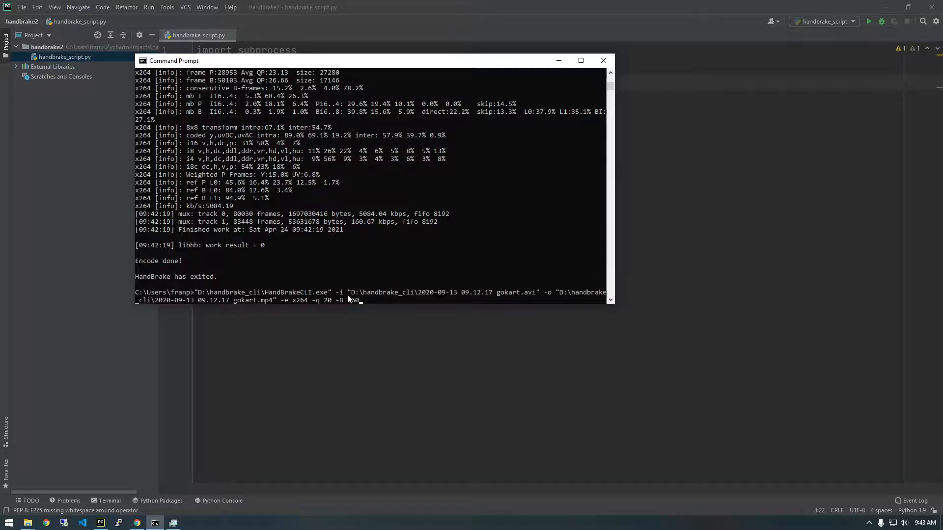
pyautogui.click(602, 59)
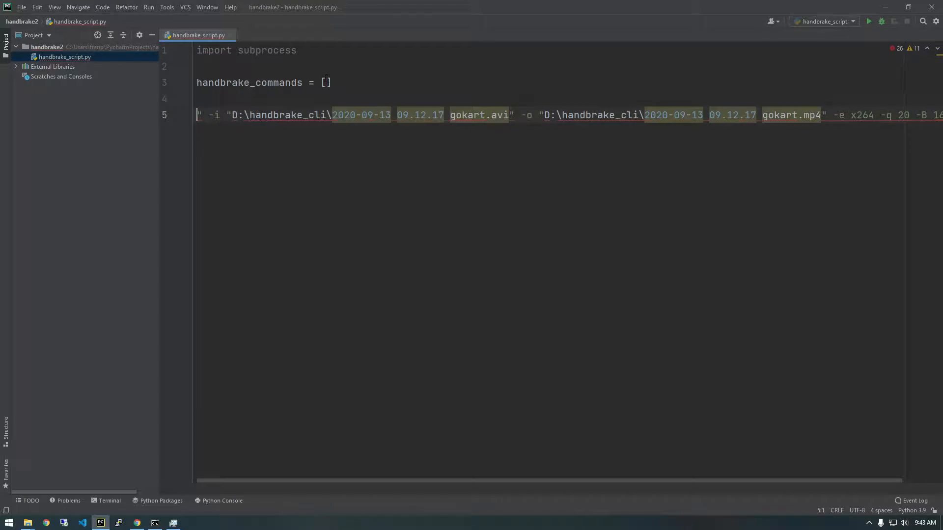
# Add r"D:\handbrake_cli\HandBrakeCLI.exe" as the first list element
pyautogui.write('""')
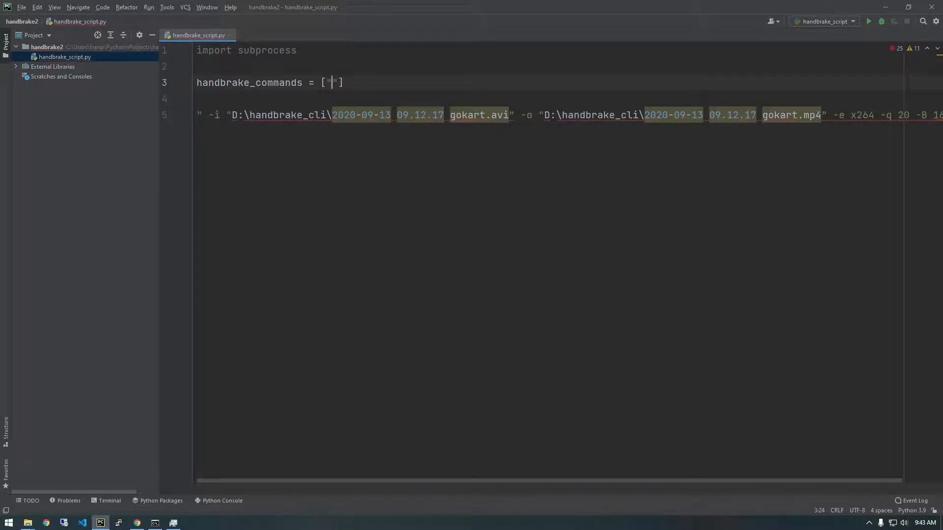
pyautogui.write('D:\\handbrake_cli\\HandBrakeCLI.exe')
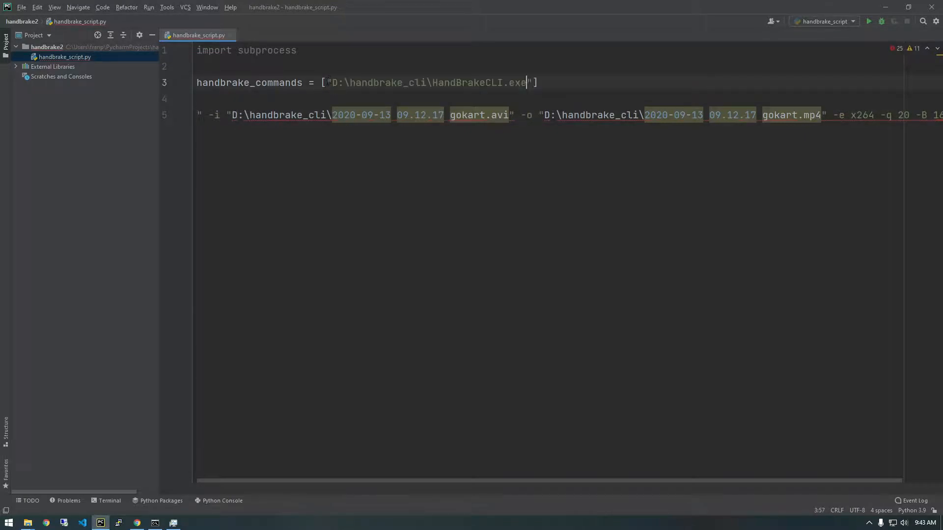
pyautogui.write('r')
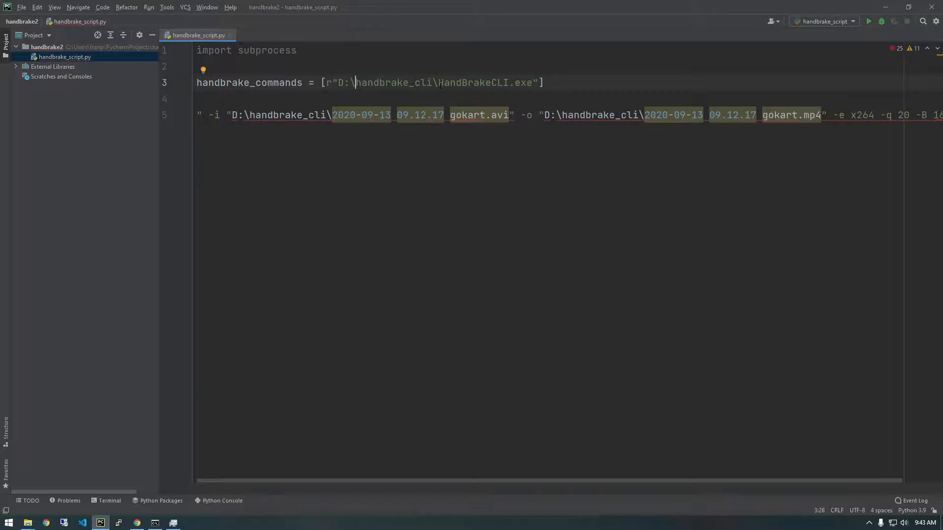
pyautogui.click(542, 83)
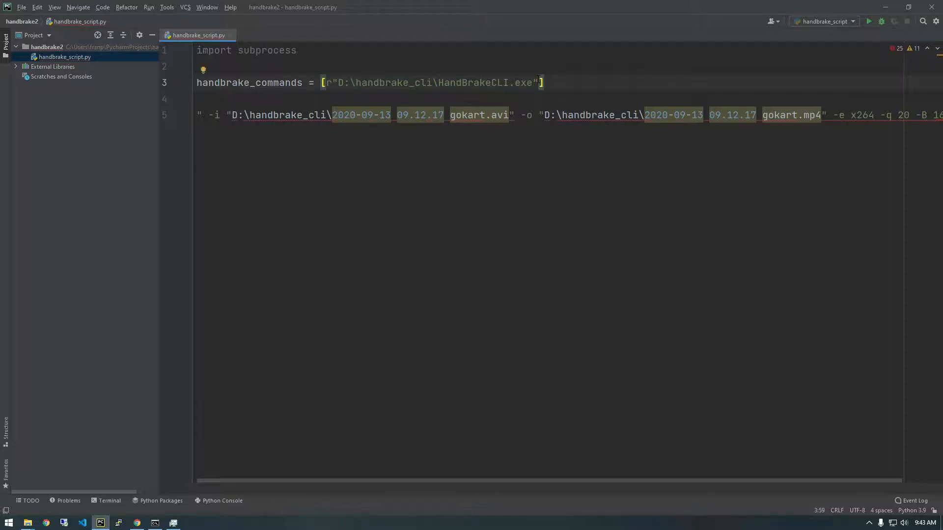
# Append the "-i" flag as the next list element
pyautogui.write(',')
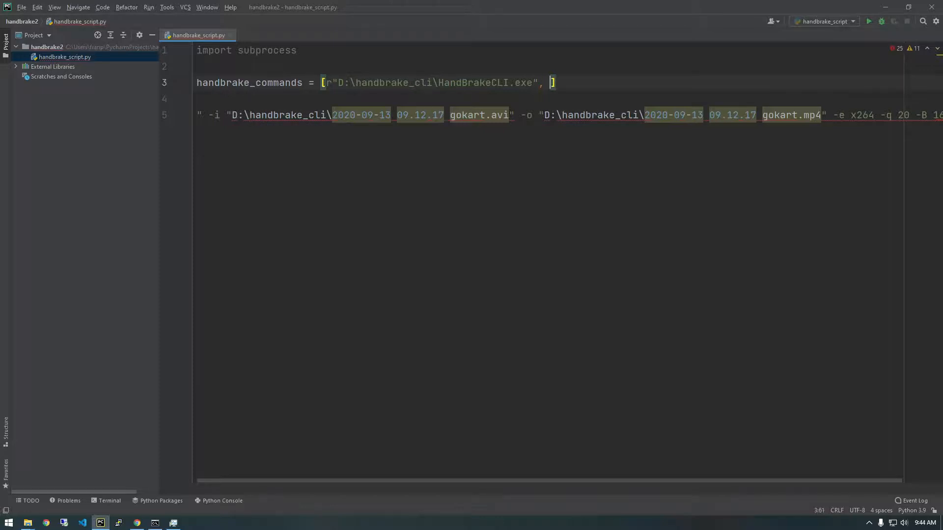
pyautogui.write('"')
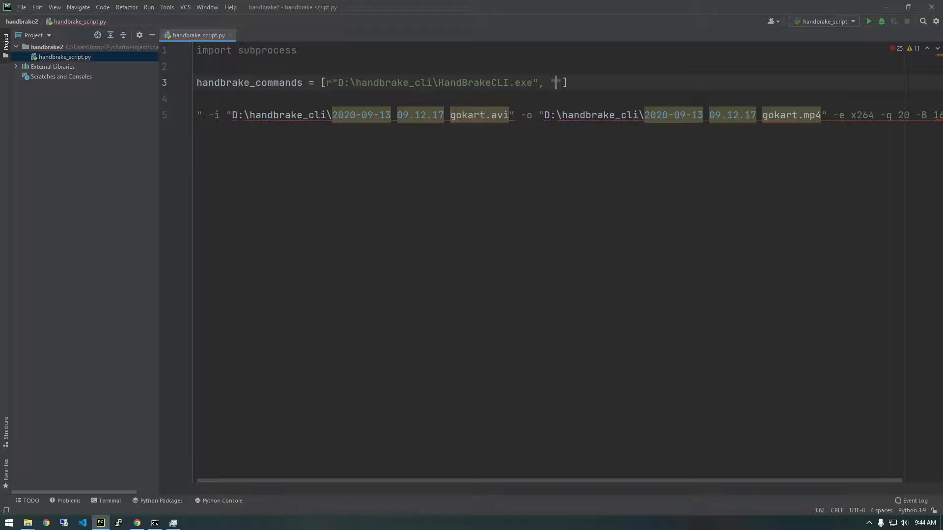
pyautogui.write('-i')
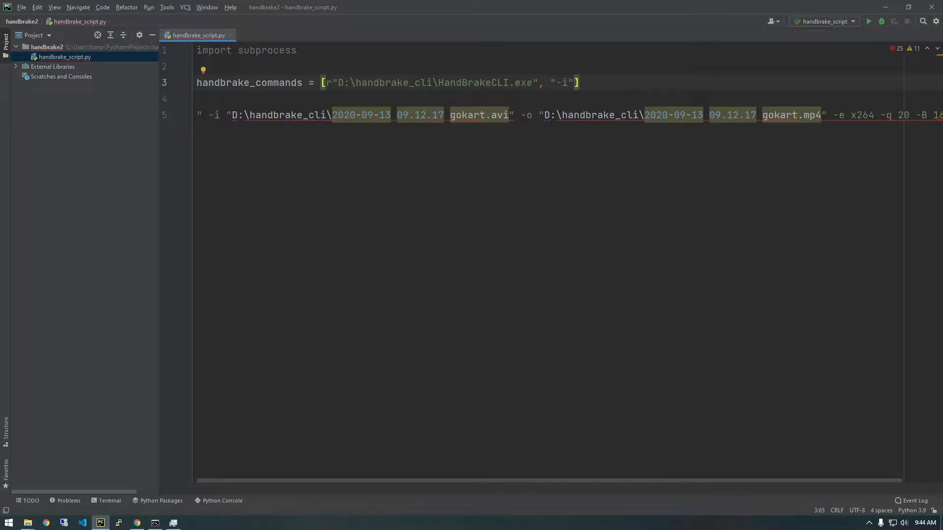
pyautogui.write(',')
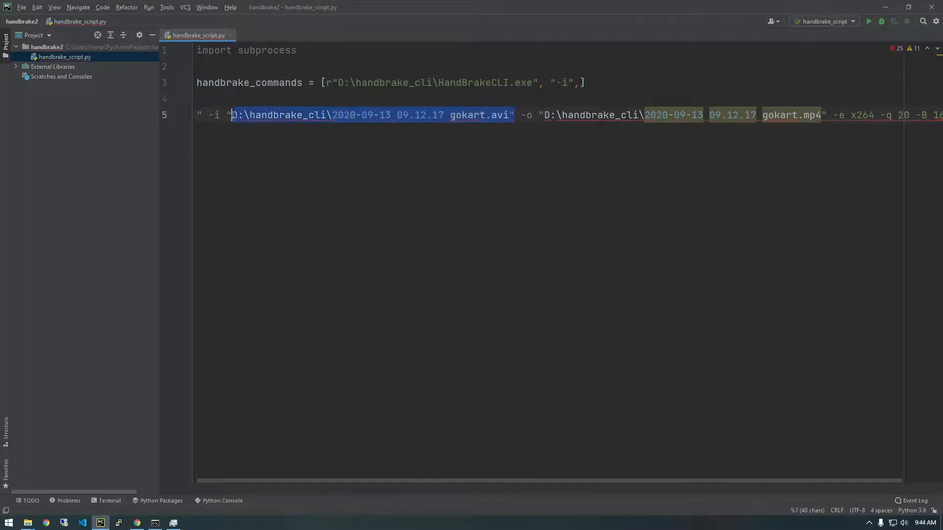
# Move the gokart.avi input path into the list as a raw string and add "-o"
pyautogui.rightClick(361, 115)
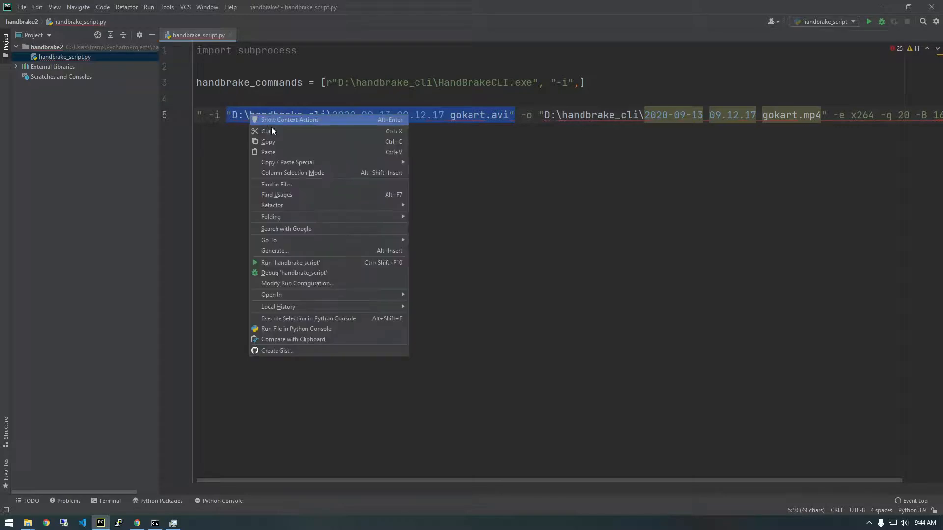
pyautogui.click(265, 131)
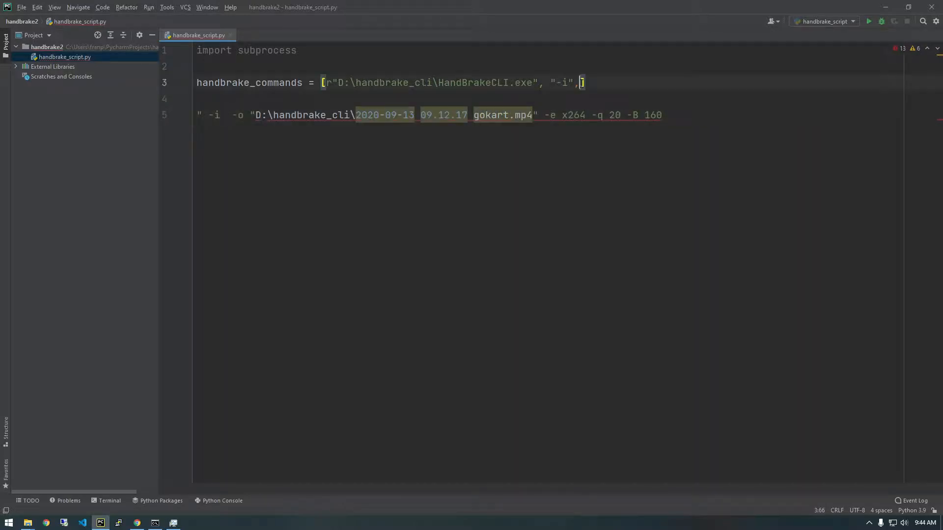
pyautogui.write('"D:\\handbrake_cli\\2020-09-13 09.12.17 gokart.avi"')
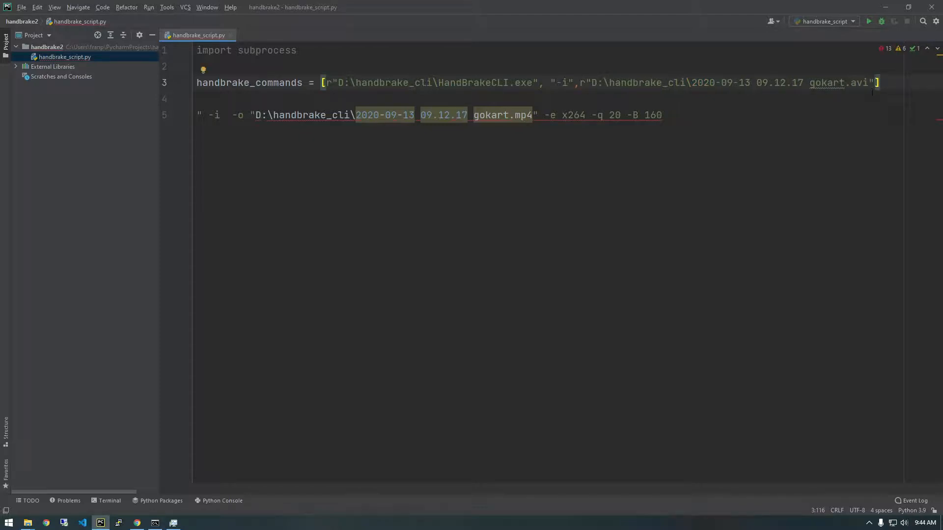
pyautogui.write(',')
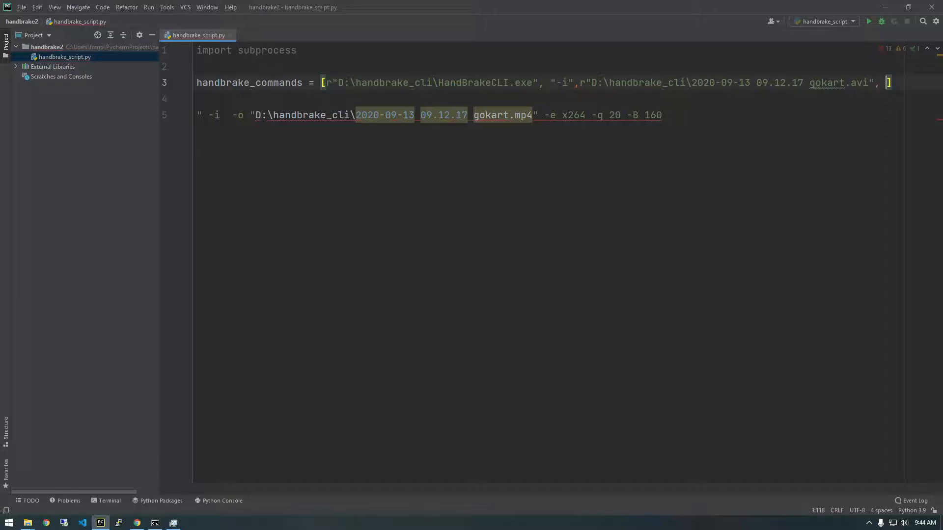
pyautogui.write('"-o",')
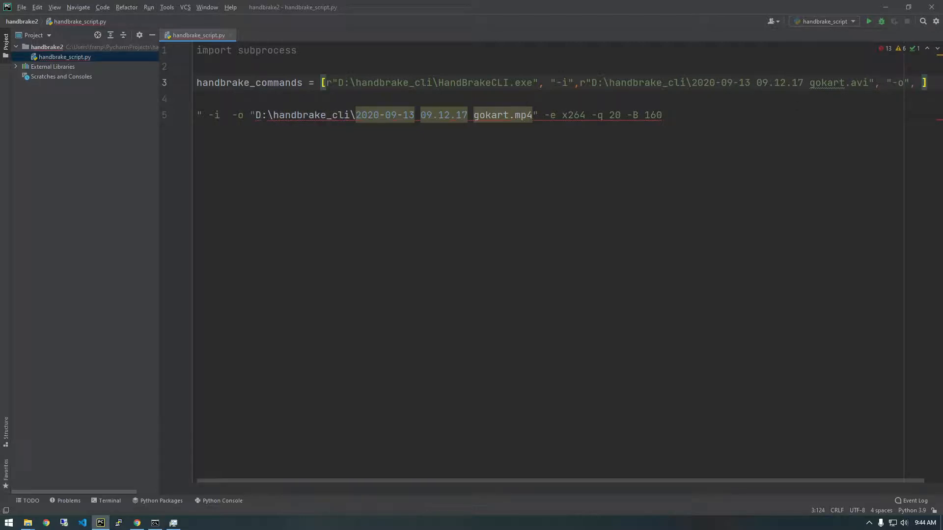
# Cut the quoted gokart.mp4 output path out of line 5, ready to add to the list
pyautogui.click(343, 115)
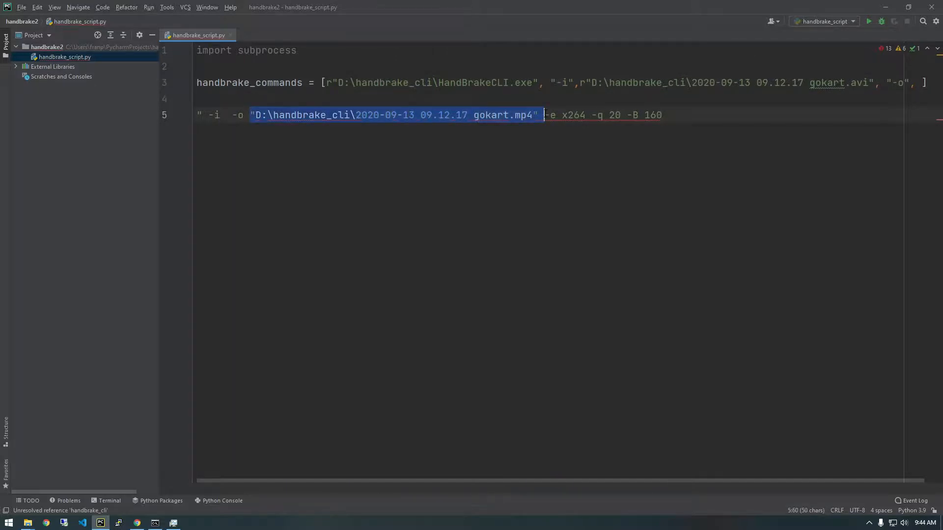
pyautogui.press('Delete')
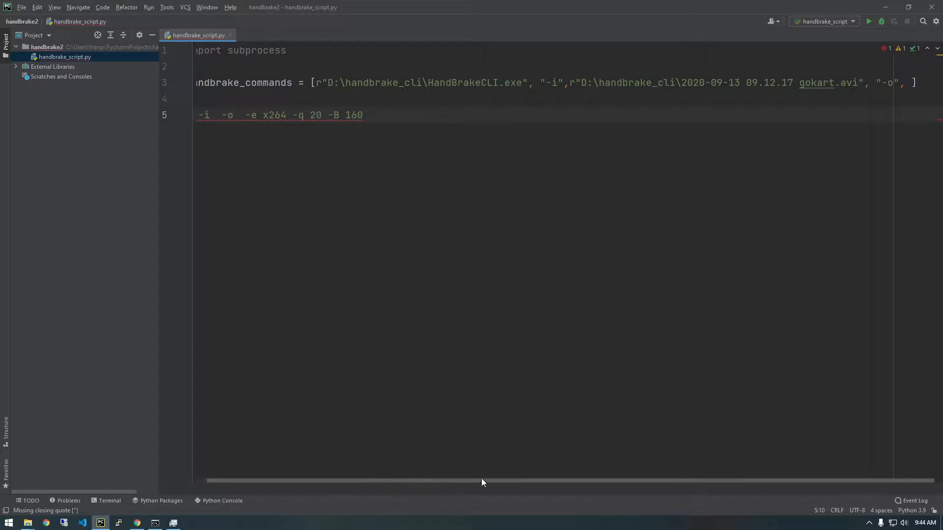
pyautogui.click(905, 82)
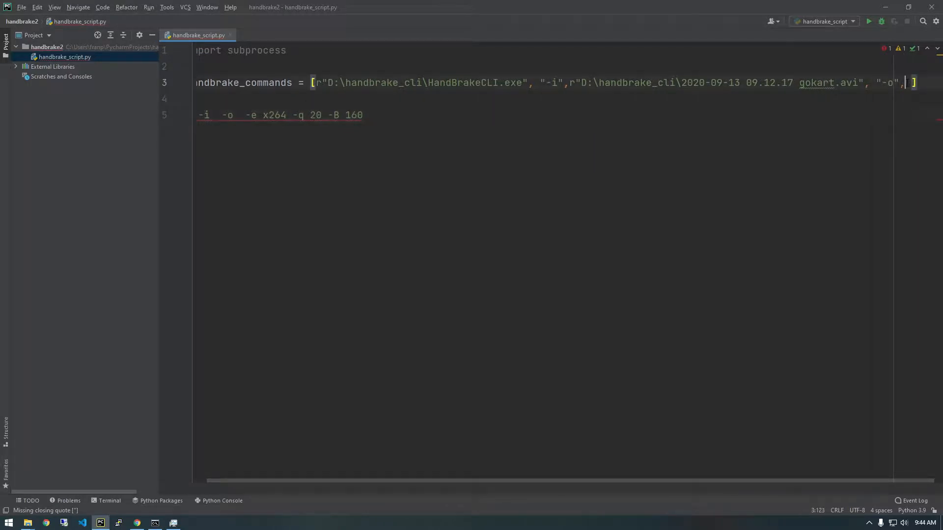
# Add the gokart mp4 output path and the x264 encoder option to the list
pyautogui.write('"D:\\handbrake_cli\\2020-09-13 09.12.17 gokart.mp4"')
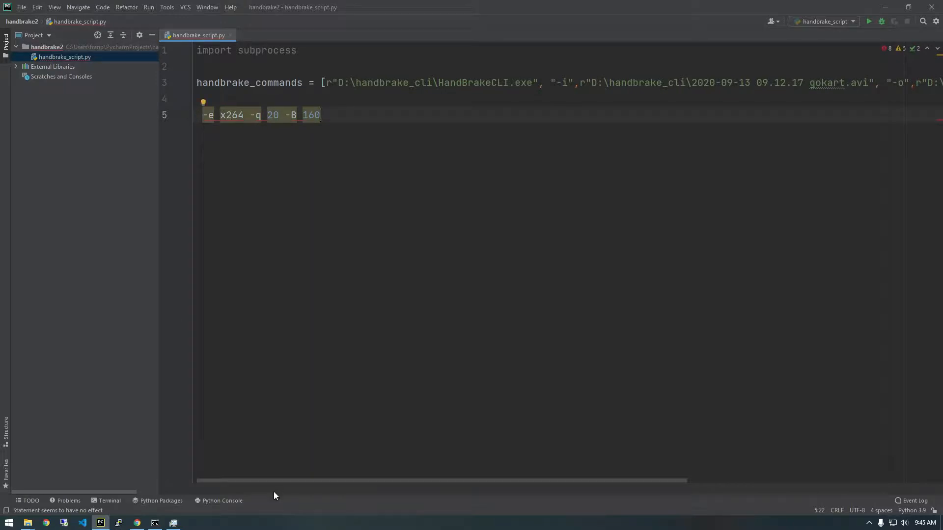
pyautogui.hscroll(3)
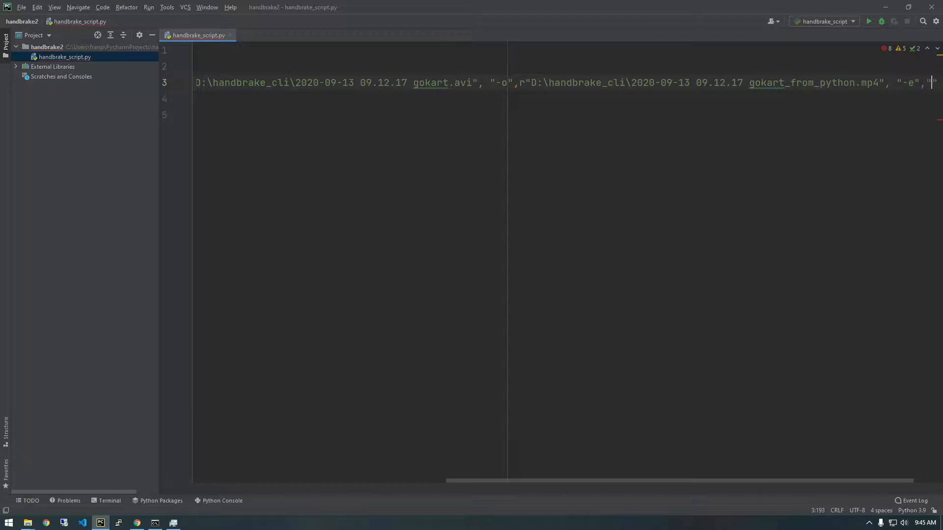
pyautogui.write('x264')
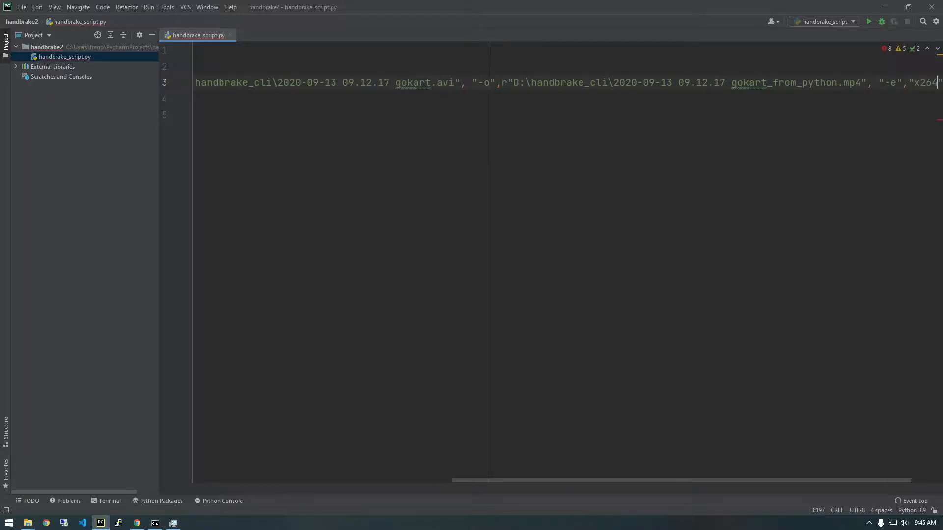
pyautogui.moveTo(504, 486)
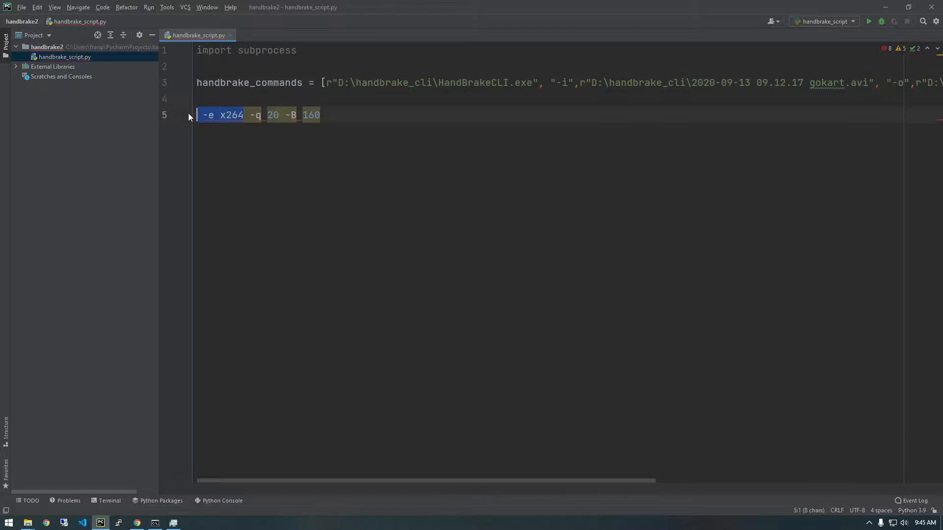
pyautogui.press('Delete')
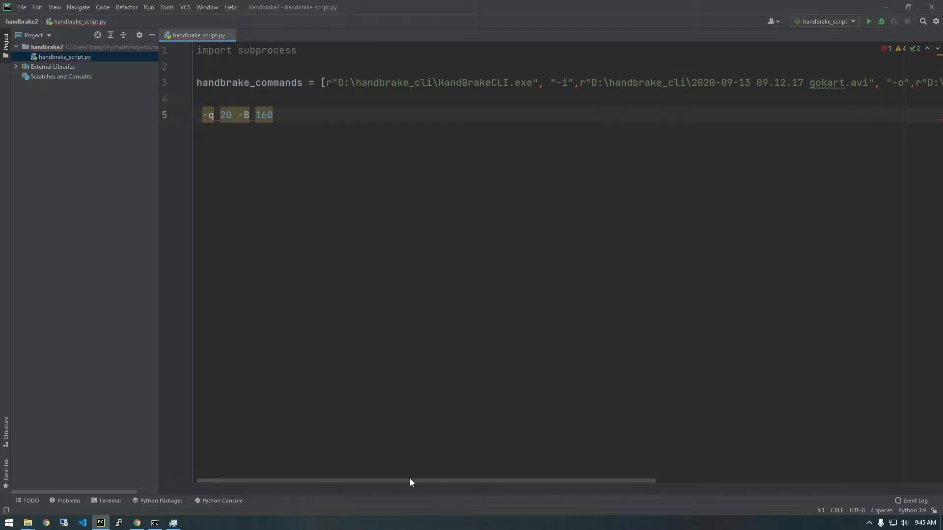
# Add quality 20 and the -B 160 audio bitrate options to complete the list
pyautogui.hscroll(3)
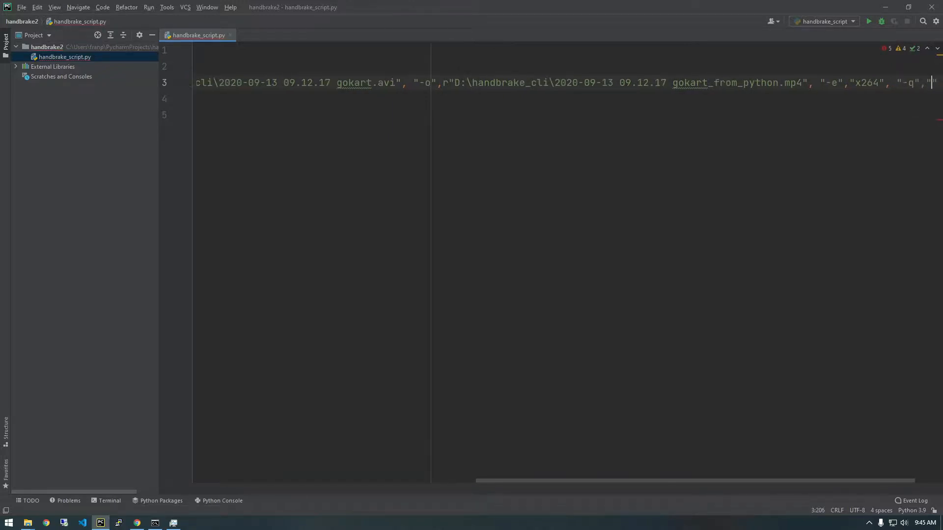
pyautogui.write('20')
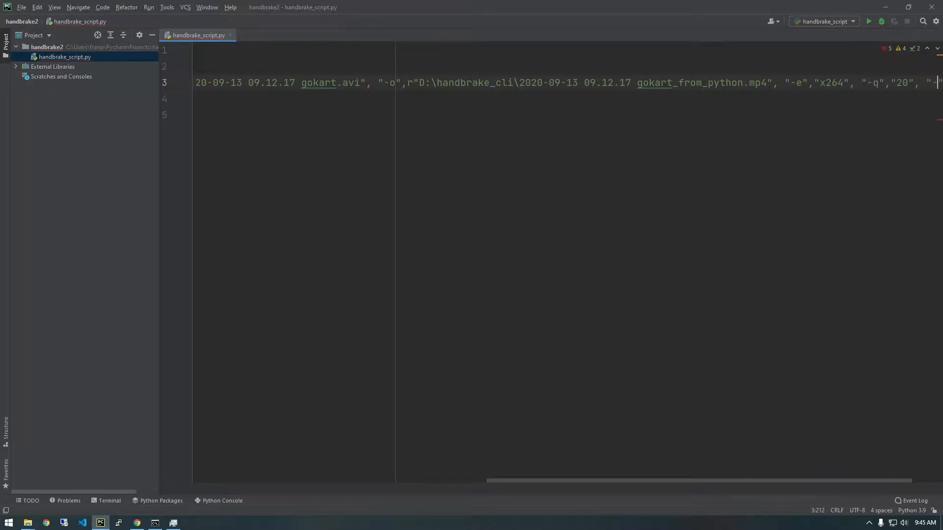
pyautogui.write('-B')
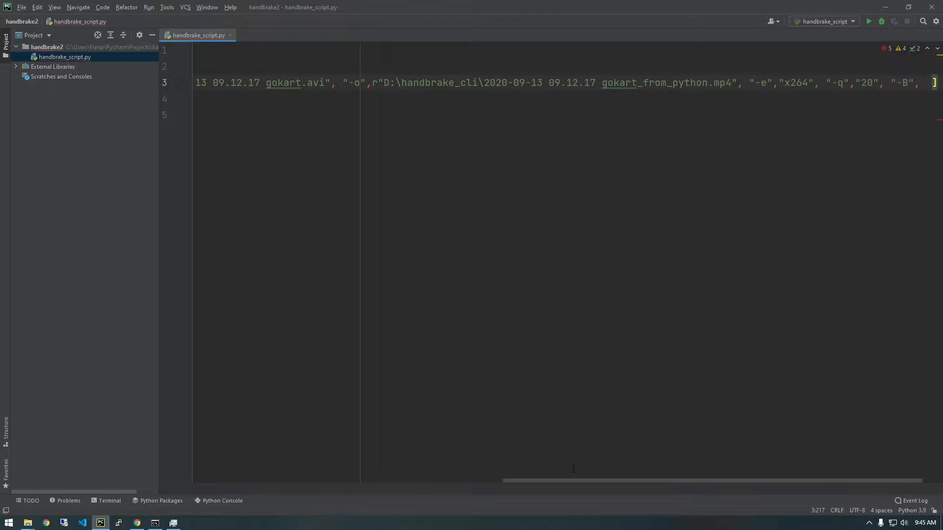
pyautogui.hscroll(-3)
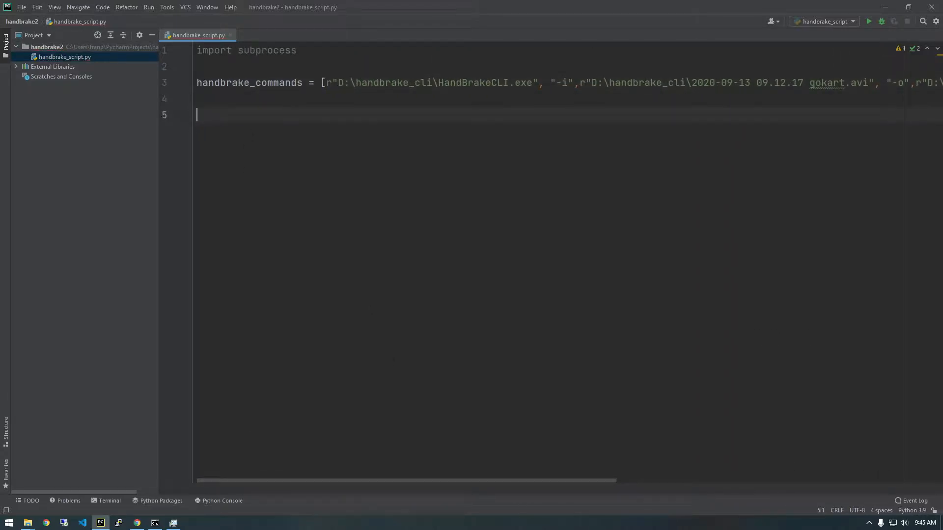
pyautogui.hscroll(3)
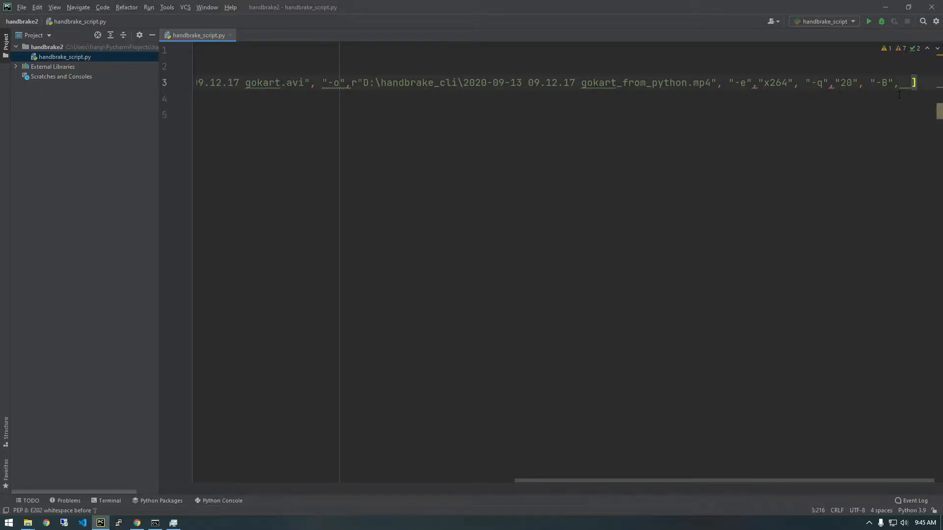
pyautogui.write('"1')
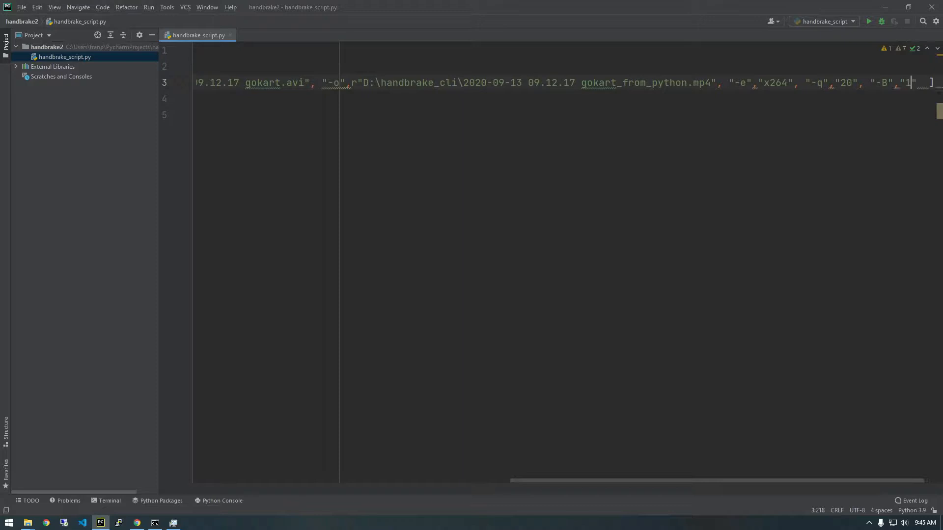
pyautogui.write('60')
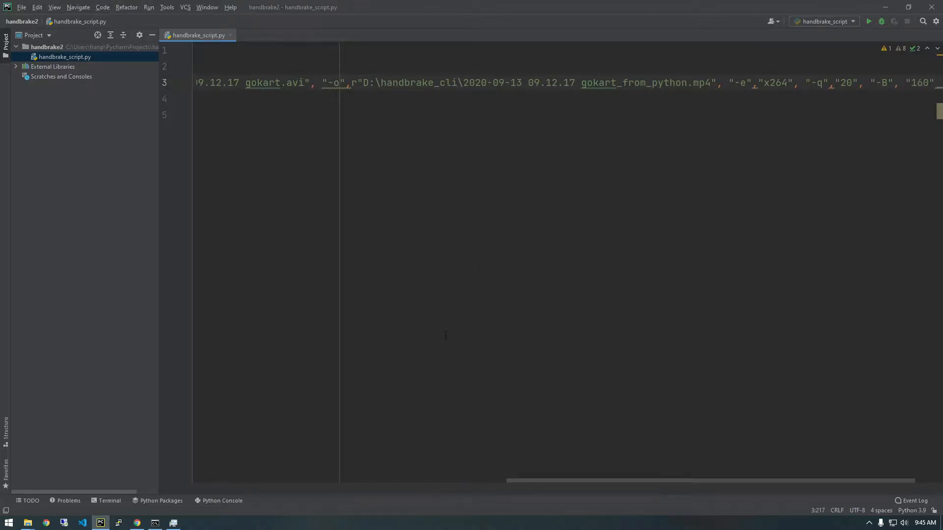
pyautogui.hscroll(-3)
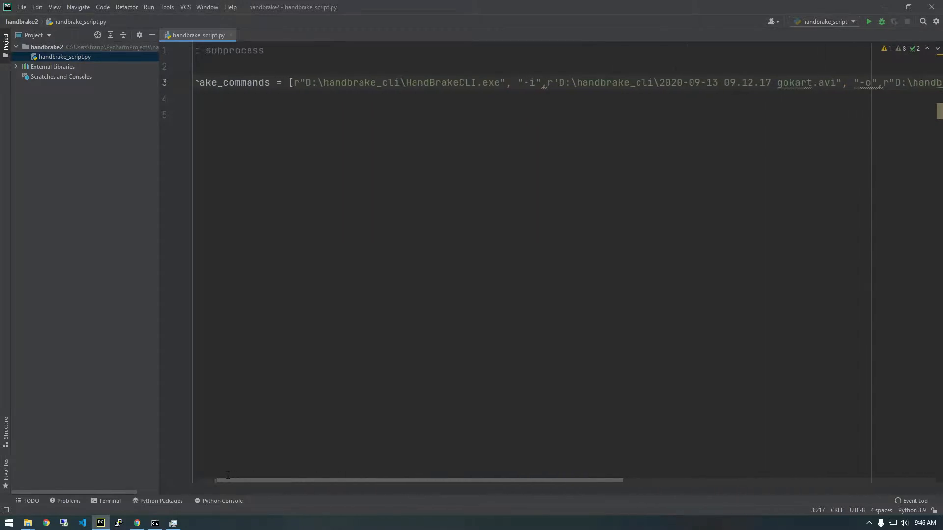
pyautogui.hscroll(-3)
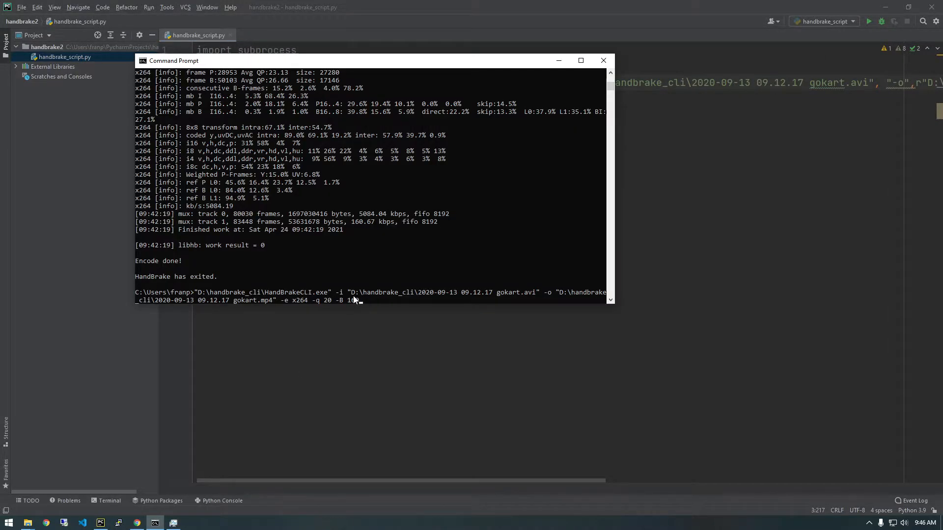
pyautogui.click(602, 60)
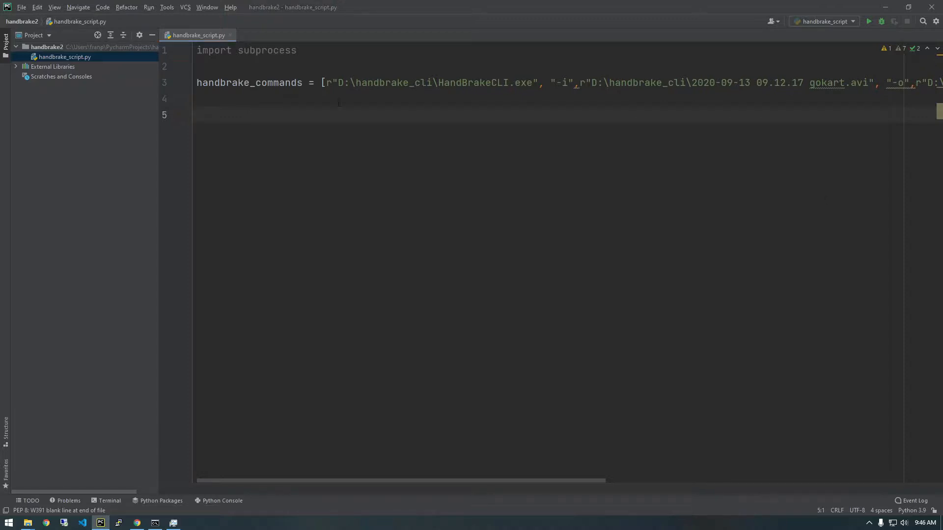
# Write subprocess.run(handbrake_command, shell=True) on line 5
pyautogui.write('subprocess.')
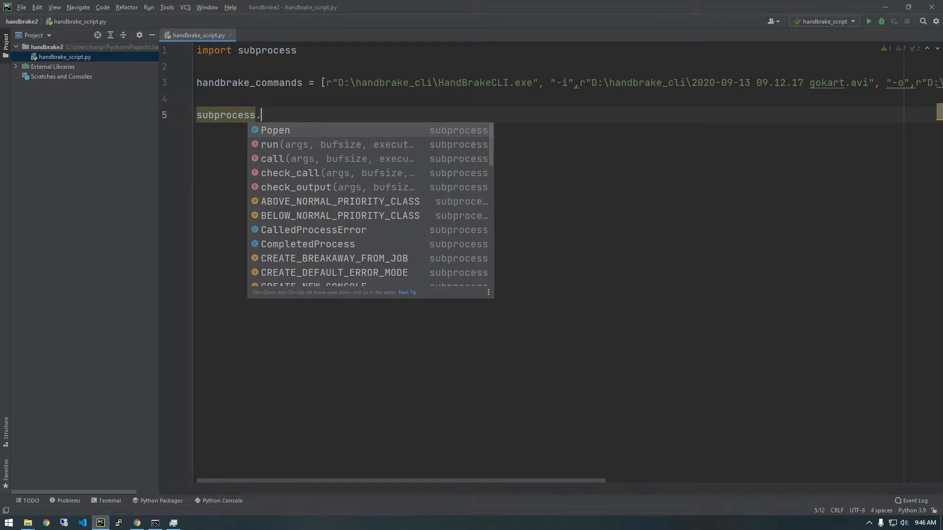
pyautogui.write('r')
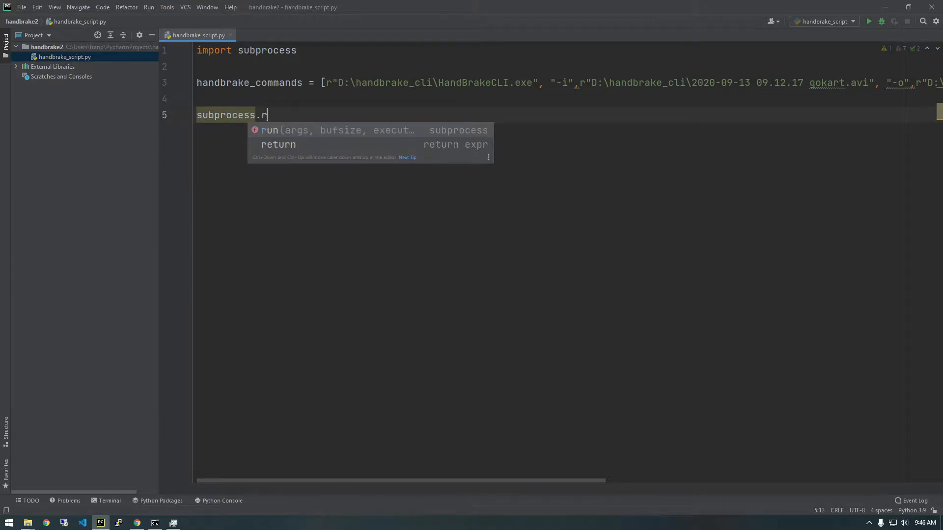
pyautogui.write('un(handbrake_commands')
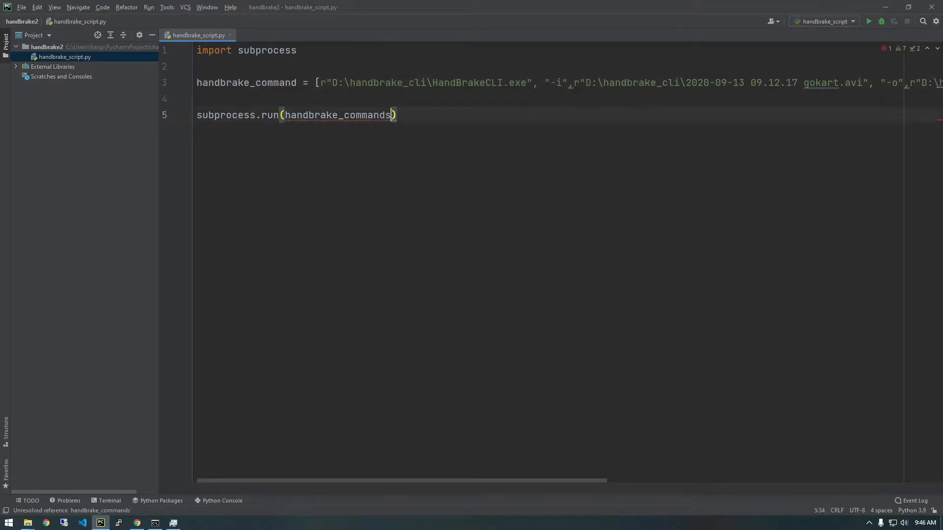
pyautogui.write(', shell=')
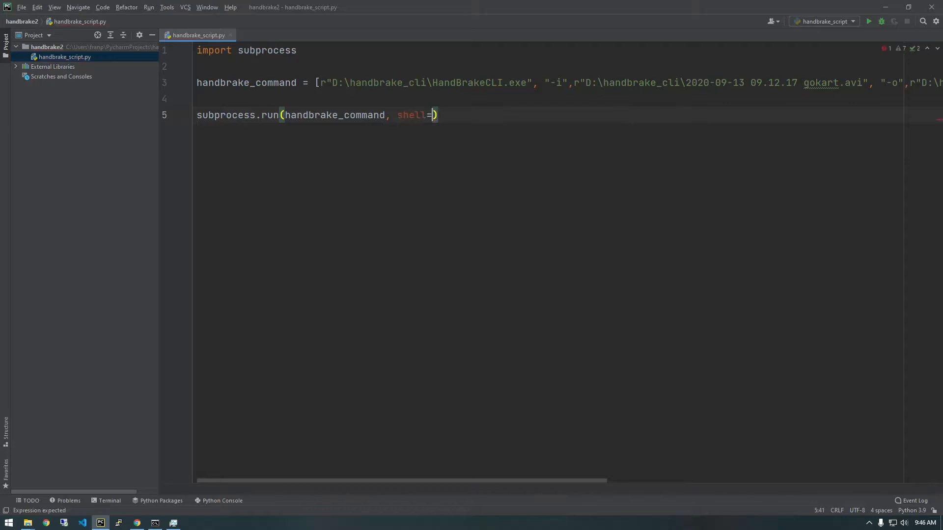
pyautogui.write('True')
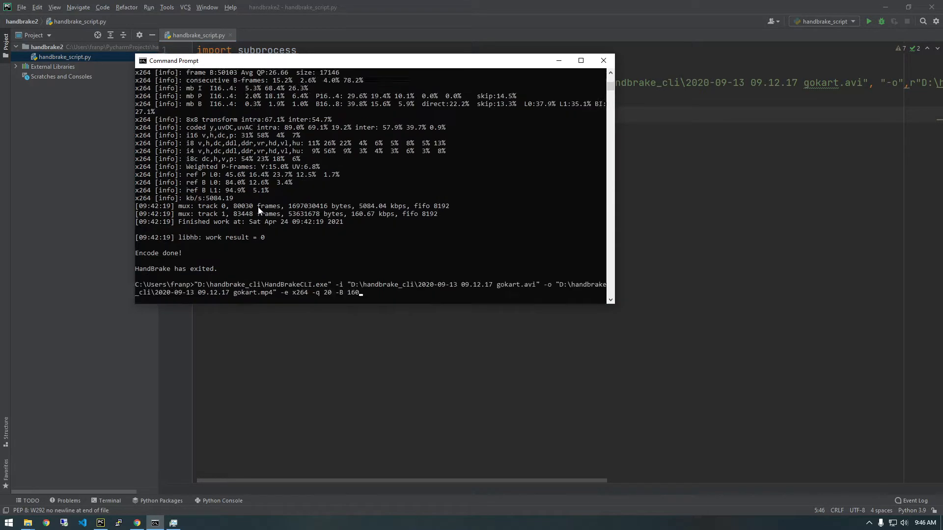
pyautogui.click(602, 60)
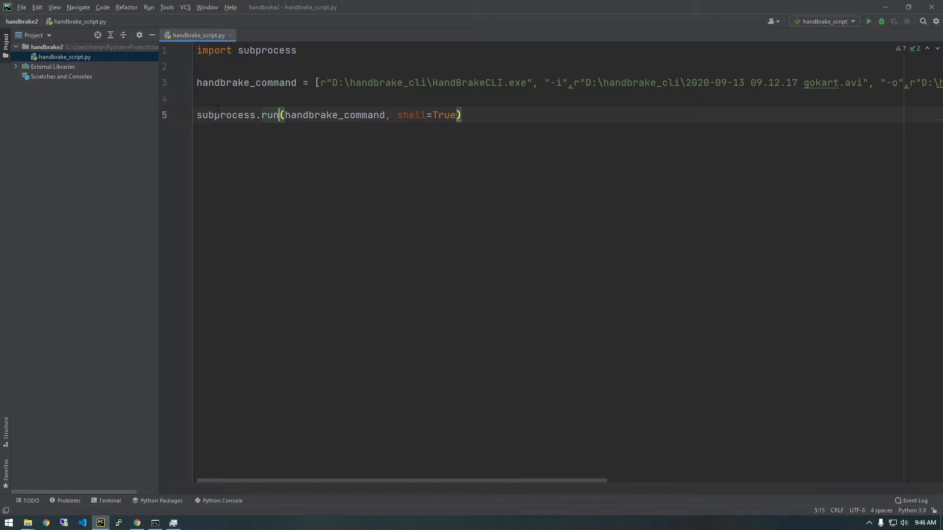
# Run handbrake_script to start the gokart encode and check CPU load in Task Manager's Performance view
pyautogui.click(199, 98)
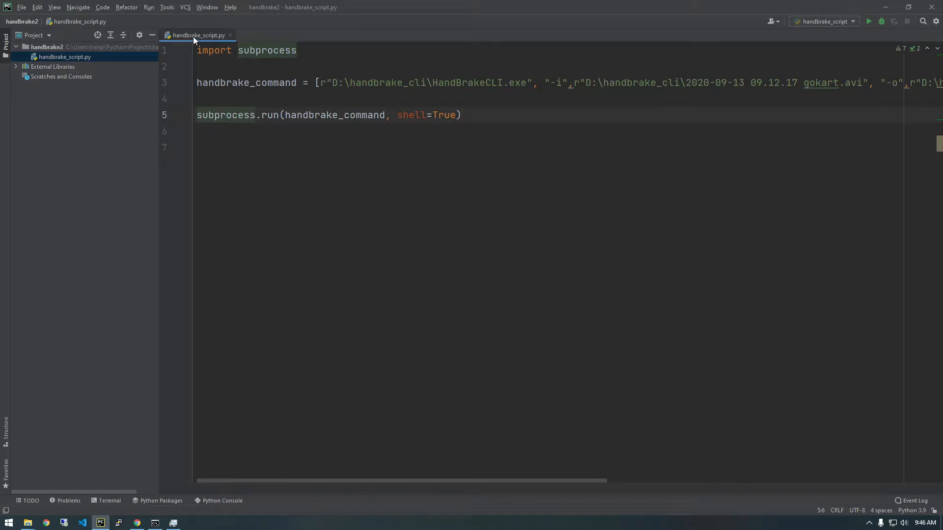
pyautogui.click(867, 21)
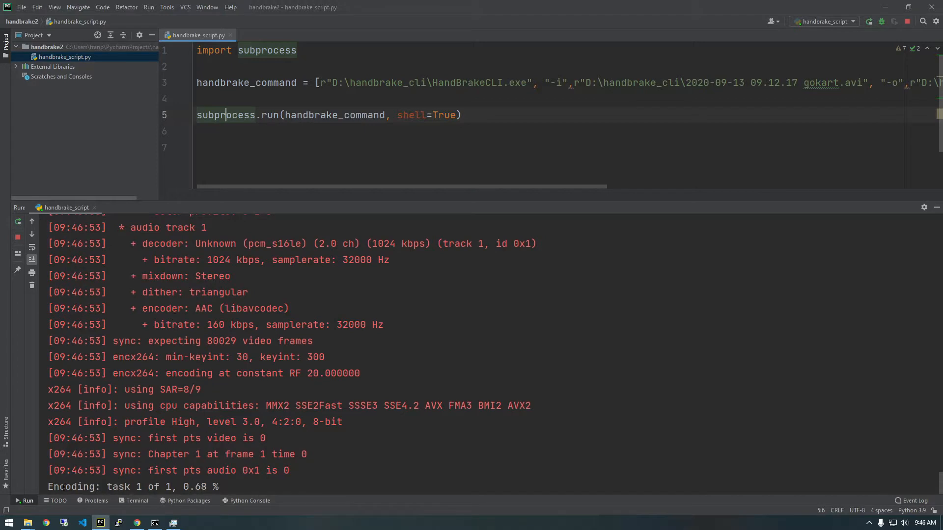
pyautogui.click(173, 521)
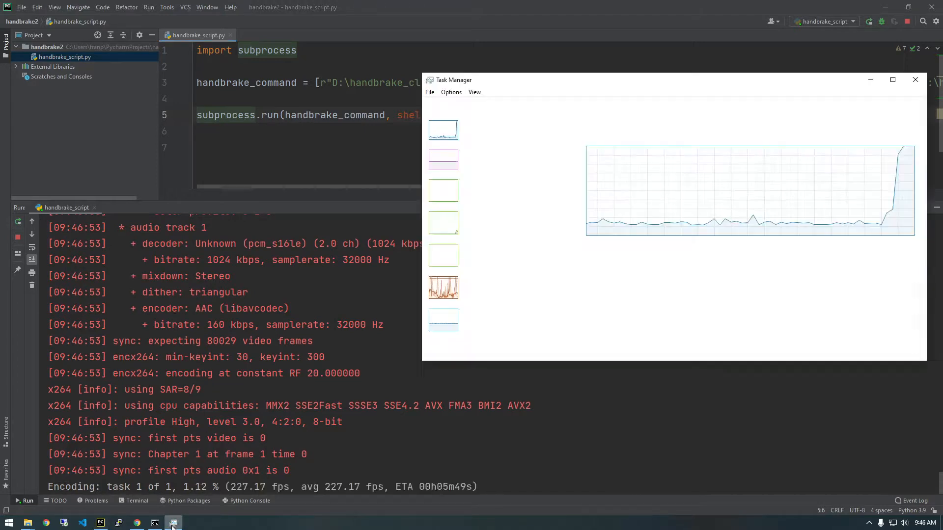
pyautogui.click(454, 348)
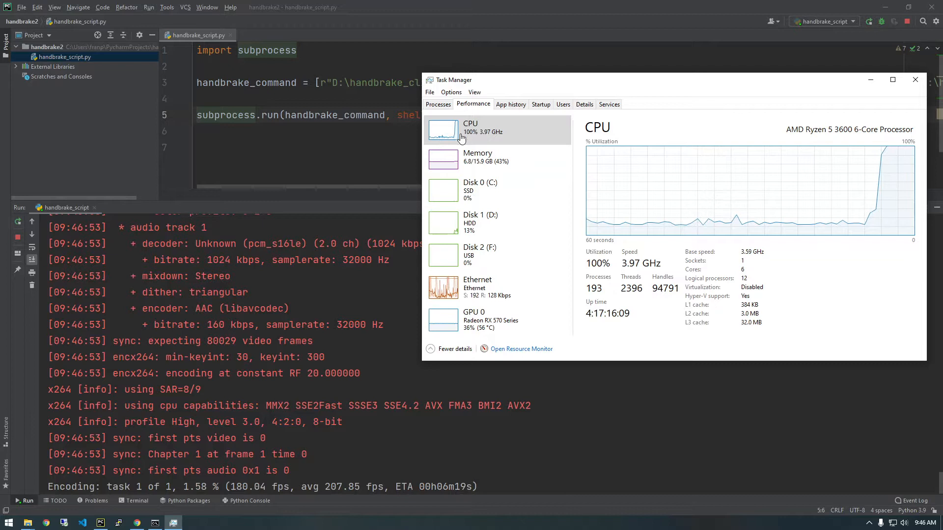
pyautogui.moveTo(463, 133)
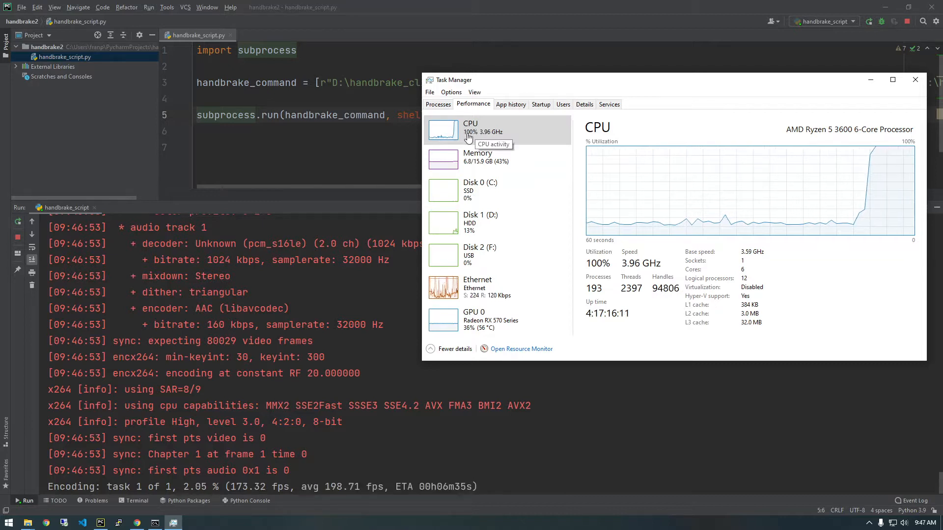
pyautogui.moveTo(274, 194)
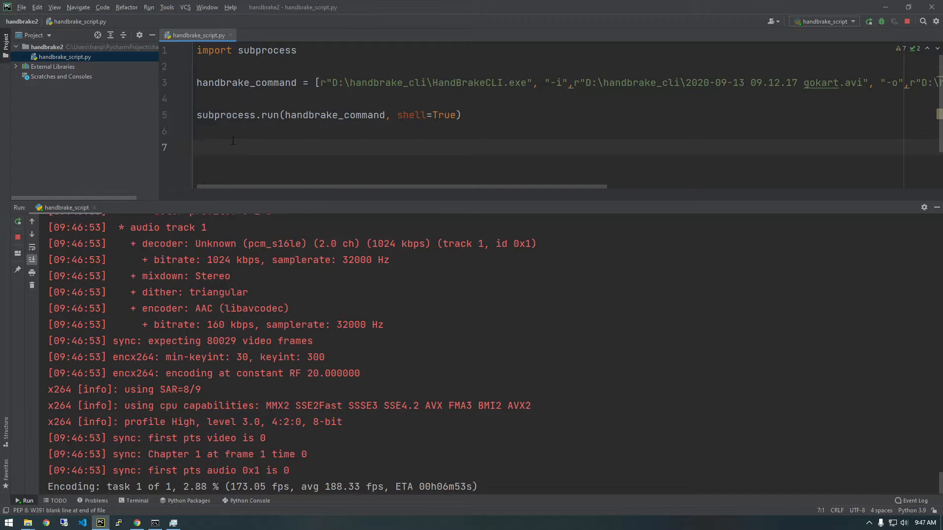
pyautogui.moveTo(418, 214)
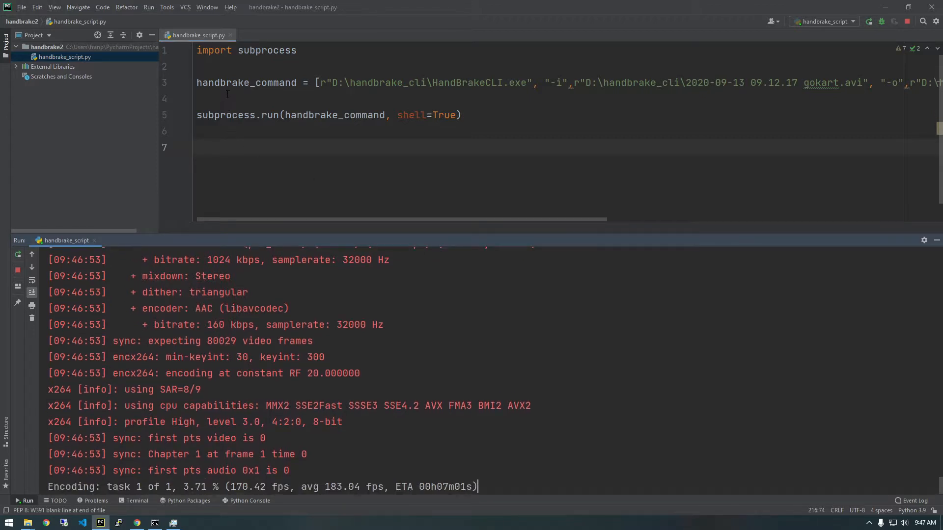
pyautogui.click(198, 148)
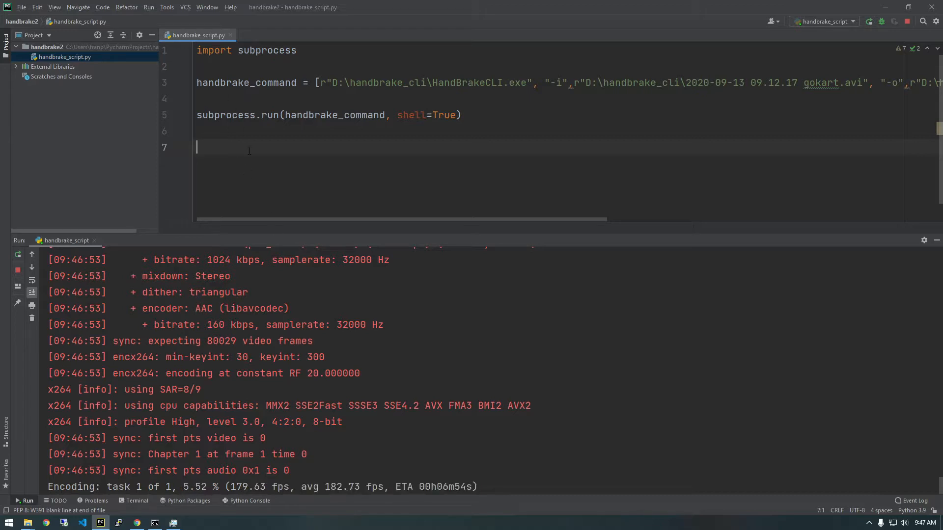
pyautogui.moveTo(432, 149)
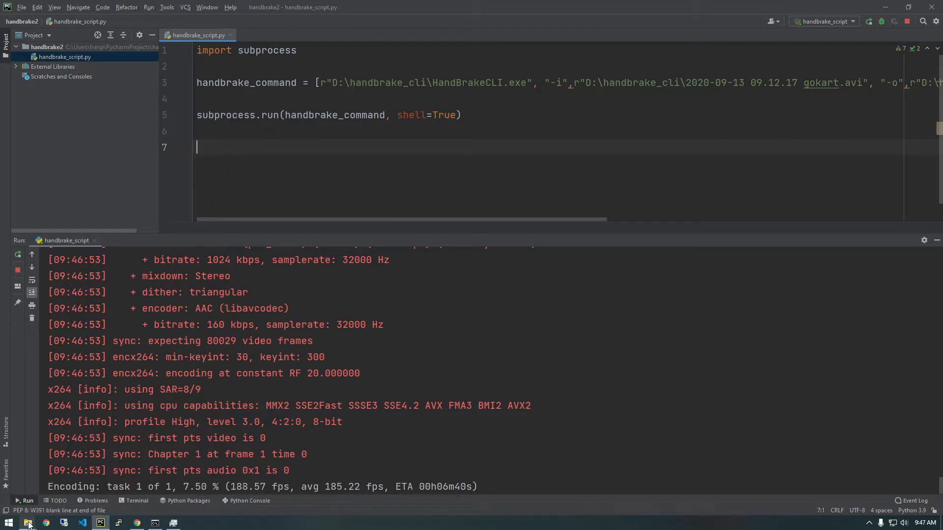
pyautogui.click(28, 521)
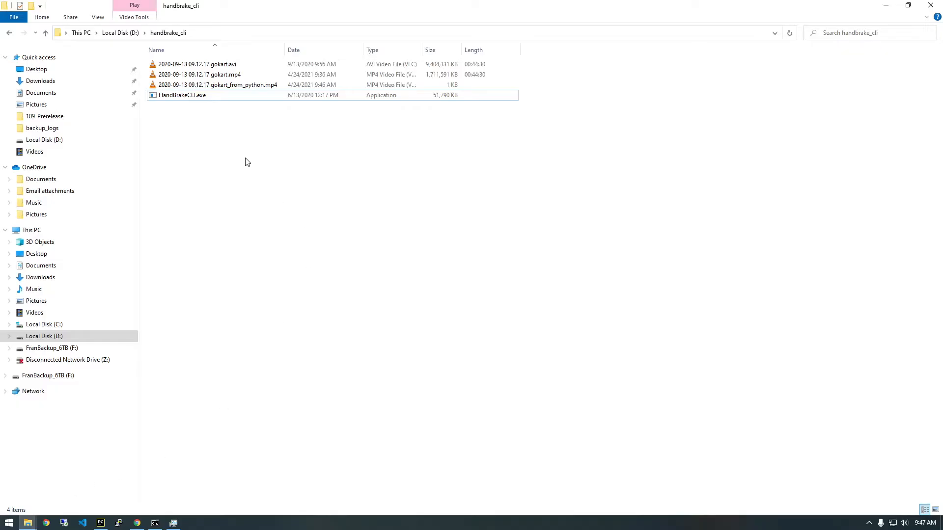
pyautogui.rightClick(197, 64)
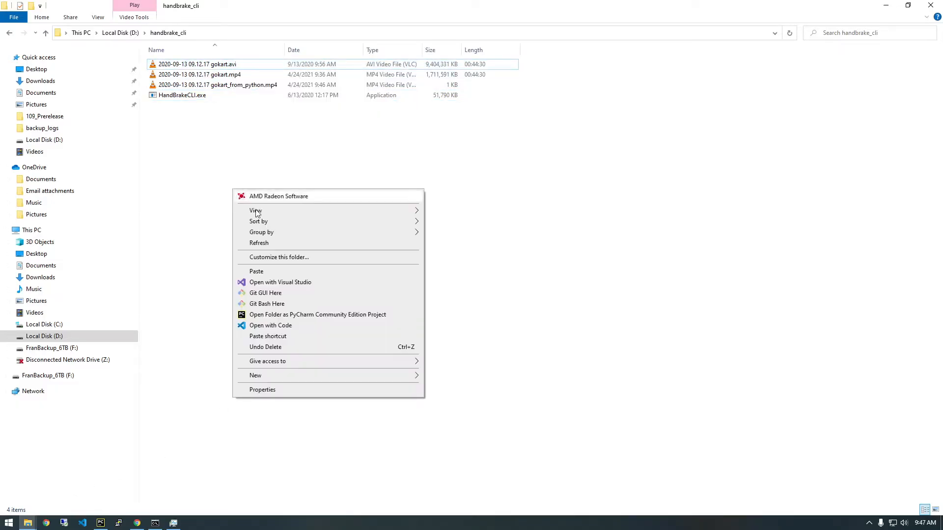
pyautogui.click(255, 271)
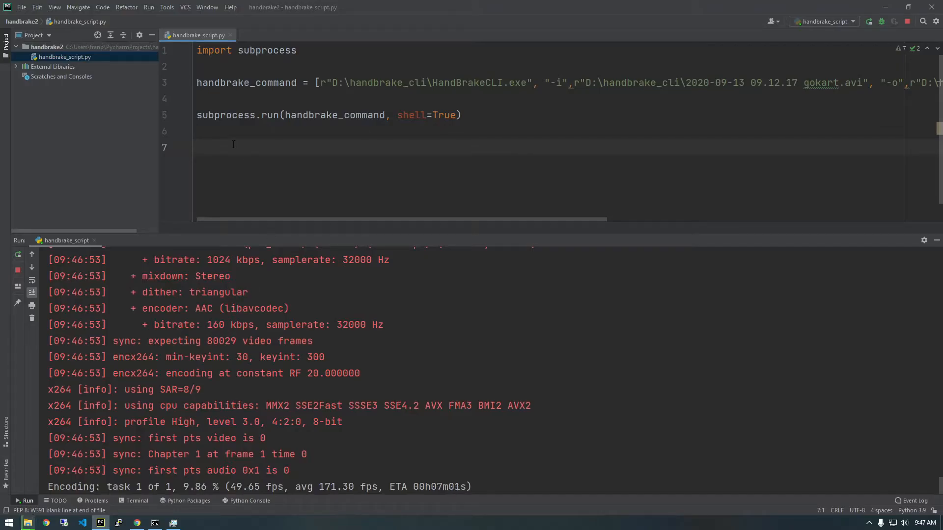
# Start and discard trial code (a for loop and input_direcotry) on line 7
pyautogui.write('for')
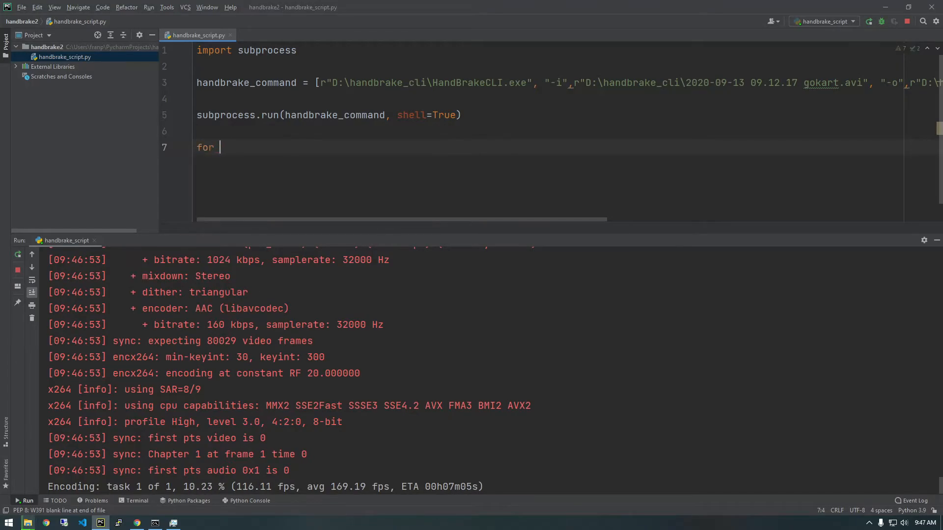
pyautogui.press('ctrl+z')
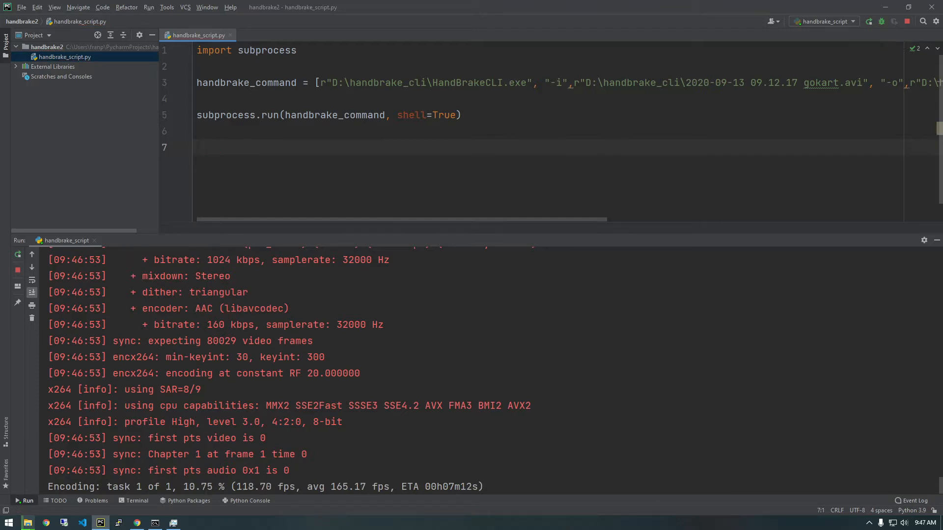
pyautogui.write('input_d')
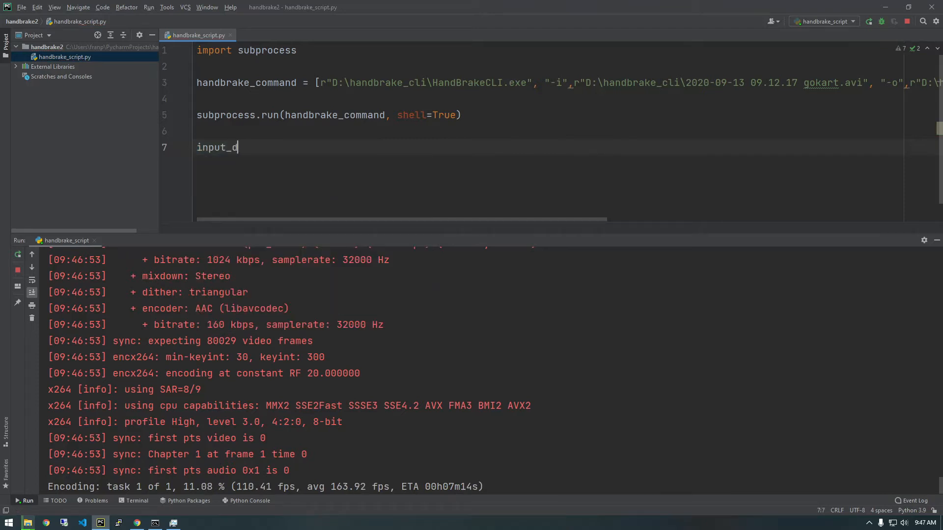
pyautogui.write('irecotry')
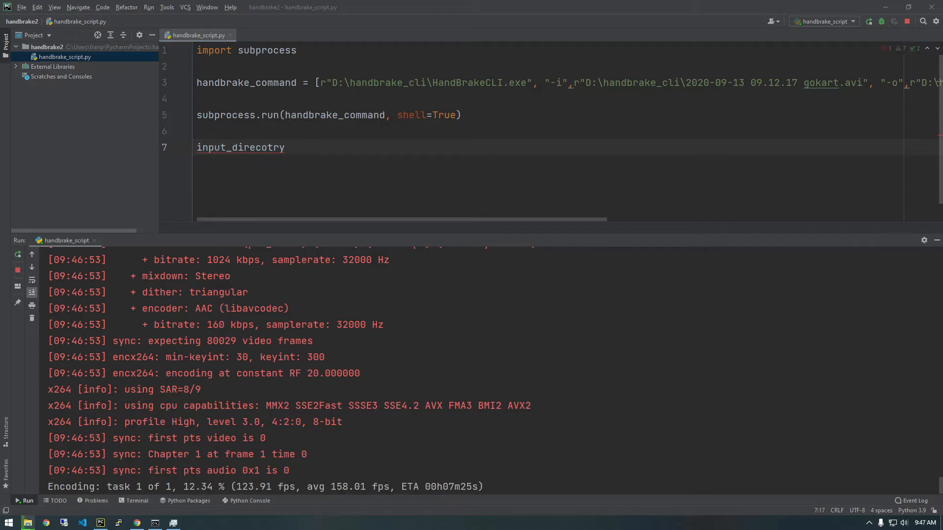
pyautogui.click(285, 148)
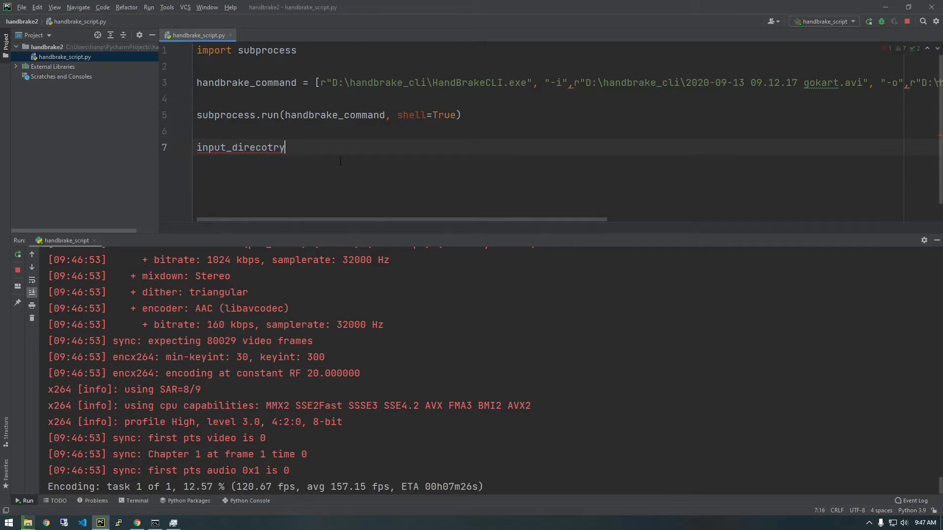
pyautogui.press('ctrl+z')
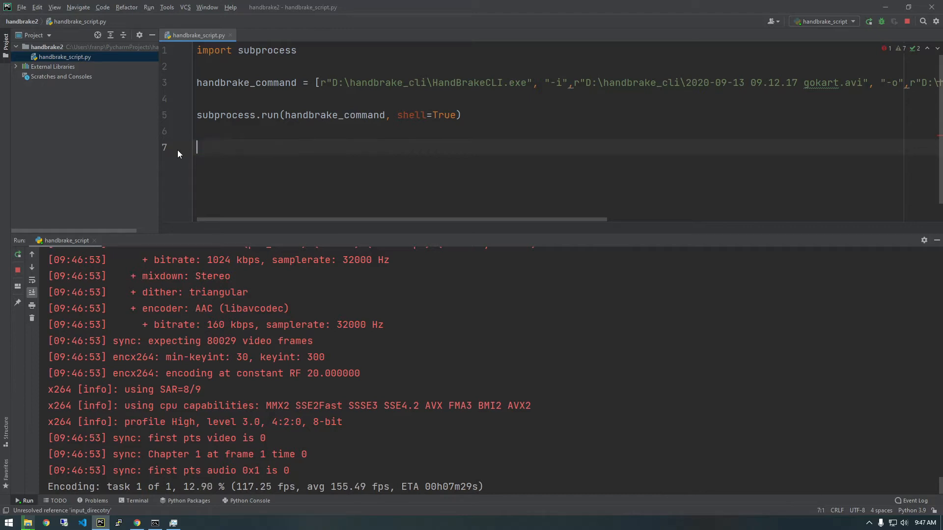
# Delete the extra blank lines so subprocess.run sits right under the list
pyautogui.press('Backspace')
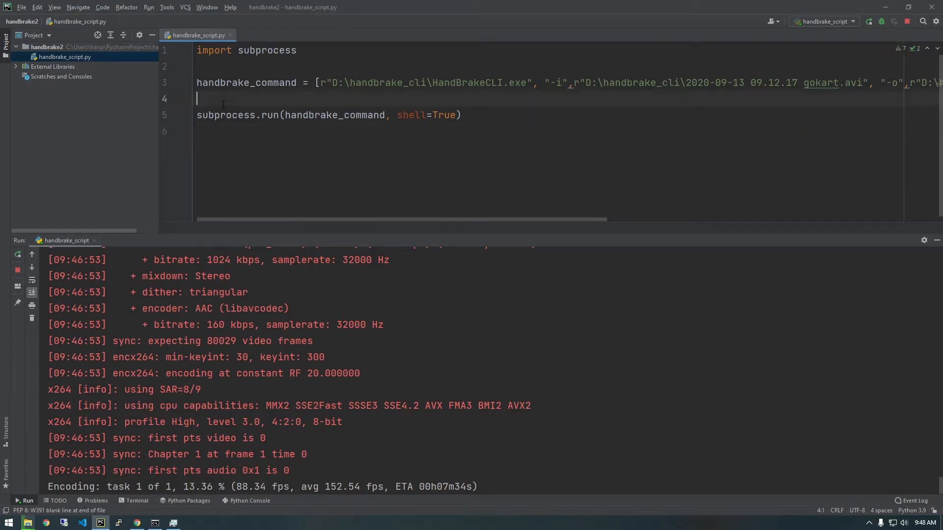
pyautogui.hscroll(3)
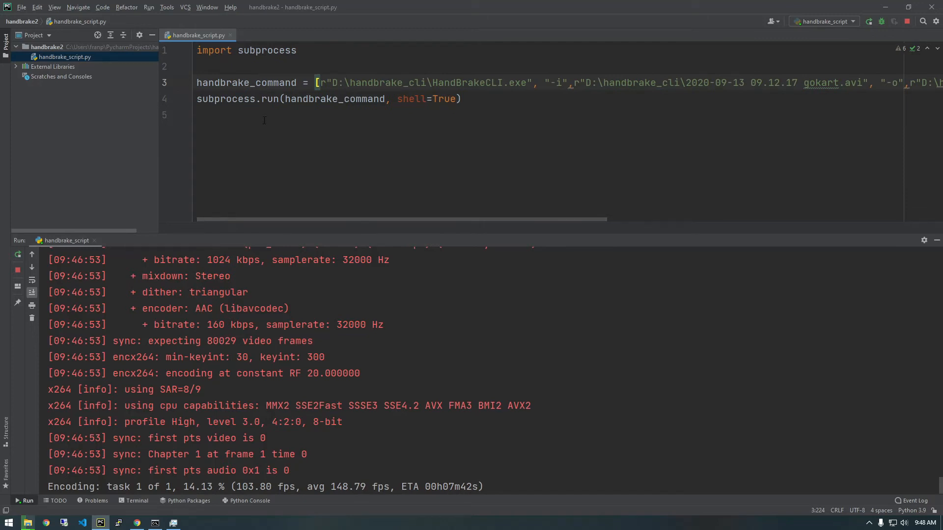
pyautogui.click(227, 115)
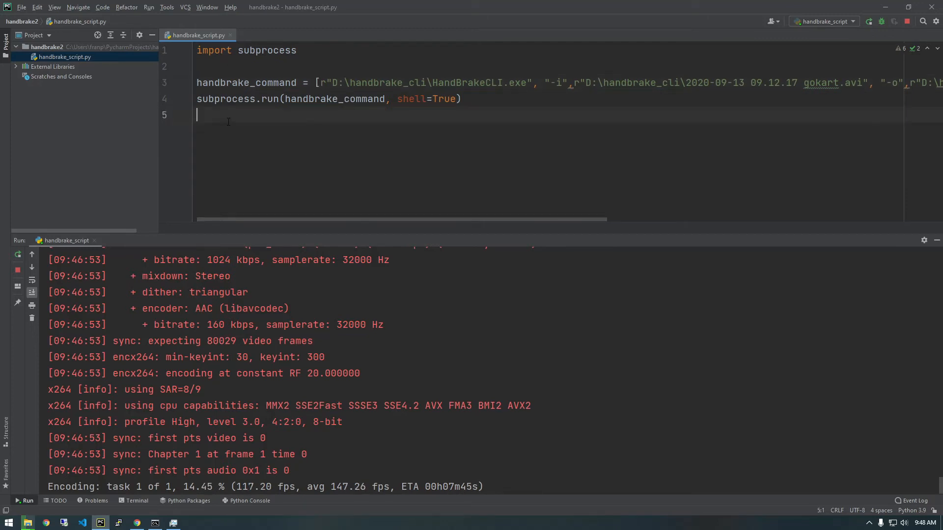